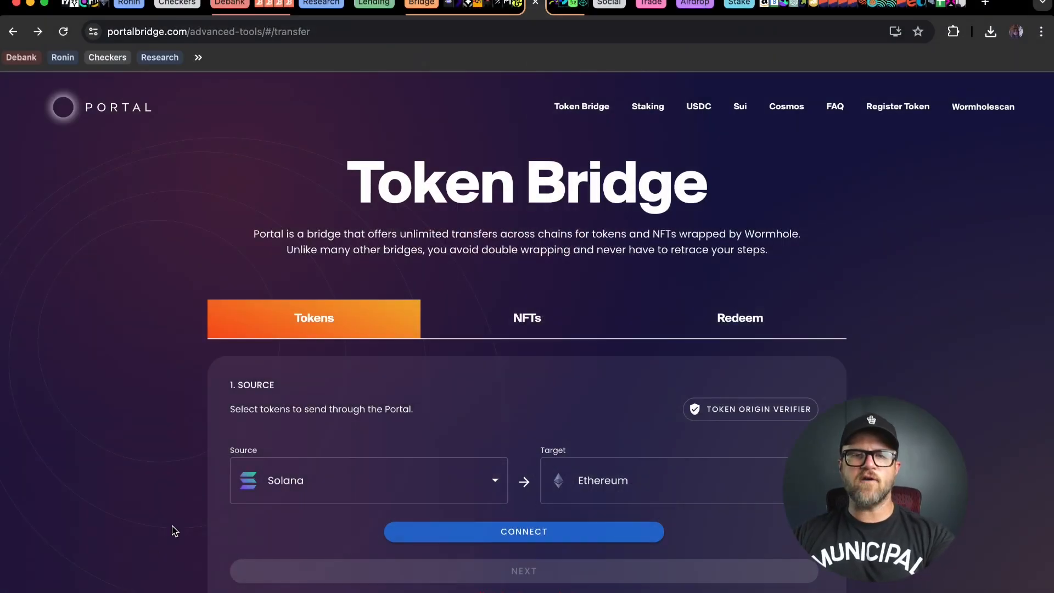
Check Phantom balances, then view DeBank's wallet tokens showing TRUNK 4,034.8179 ($2,761.71)
click(953, 32)
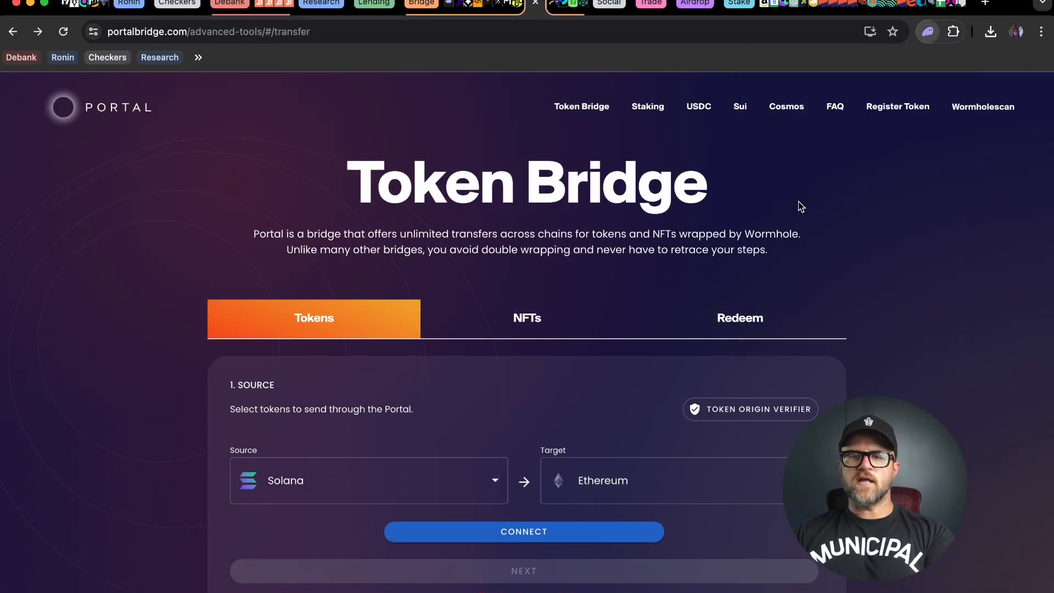
click(928, 32)
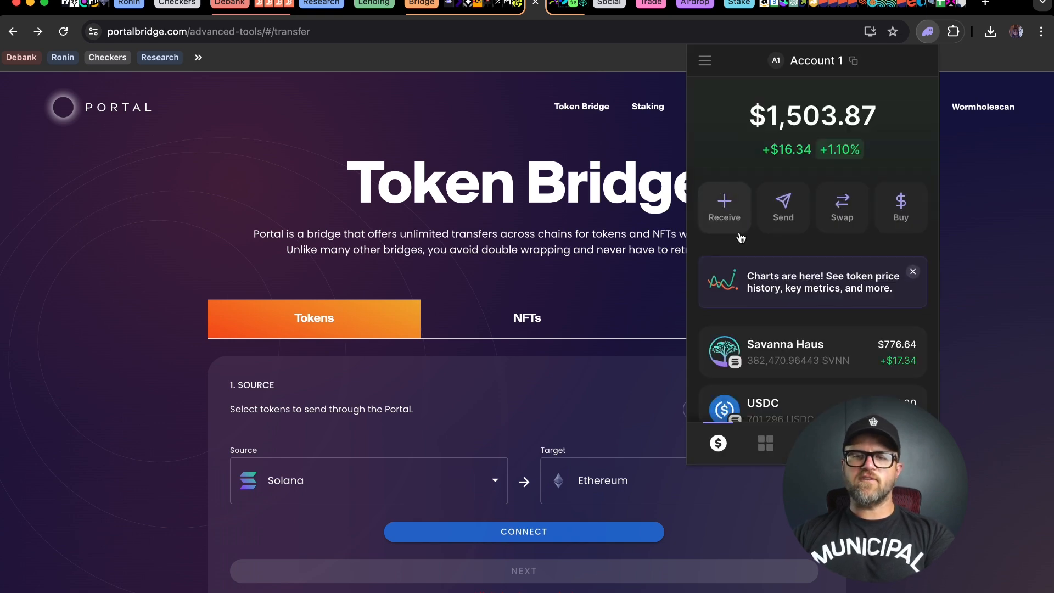
scroll(down, 3)
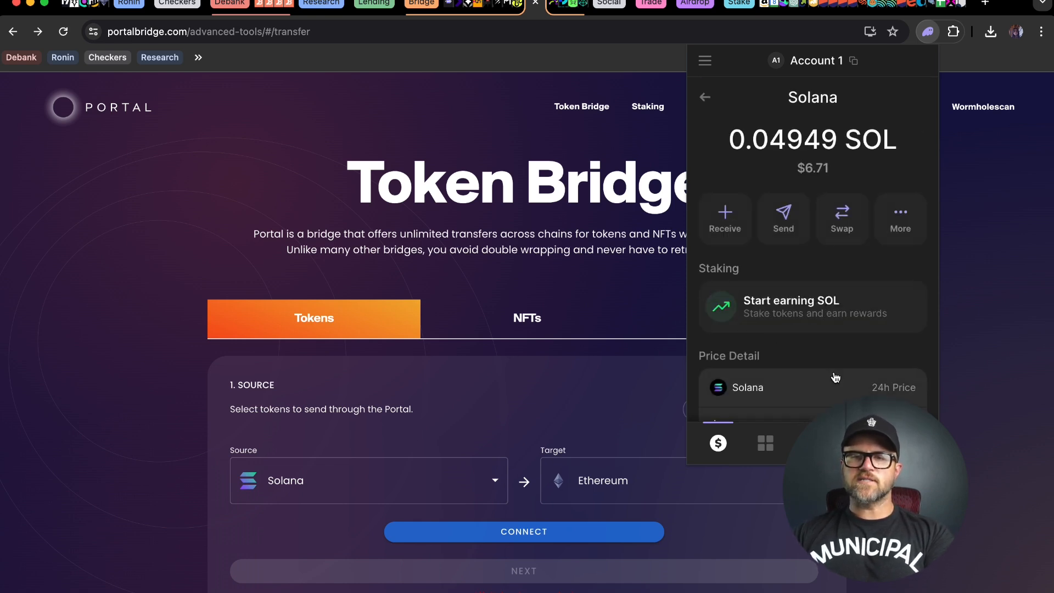
mouse_move(799, 290)
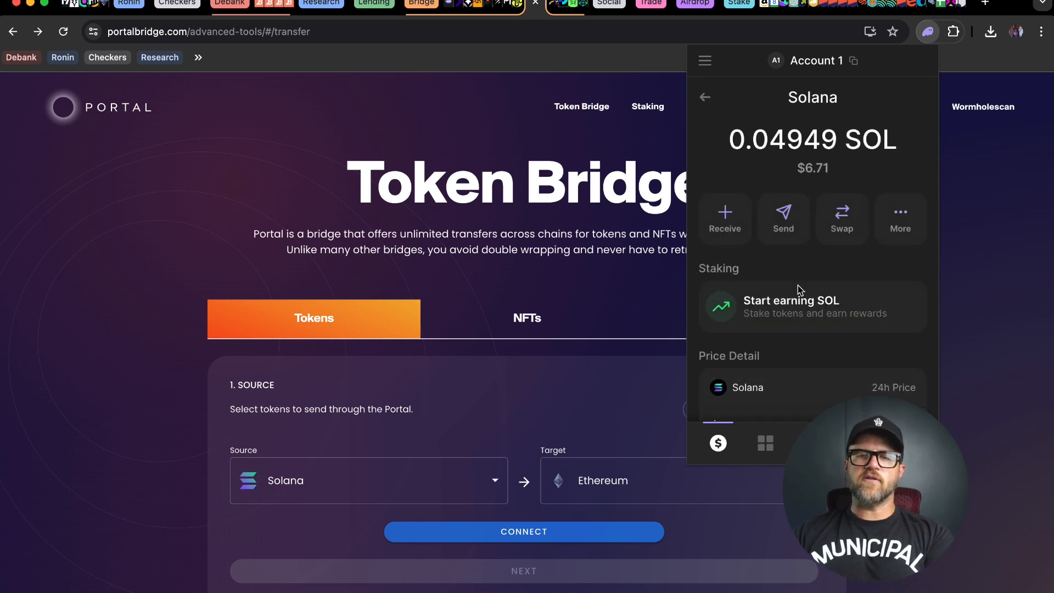
mouse_move(806, 328)
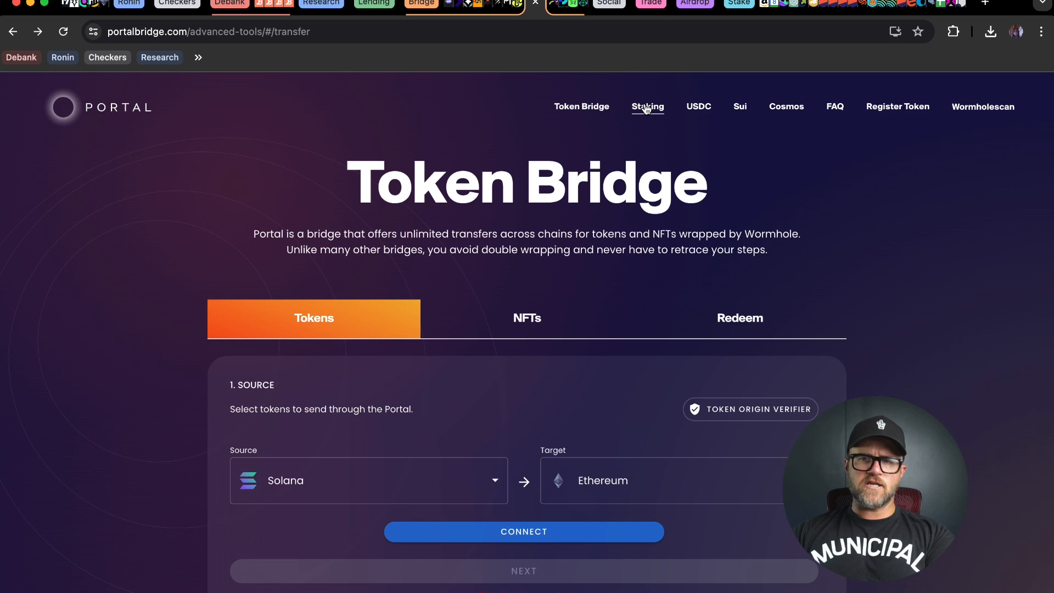
click(230, 4)
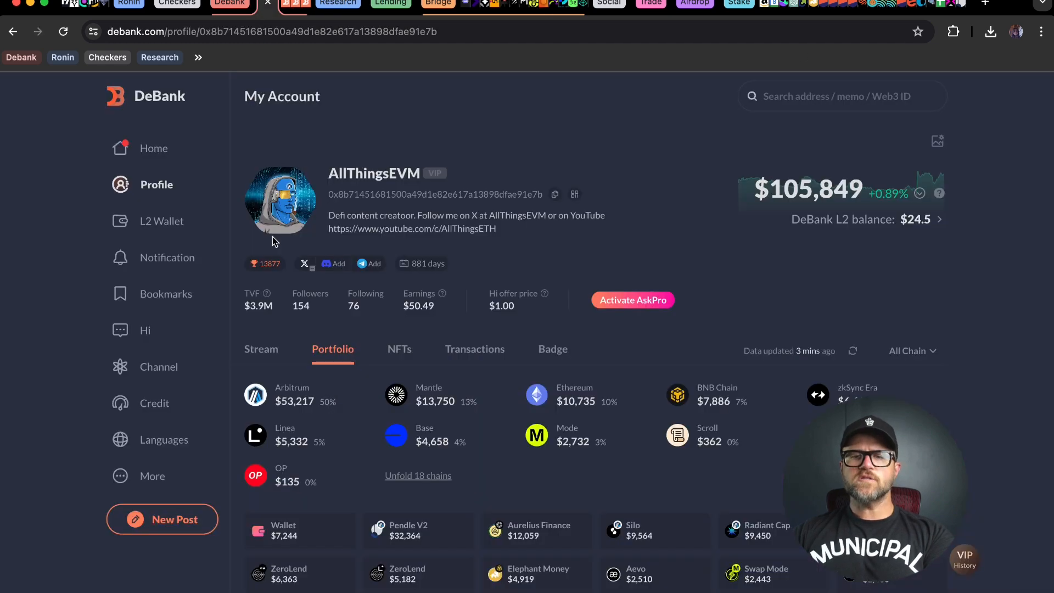
click(284, 530)
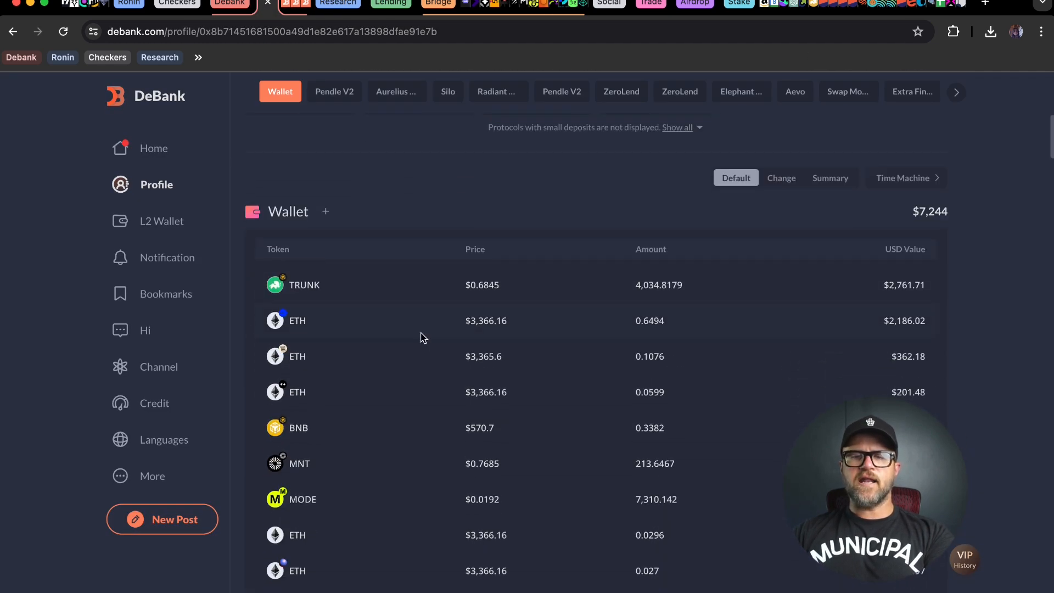
mouse_move(336, 296)
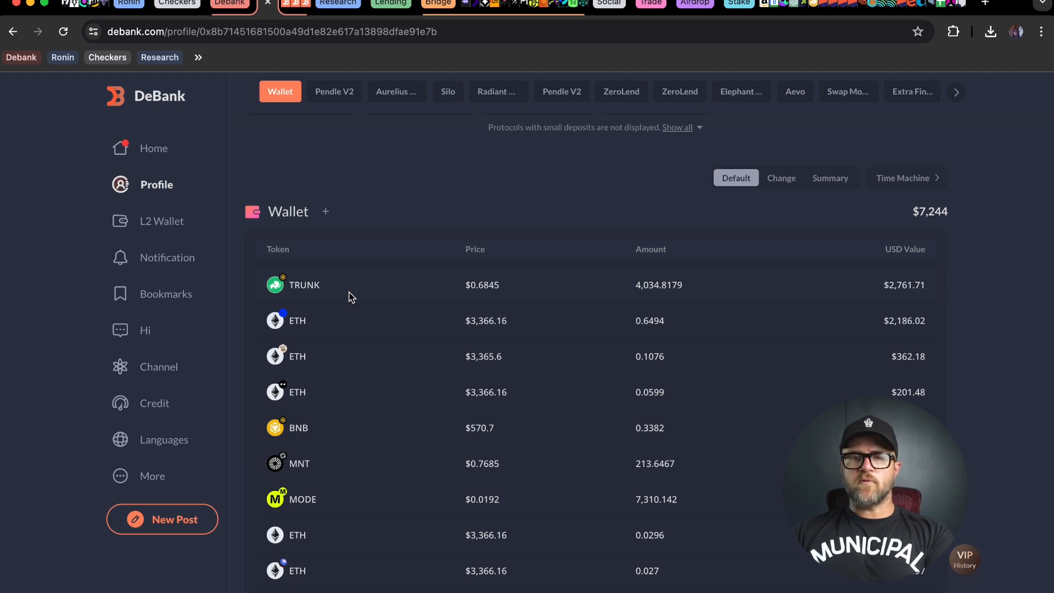
mouse_move(330, 293)
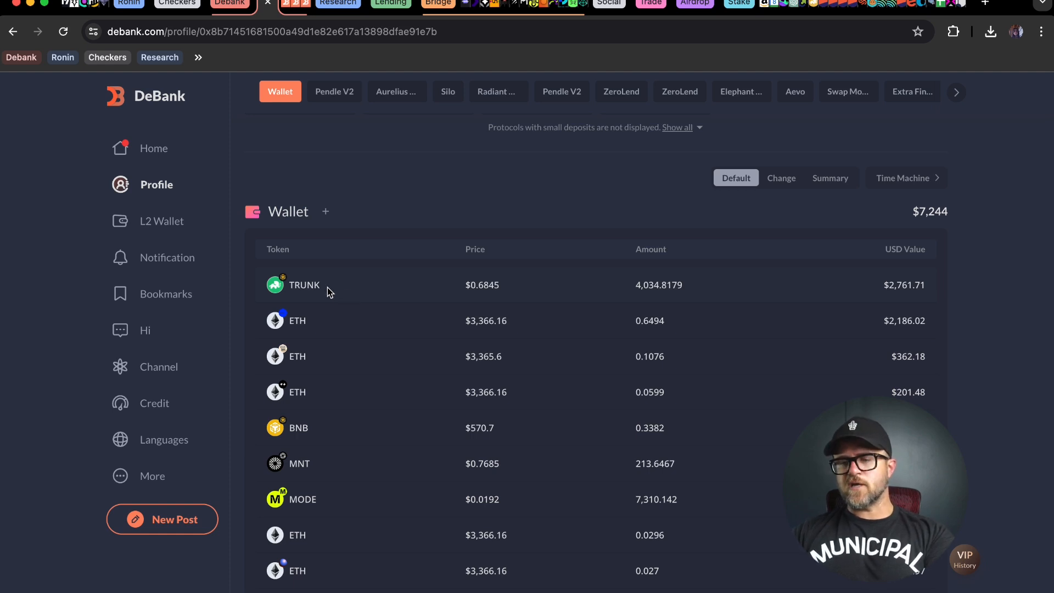
mouse_move(341, 291)
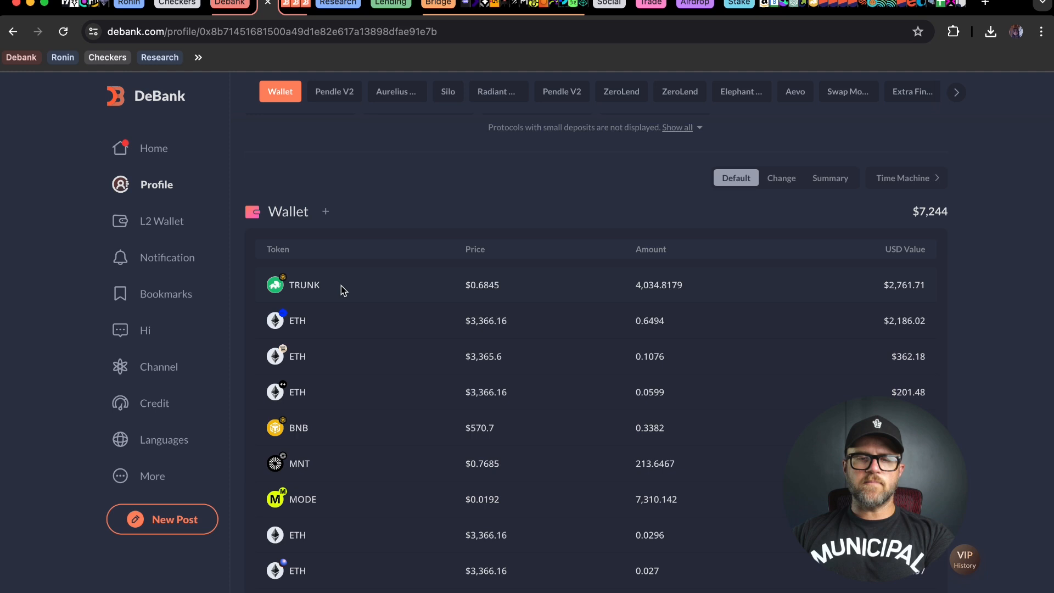
mouse_move(437, 213)
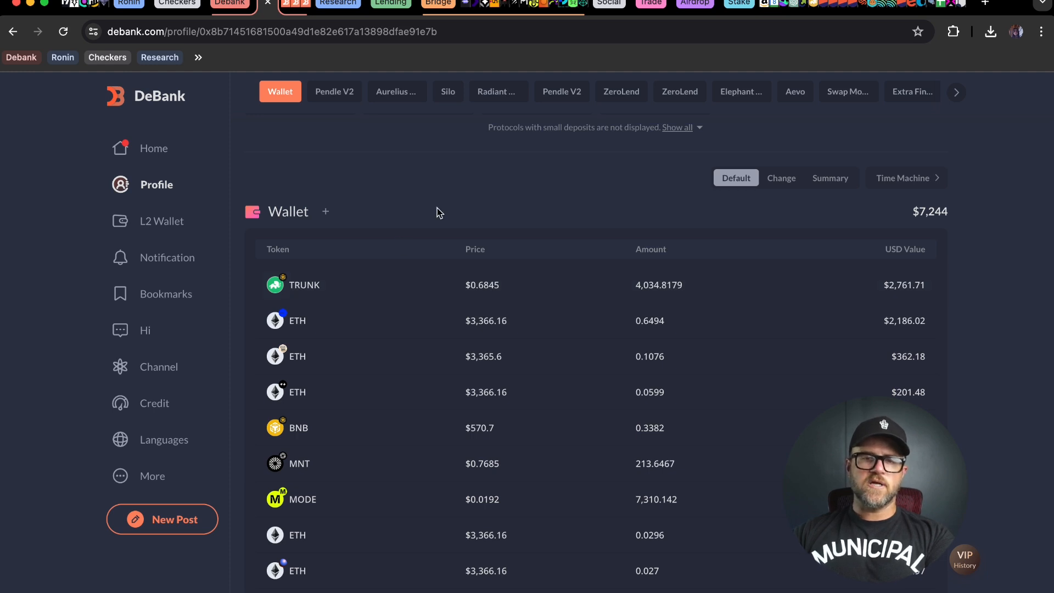
mouse_move(336, 292)
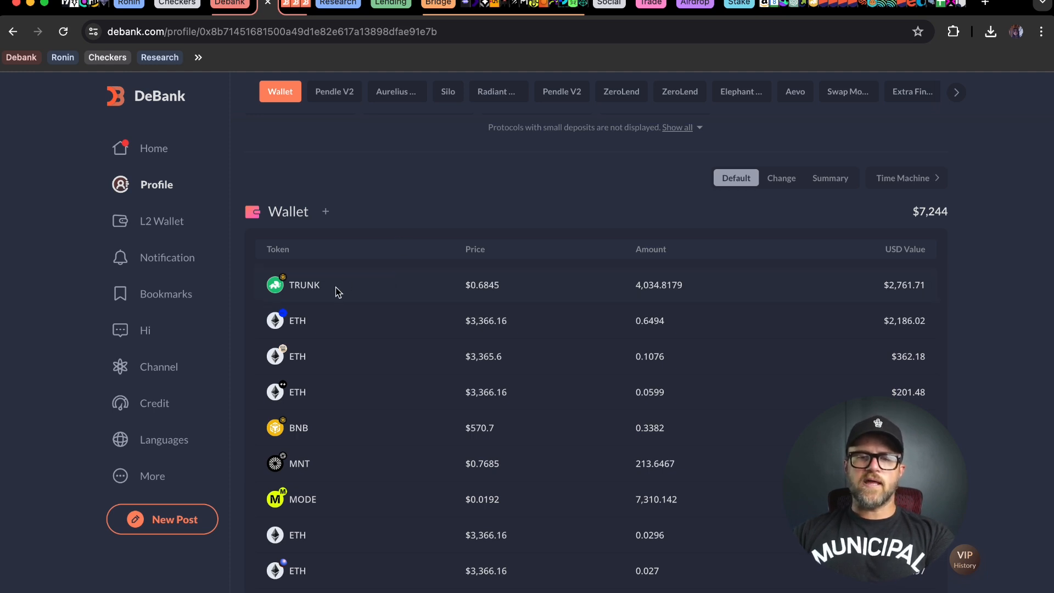
mouse_move(400, 179)
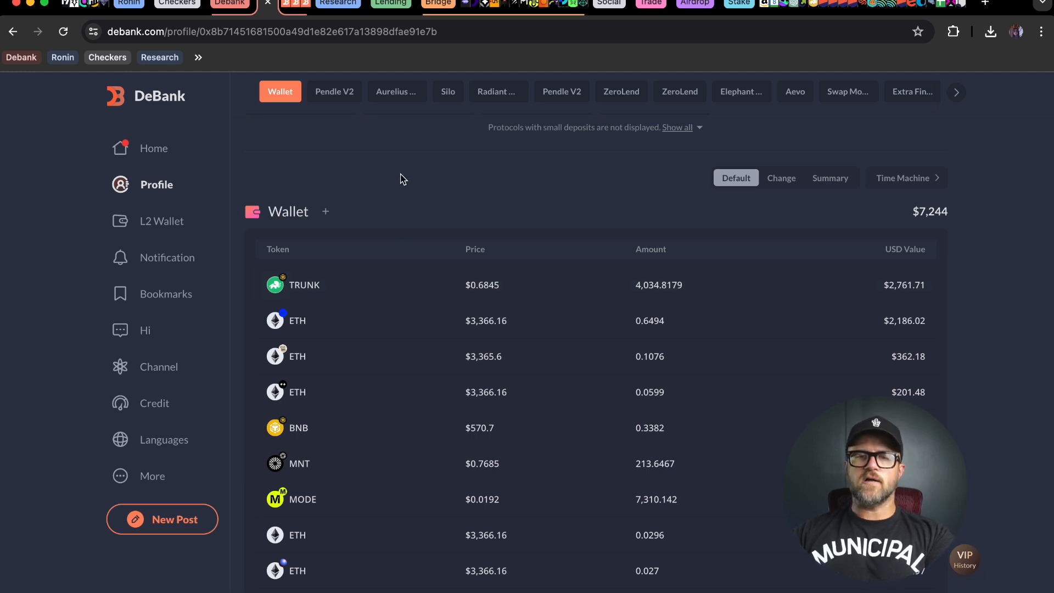
mouse_move(374, 290)
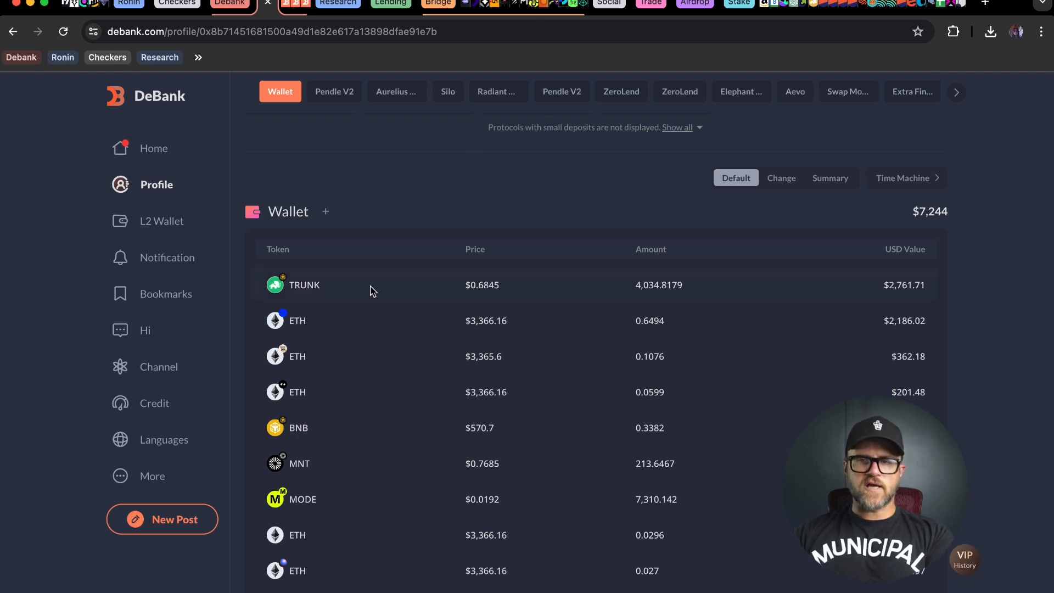
mouse_move(304, 284)
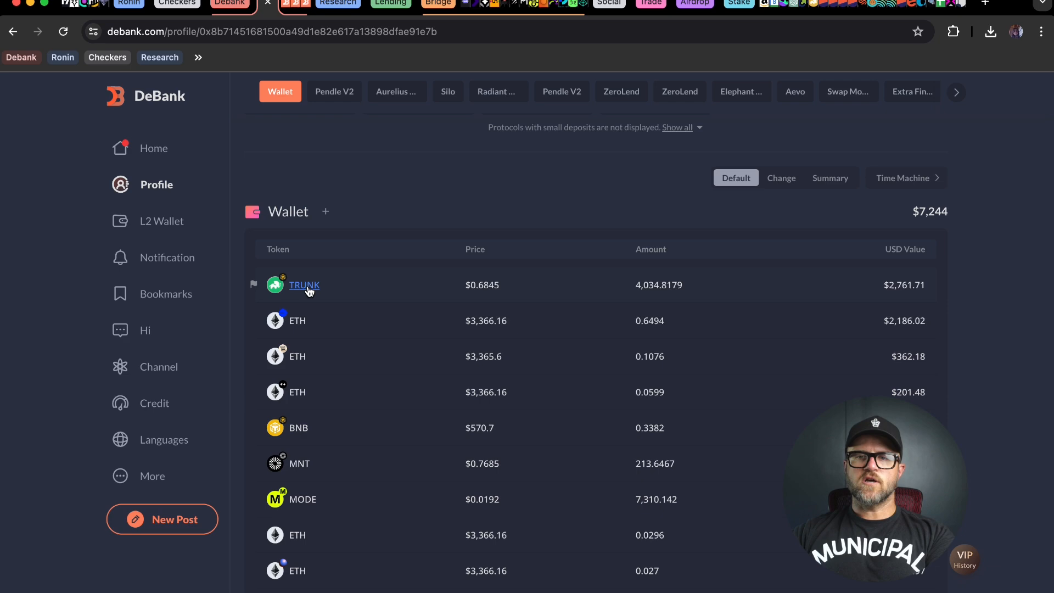
Open TRUNK's Elephant Money project page and display its BNB Chain token details
click(304, 285)
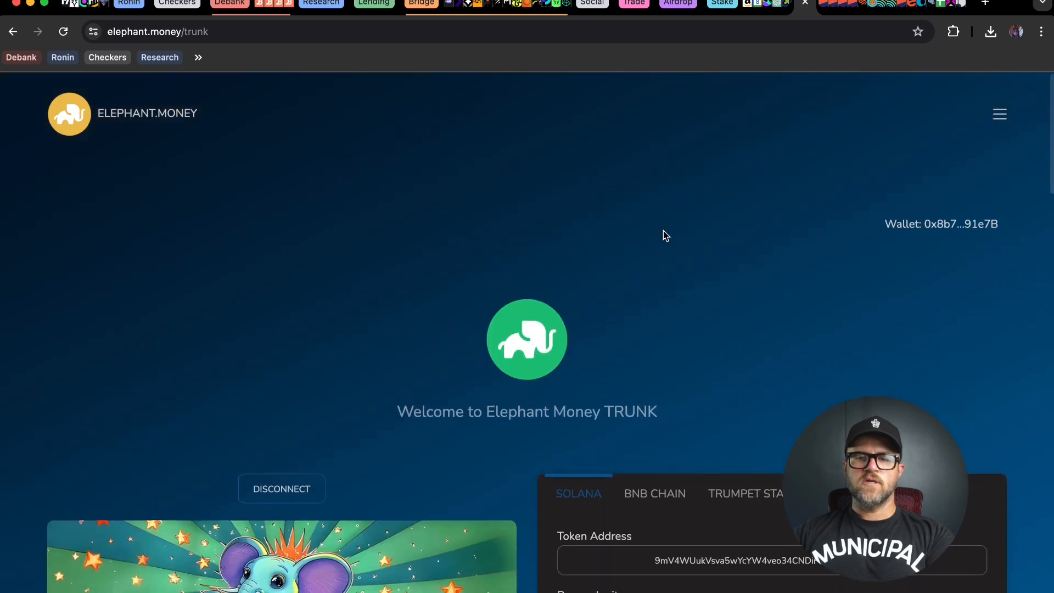
scroll(down, 3)
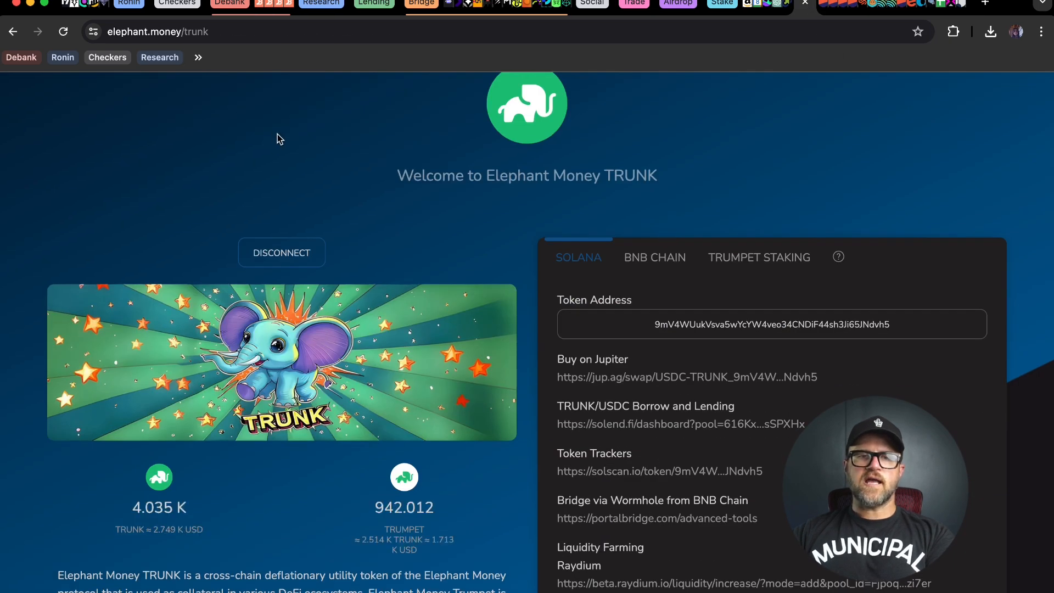
scroll(down, 3)
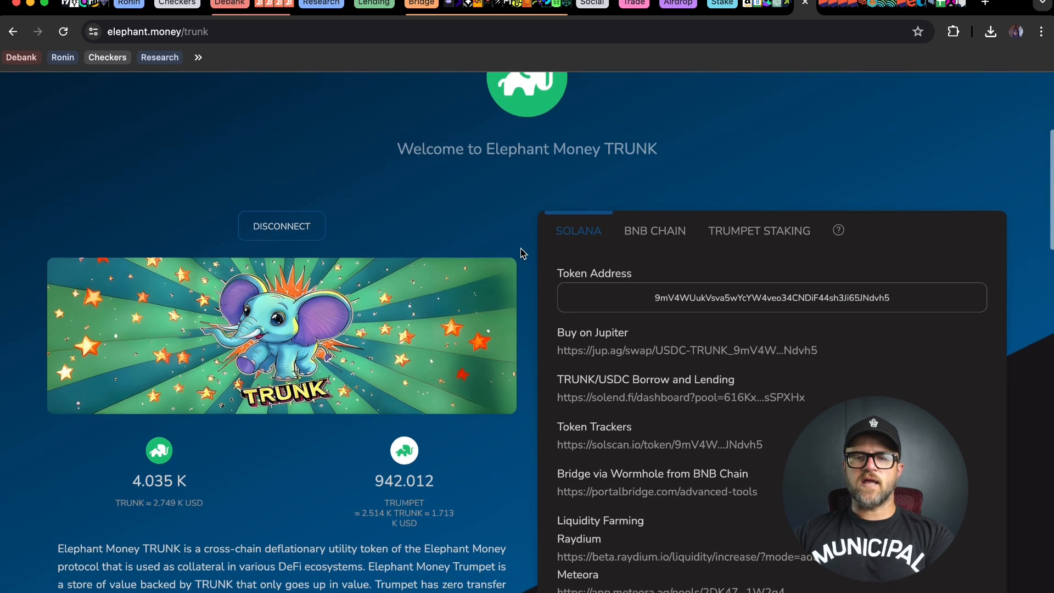
click(654, 231)
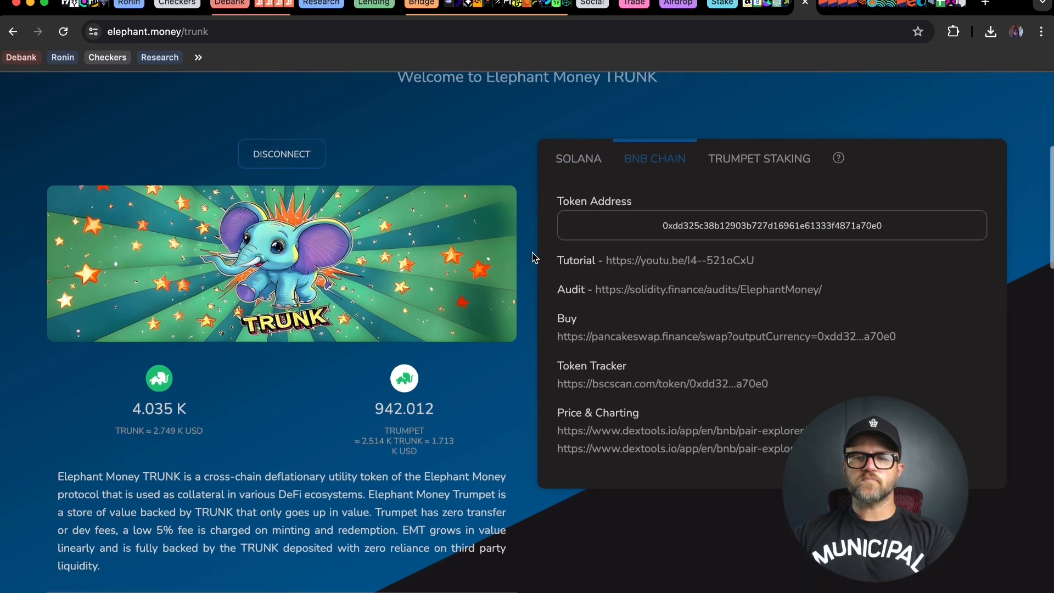
mouse_move(820, 253)
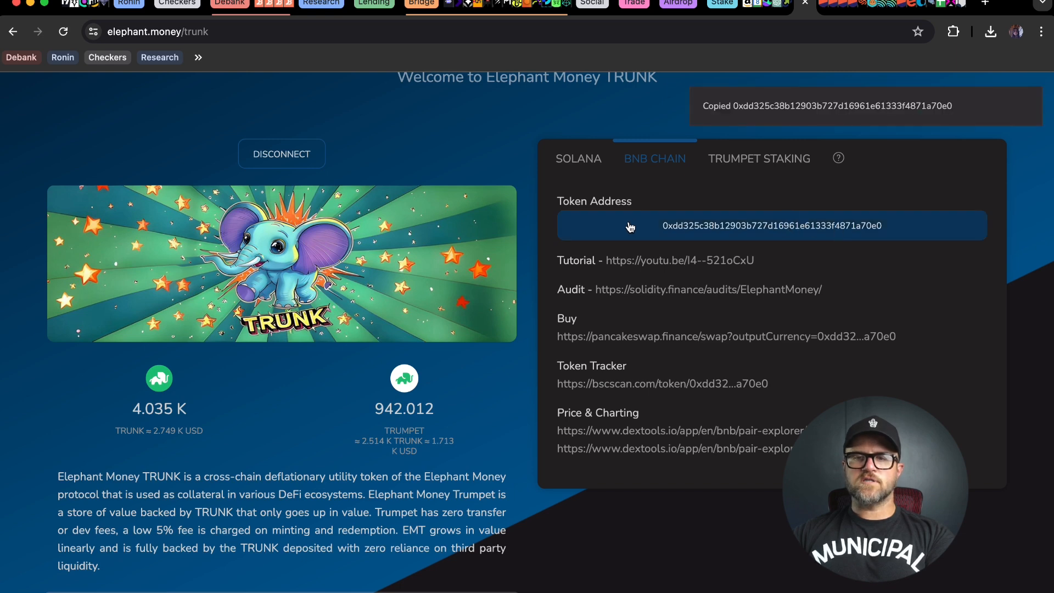
mouse_move(533, 236)
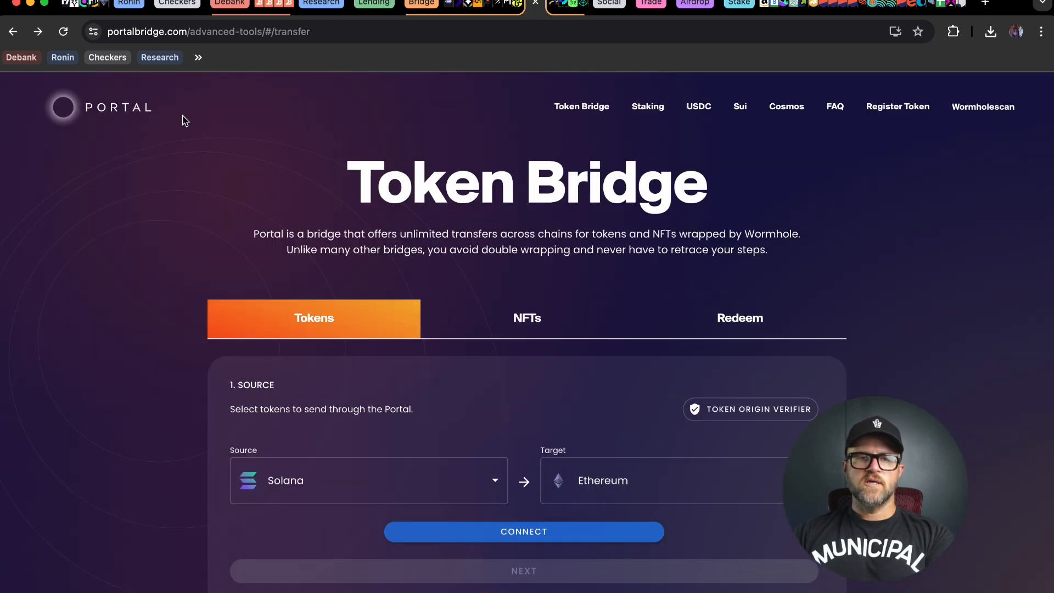
mouse_move(194, 190)
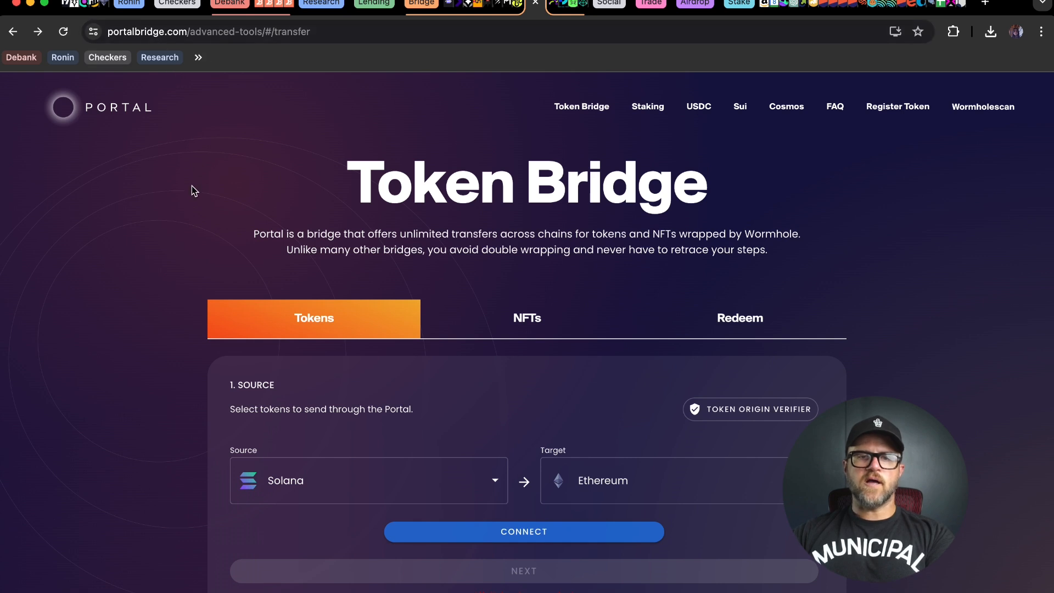
mouse_move(174, 260)
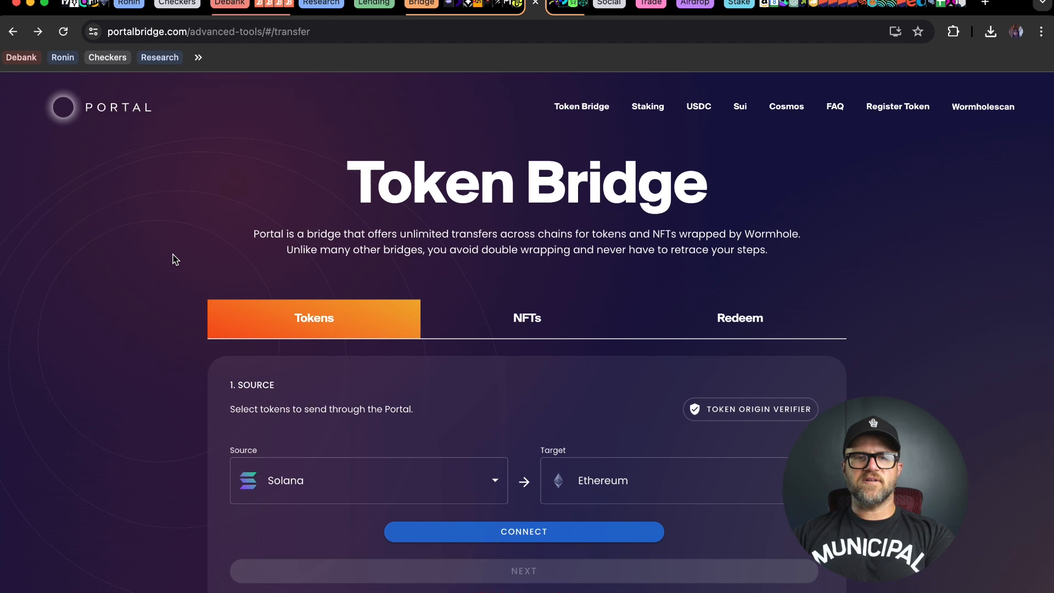
mouse_move(162, 331)
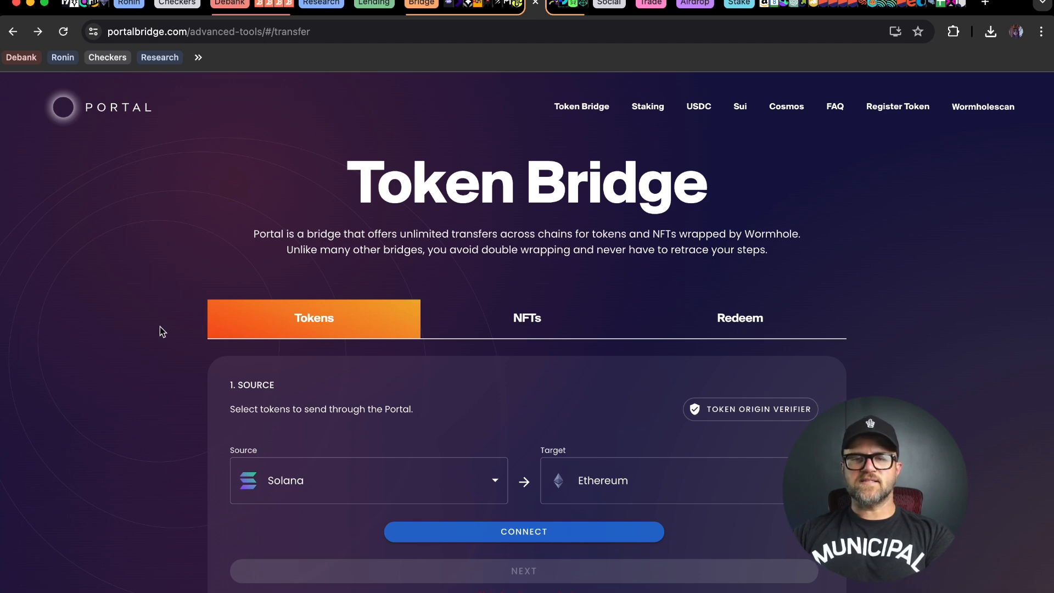
scroll(down, 3)
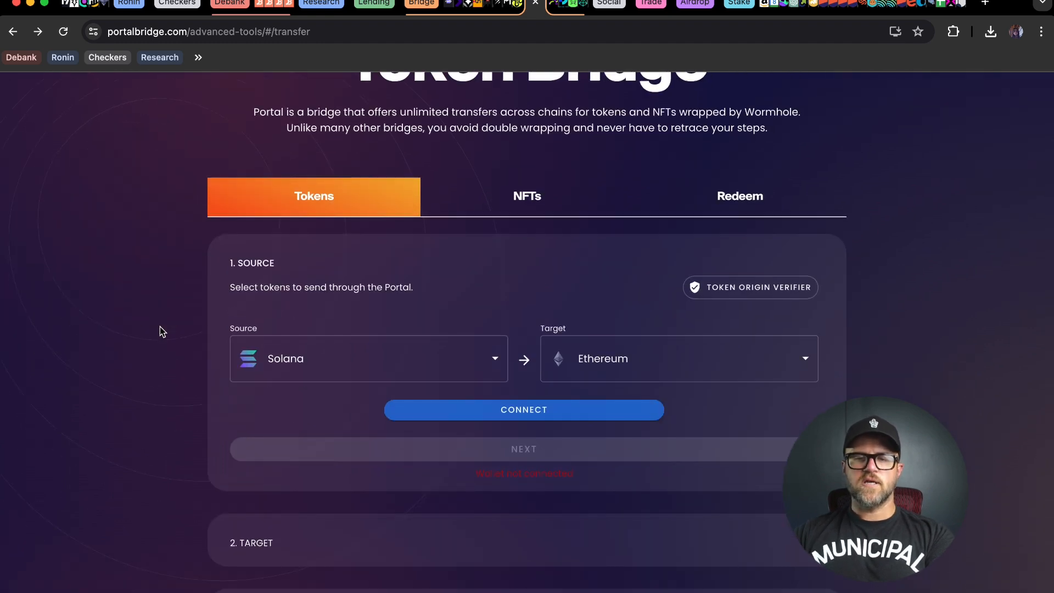
scroll(up, 3)
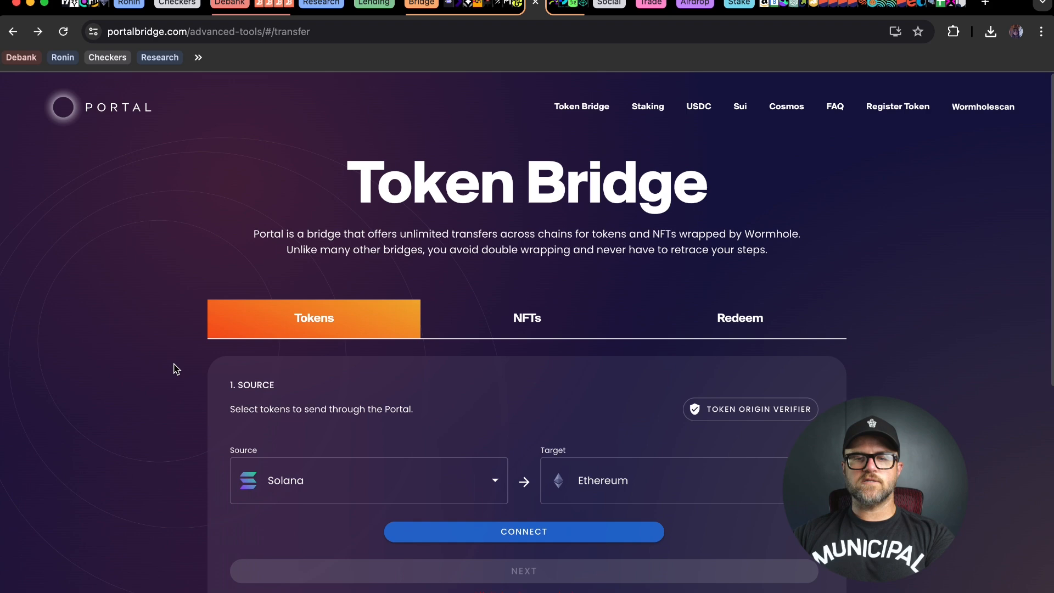
scroll(down, 3)
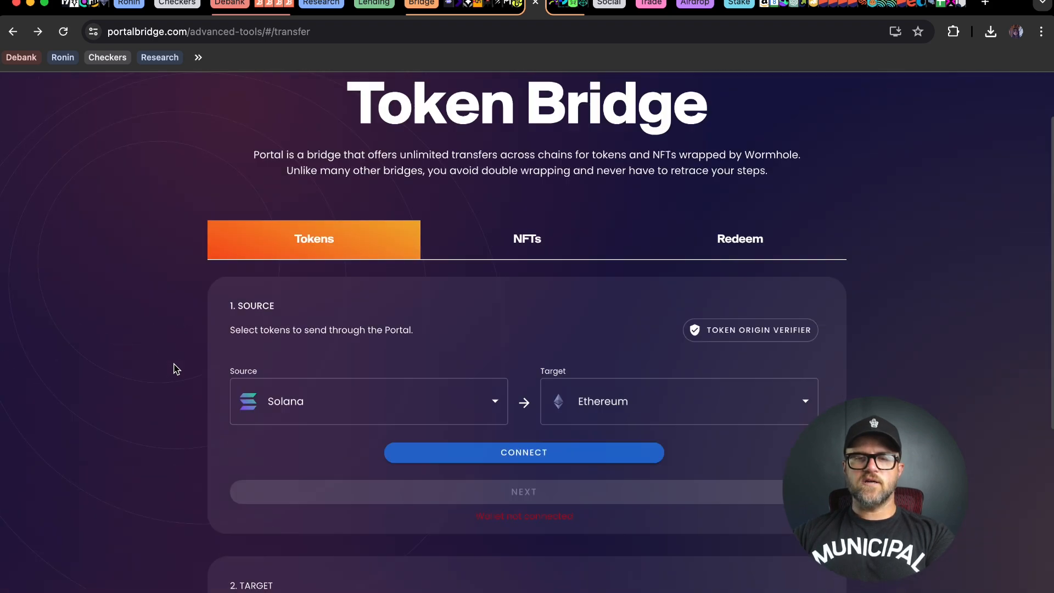
scroll(down, 3)
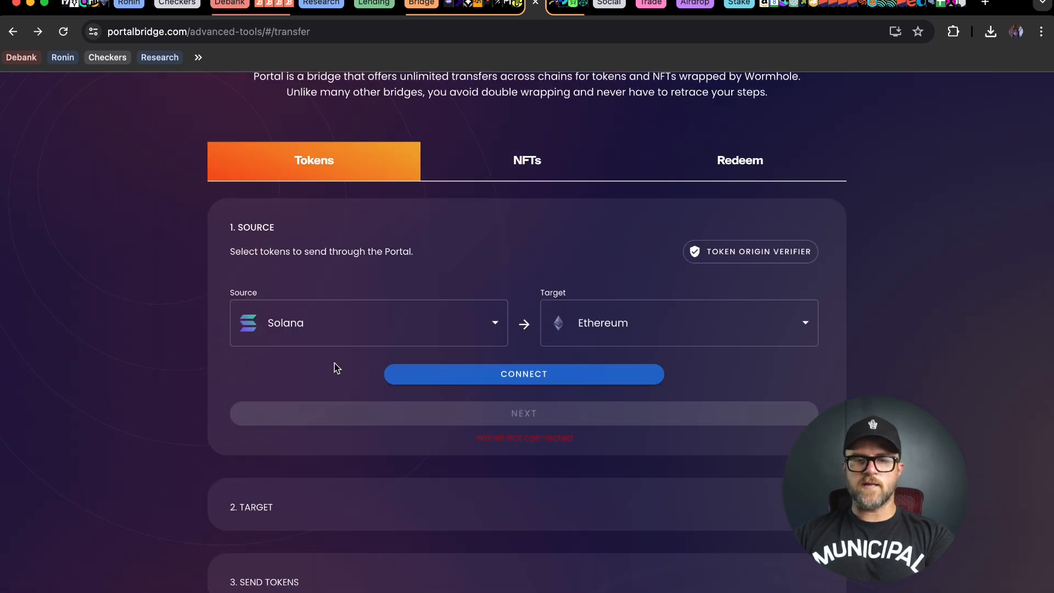
Set the Portal transfer target to Solana and connect Rabby Wallet as the BNB Chain sender
click(368, 323)
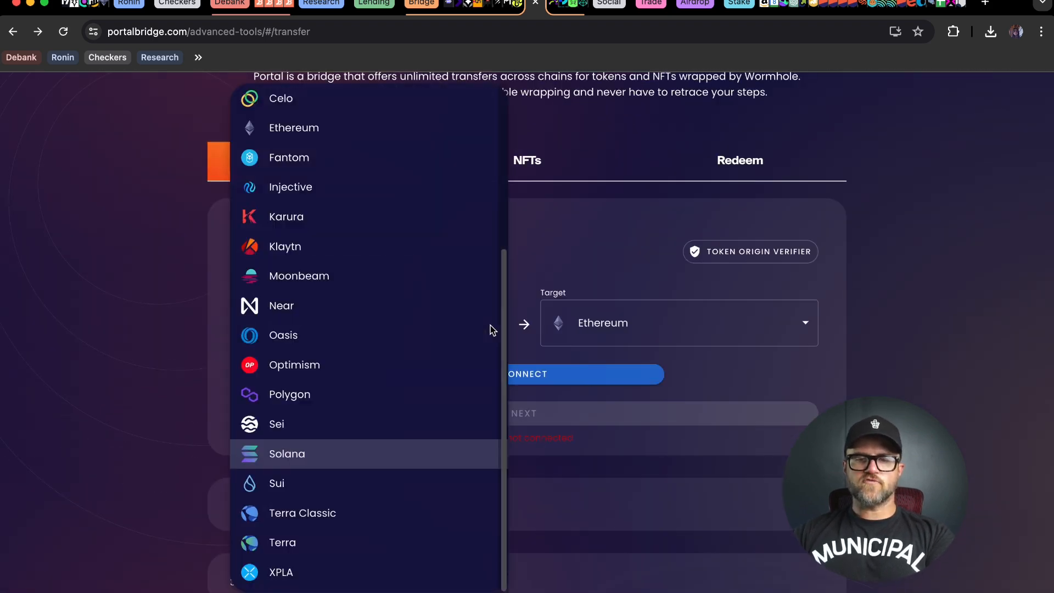
scroll(up, 3)
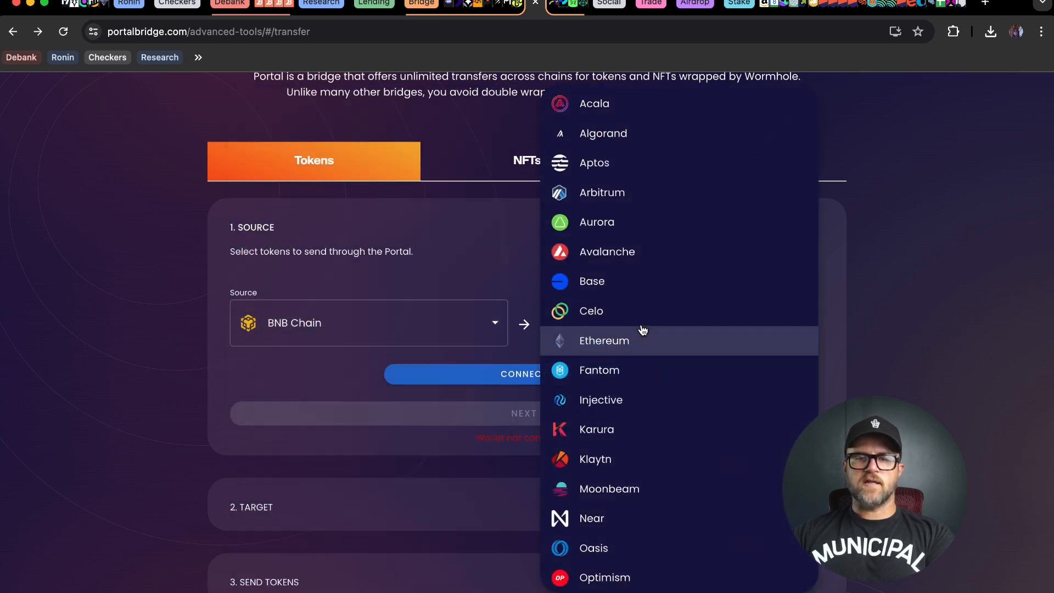
mouse_move(652, 238)
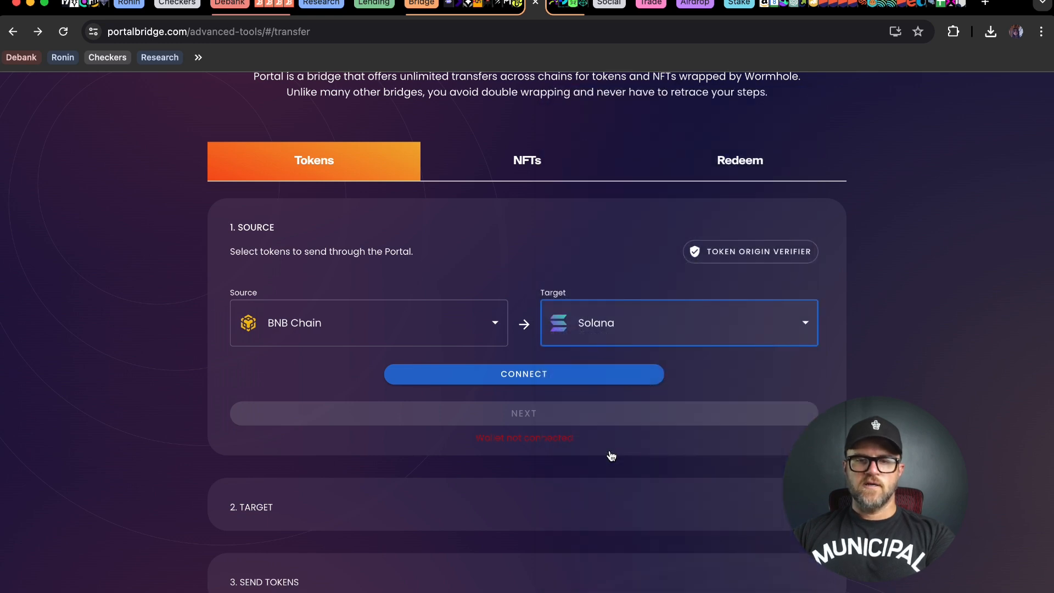
click(523, 374)
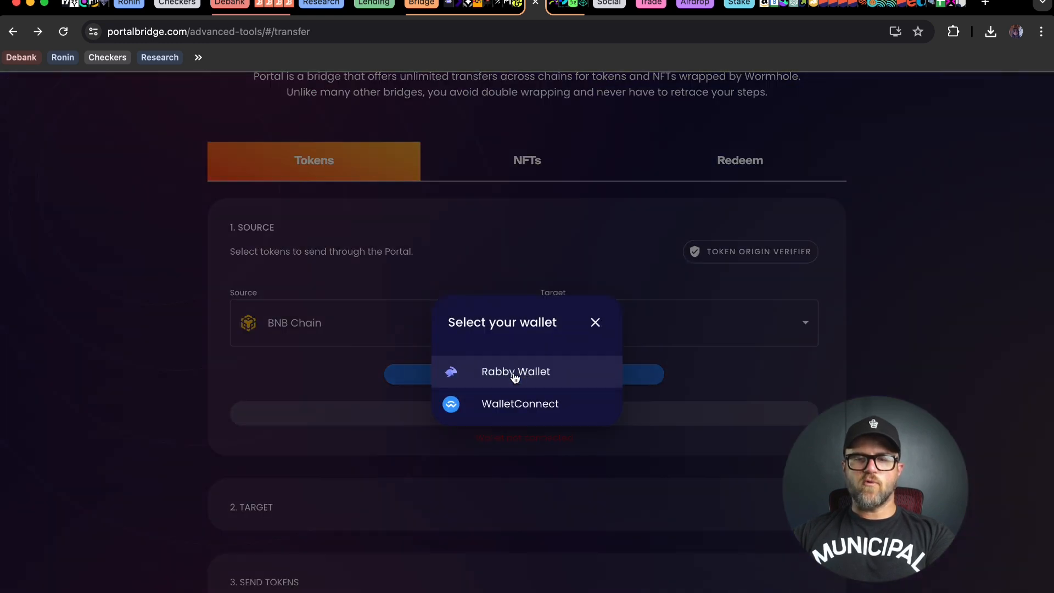
click(516, 371)
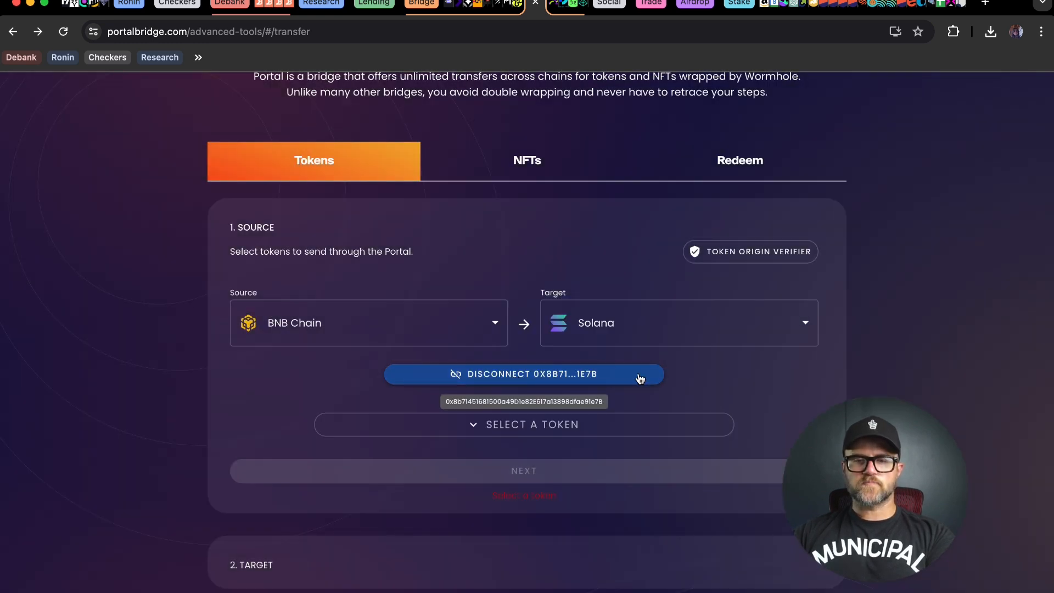
scroll(down, 3)
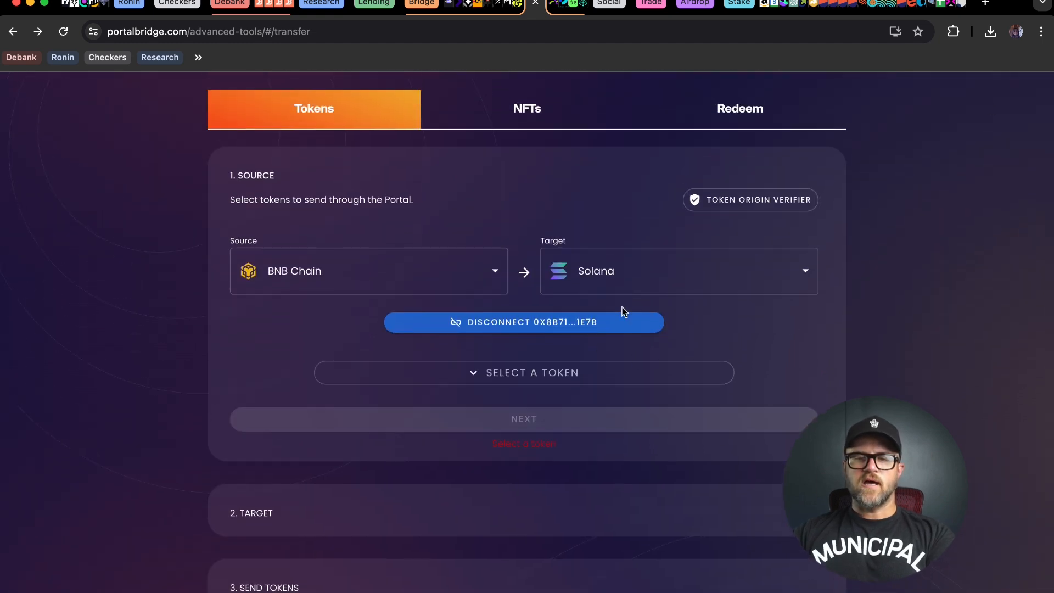
Select TRUNK, enter its full 4034.817 balance, and advance to the target step
click(524, 373)
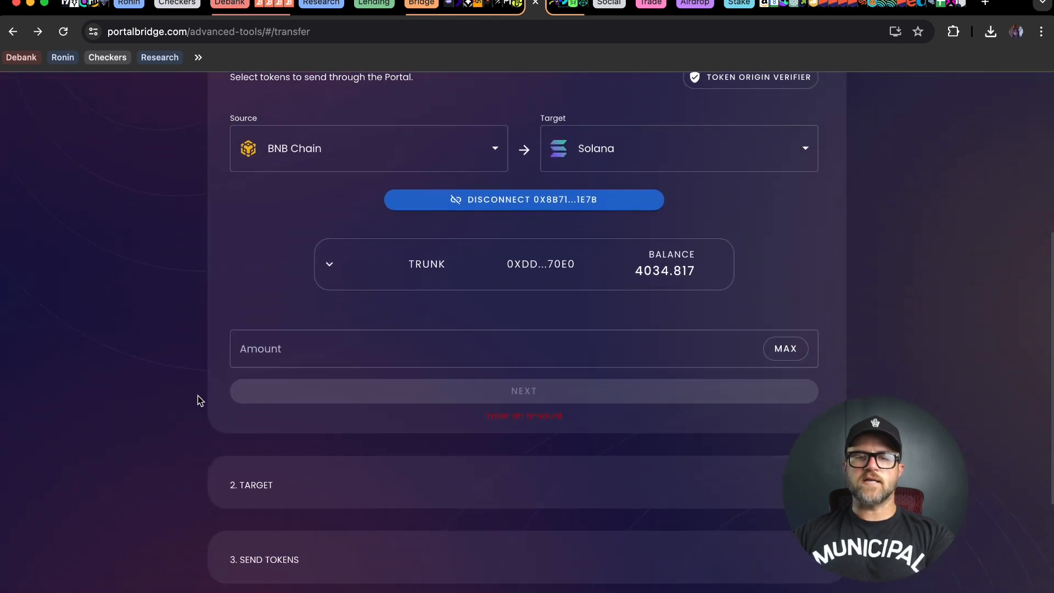
mouse_move(644, 282)
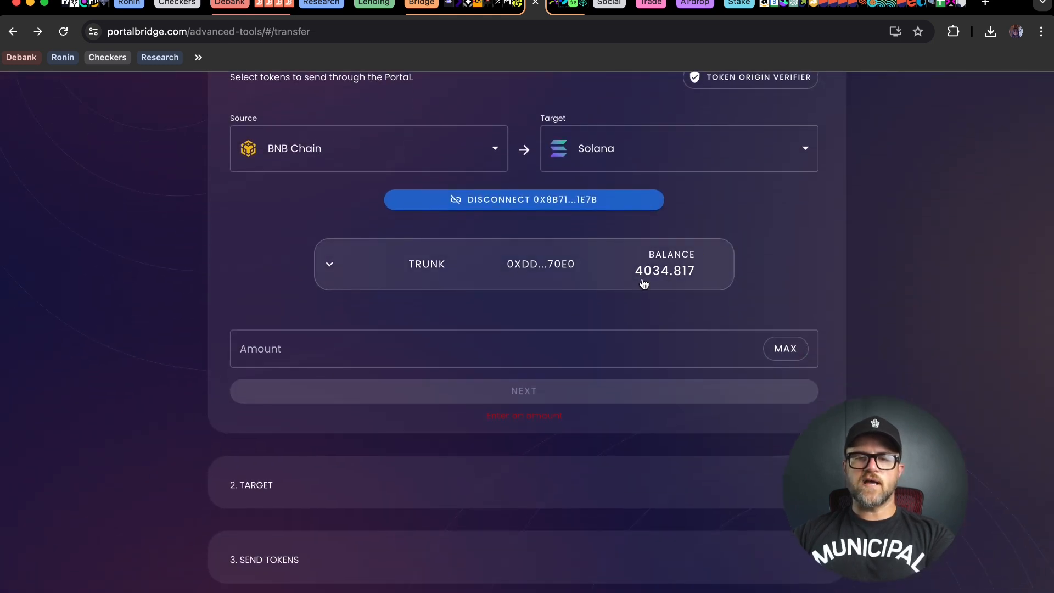
click(784, 348)
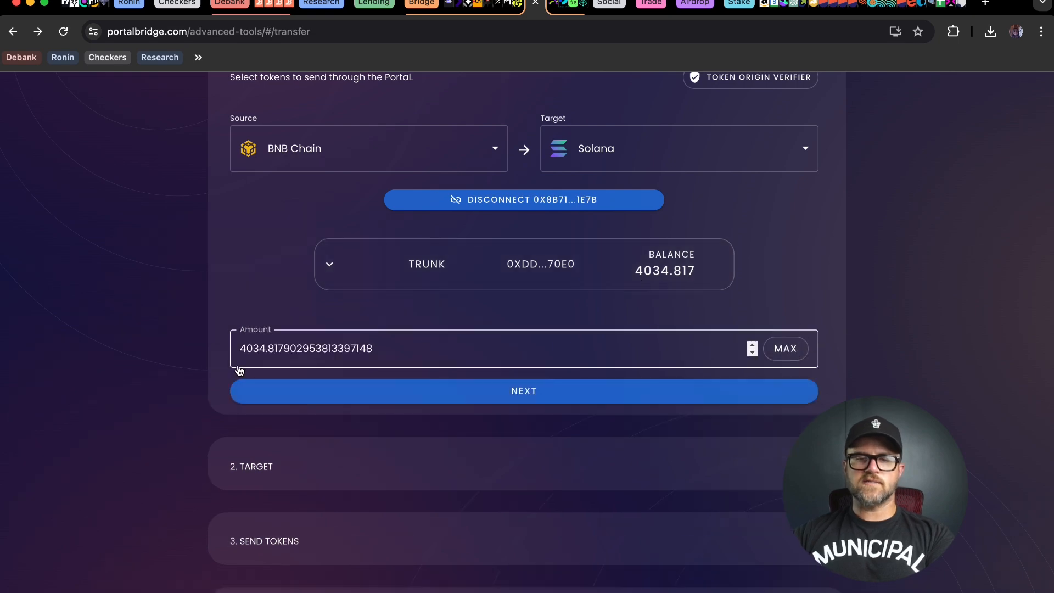
click(524, 390)
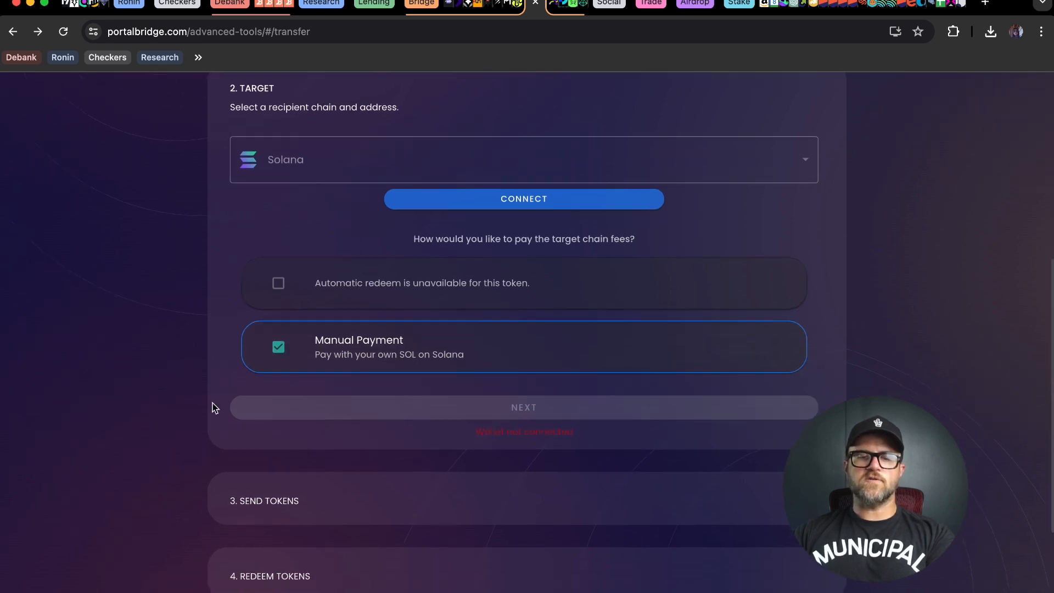
mouse_move(179, 551)
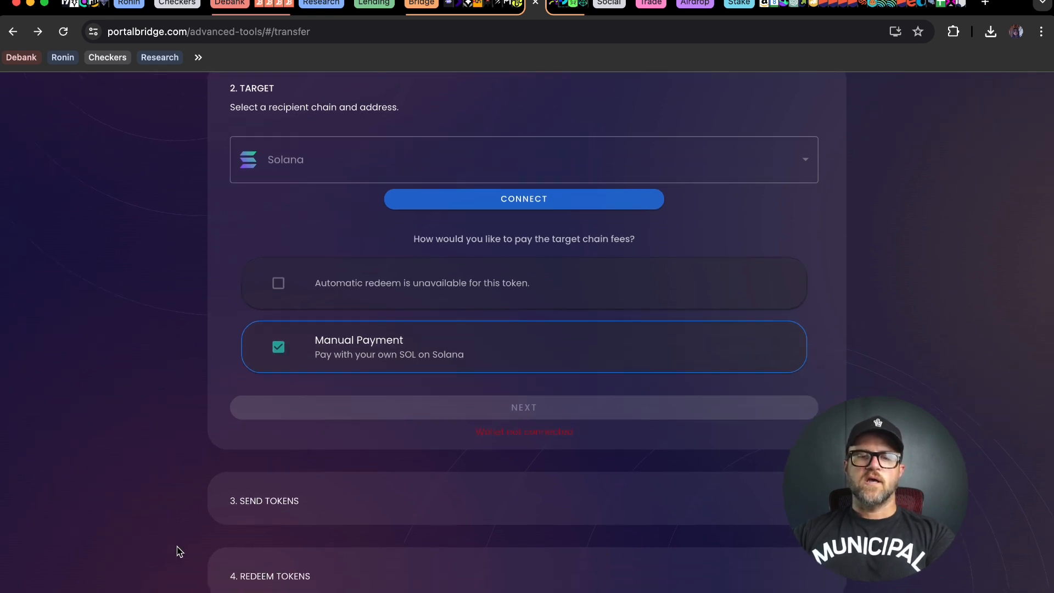
Connect the receiving Solana wallet and review the TRUNK destination account with zero balance
scroll(down, 3)
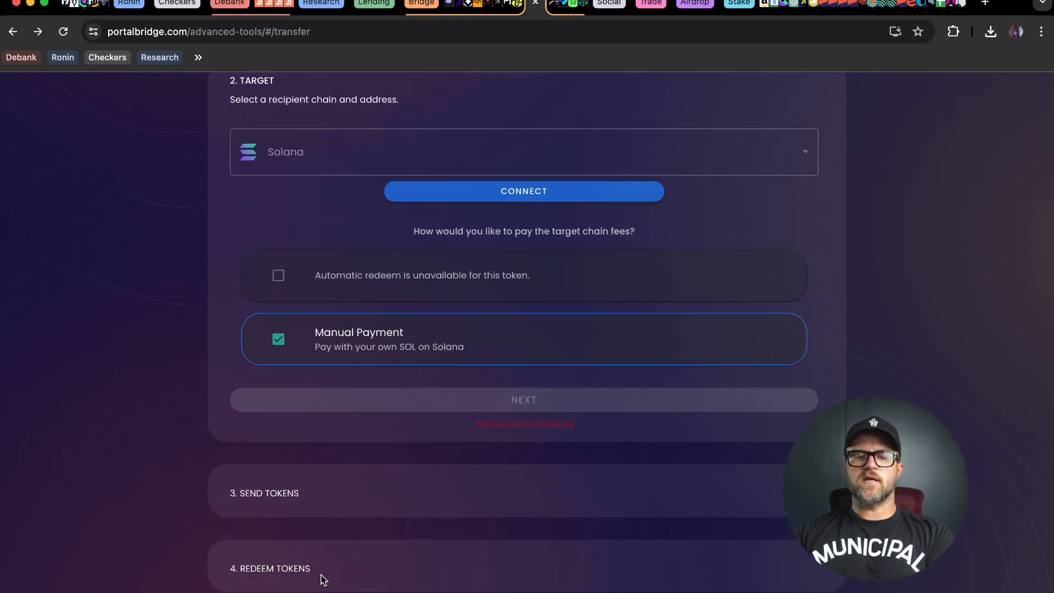
scroll(up, 3)
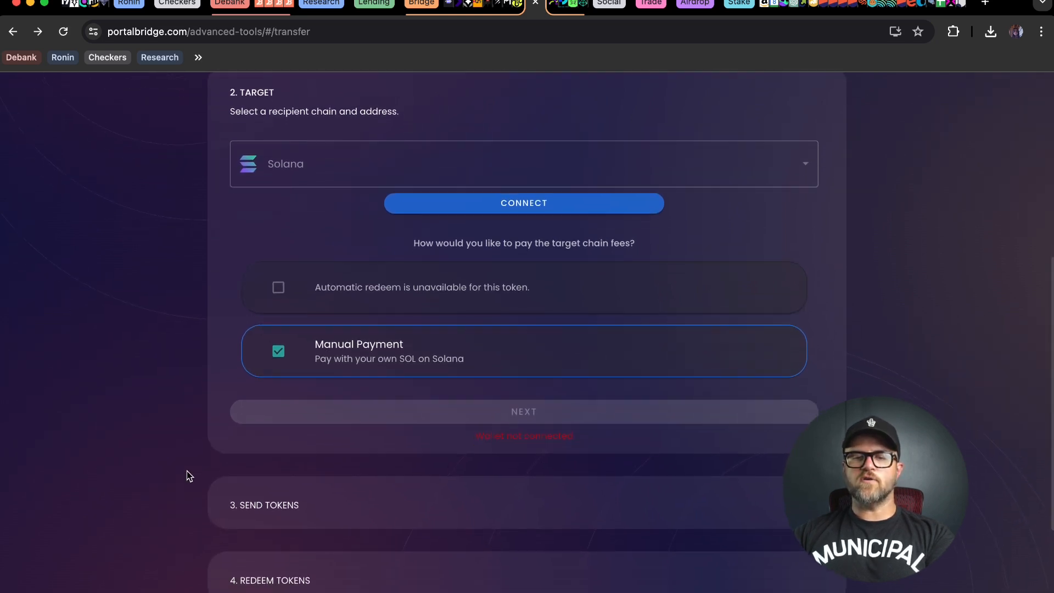
scroll(up, 3)
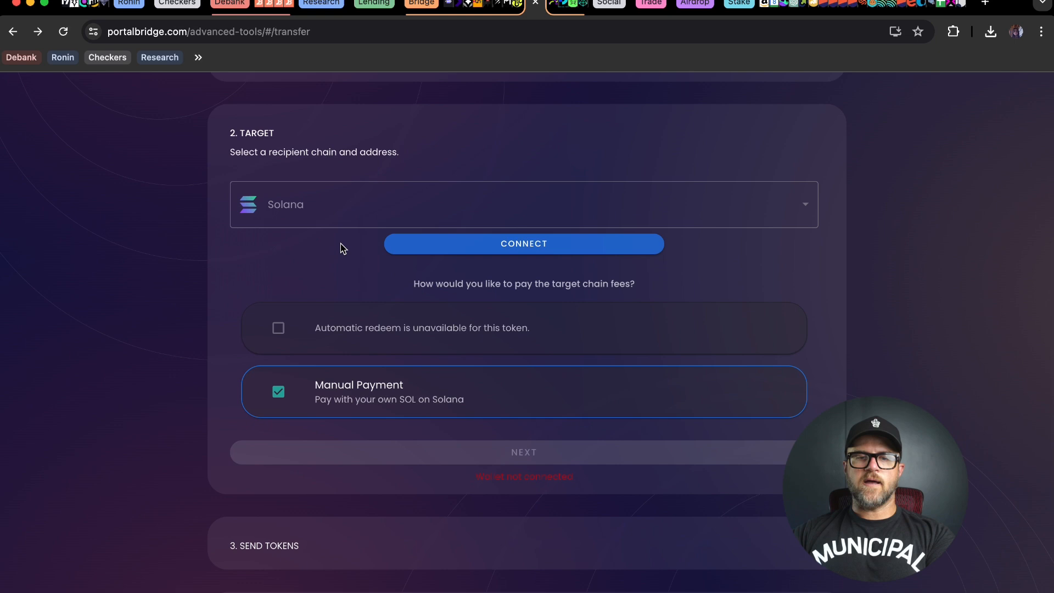
click(523, 244)
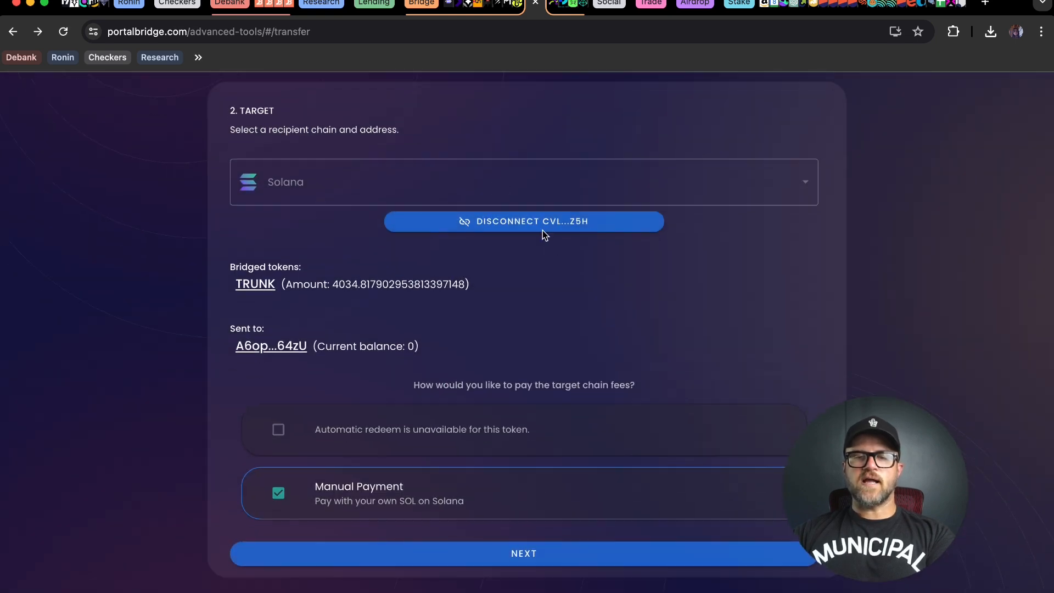
scroll(down, 3)
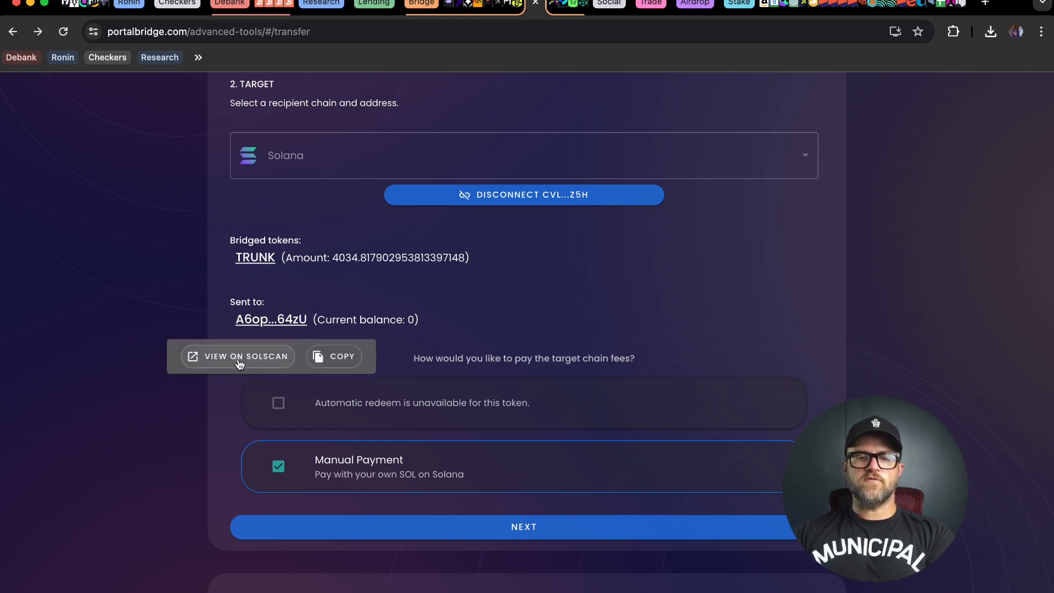
Check the recipient token account on Solscan (0 TRUNK) and copy the TRUNK mint address
click(243, 356)
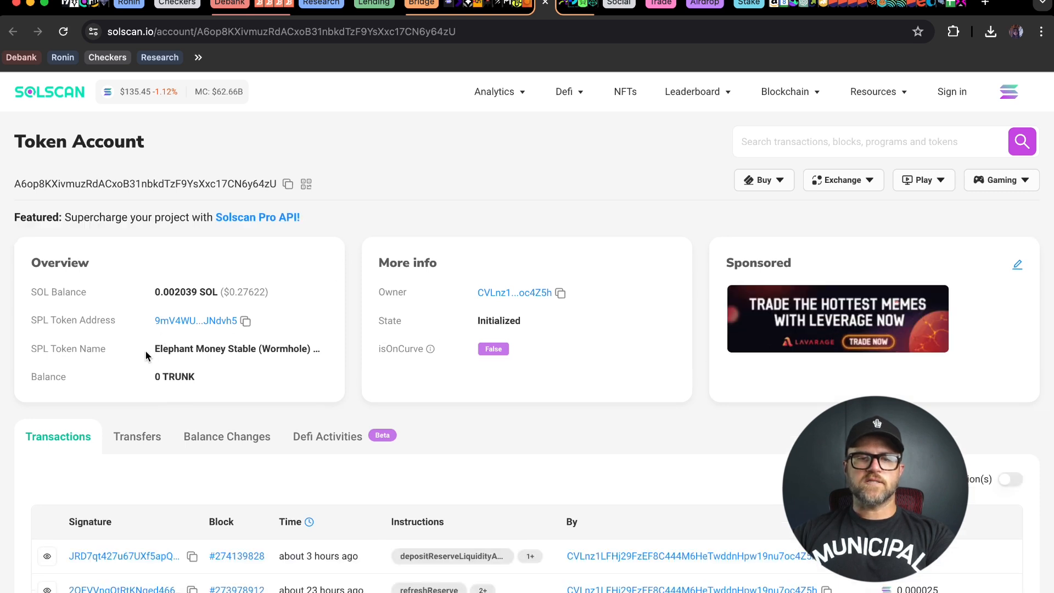
mouse_move(306, 356)
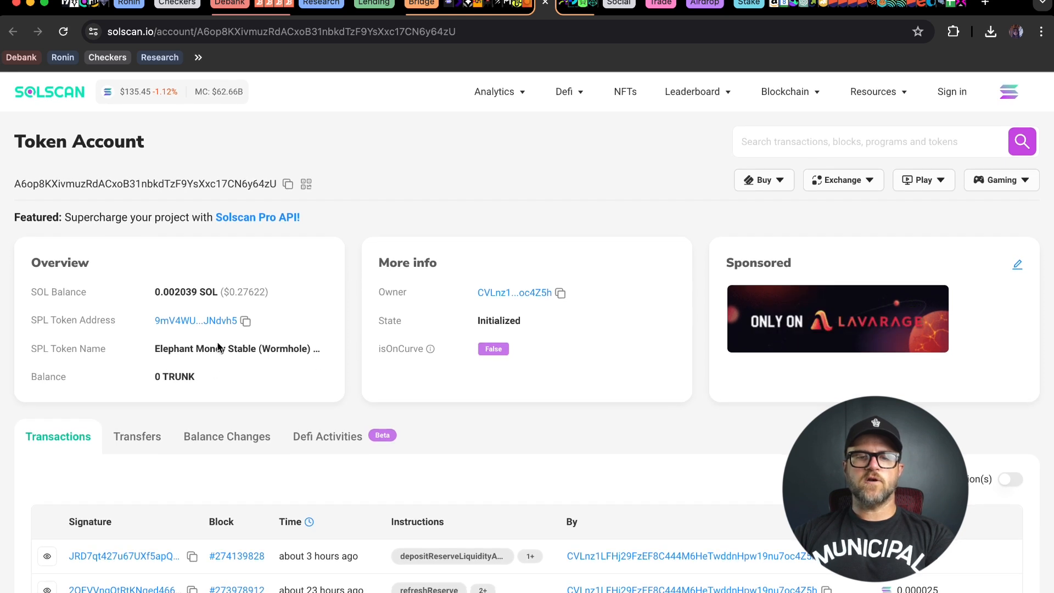
click(246, 321)
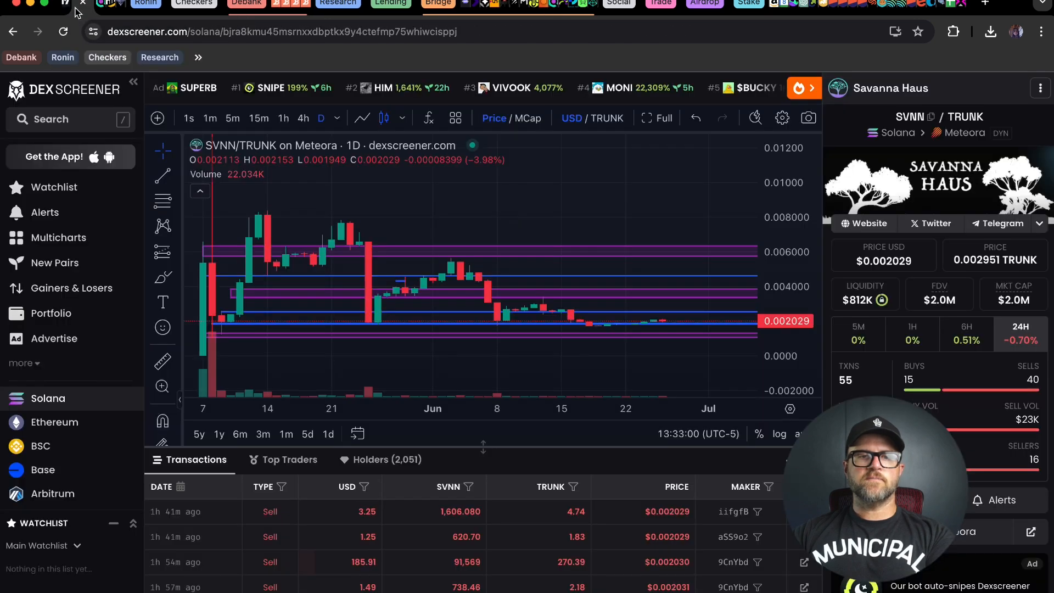
Search DEX Screener by the TRUNK mint address to list pairs like TRUNK/USDC at $0.6884
click(50, 120)
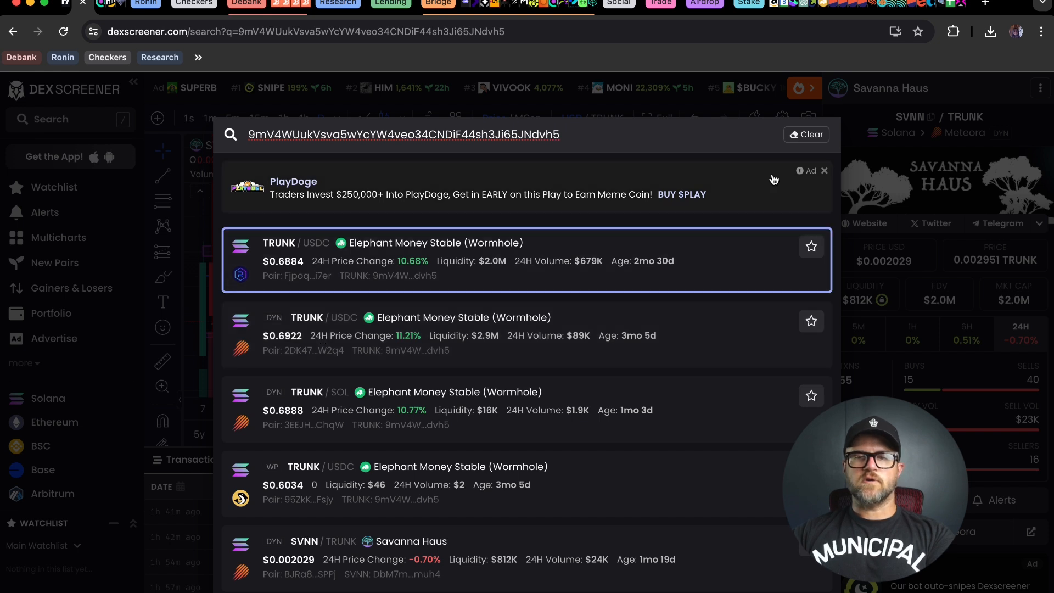
mouse_move(507, 74)
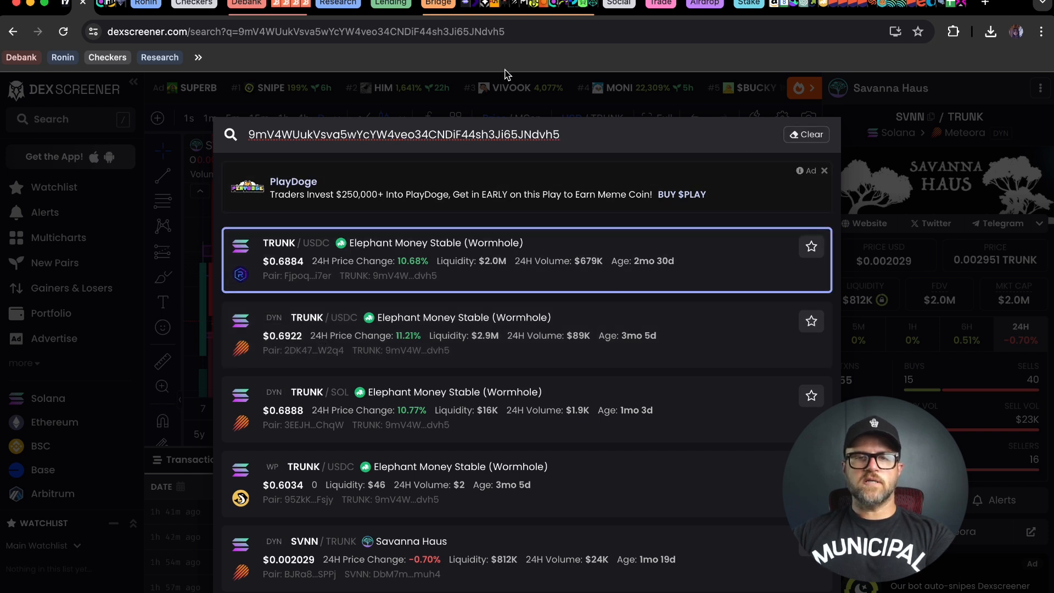
mouse_move(540, 290)
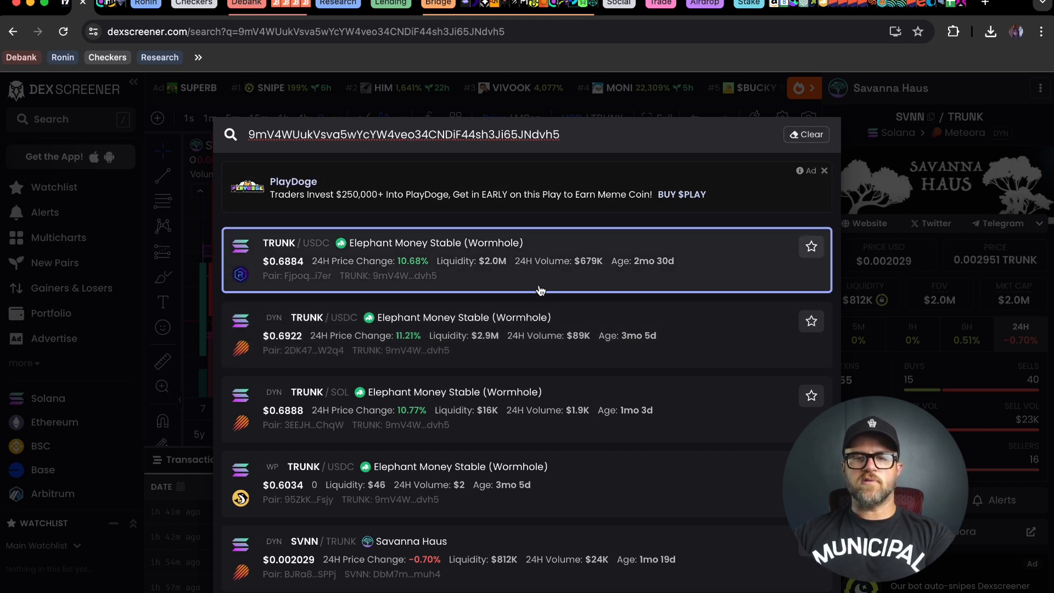
mouse_move(541, 316)
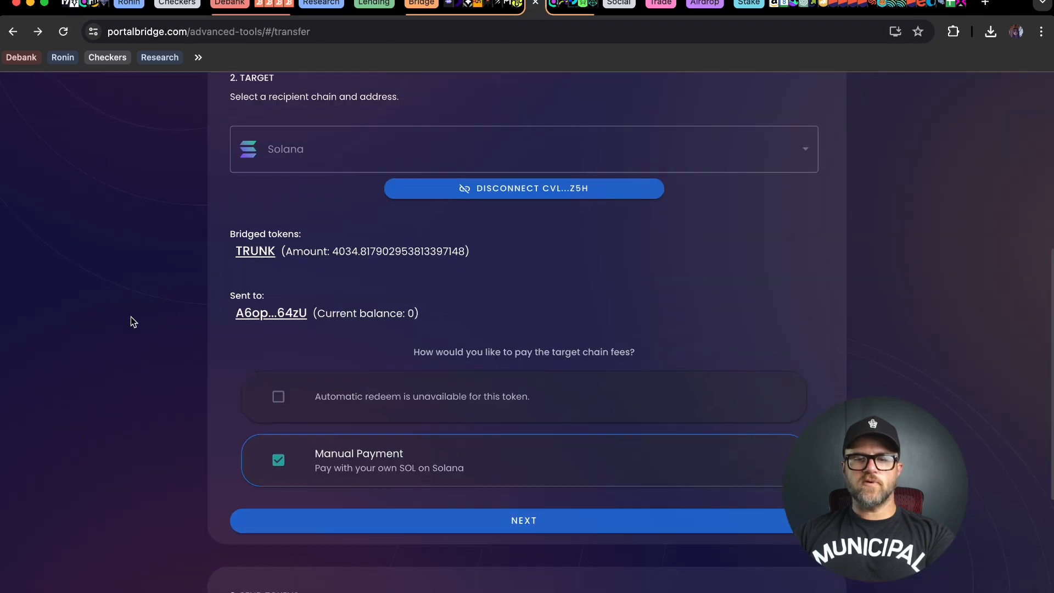
Advance to the Send Tokens summary for 4034.817 TRUNK from BNB Chain to Solana
scroll(down, 3)
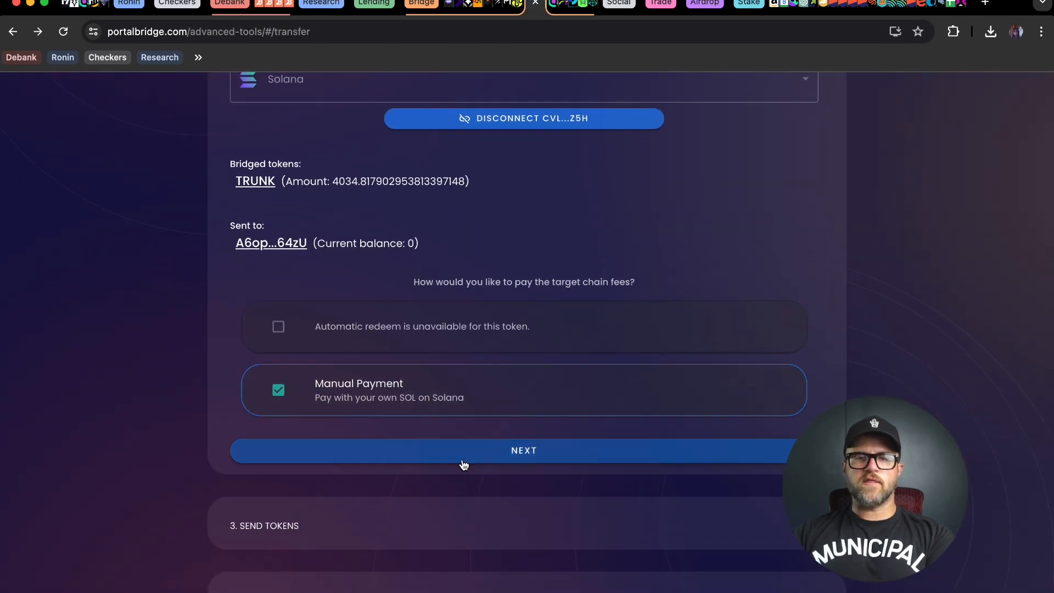
click(524, 451)
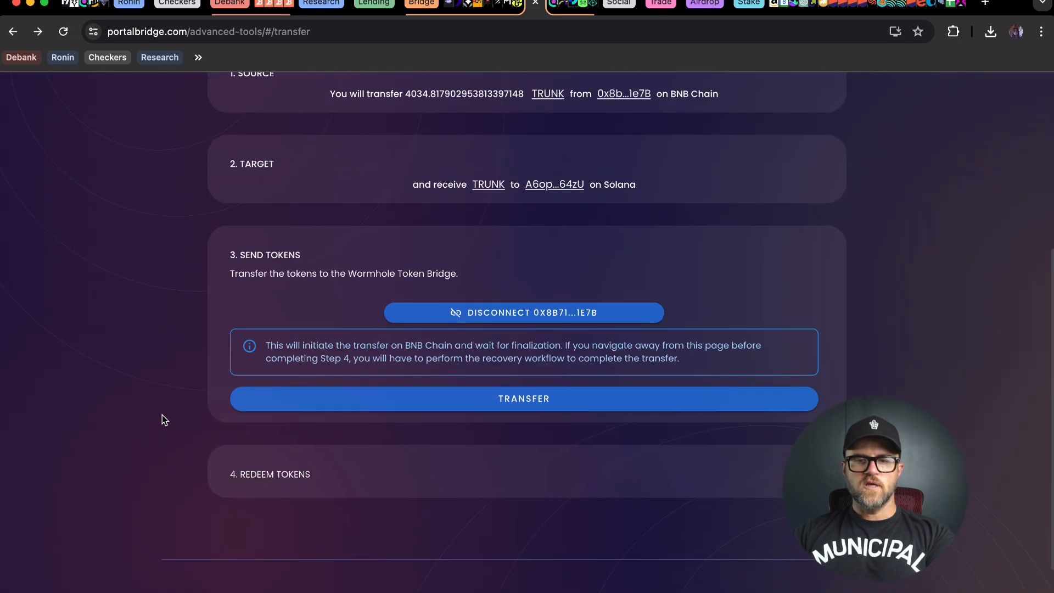
mouse_move(228, 408)
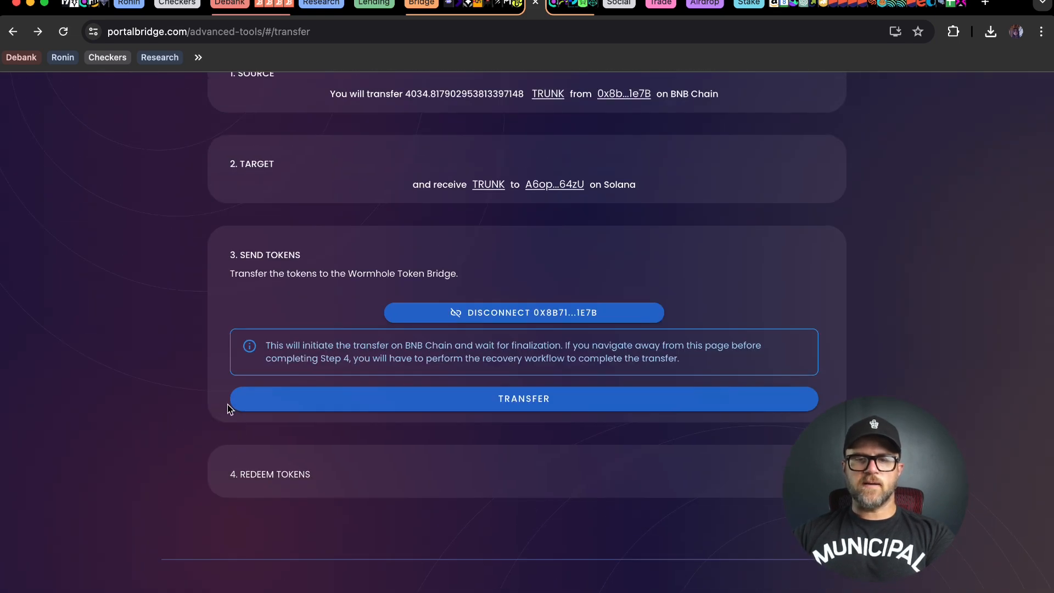
mouse_move(380, 406)
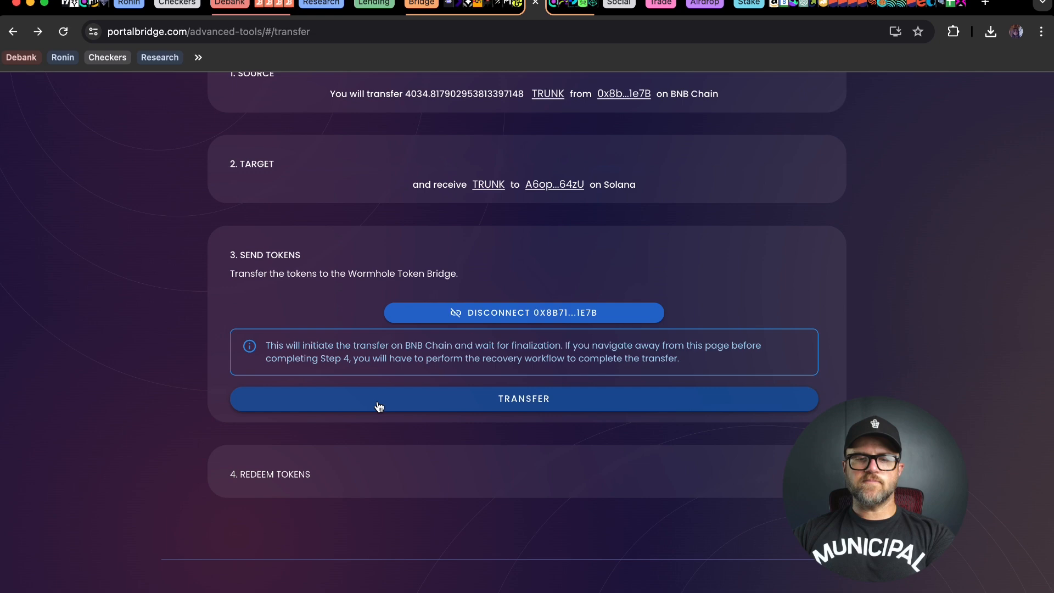
mouse_move(394, 405)
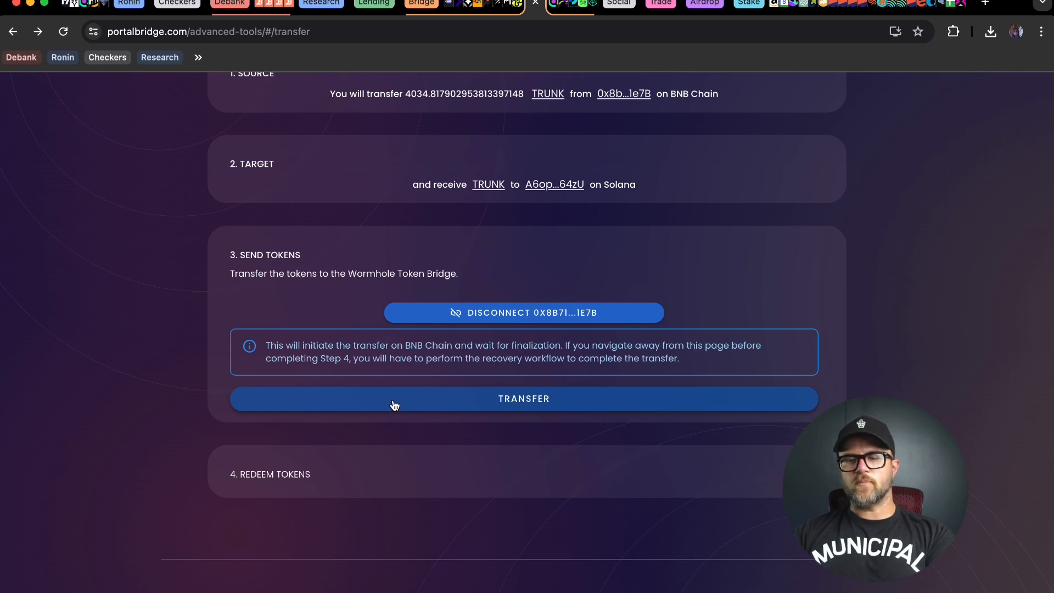
Start and confirm the 4,034.8179 TRUNK BNB Chain-to-Solana transfer, awaiting Rabby approval
click(524, 398)
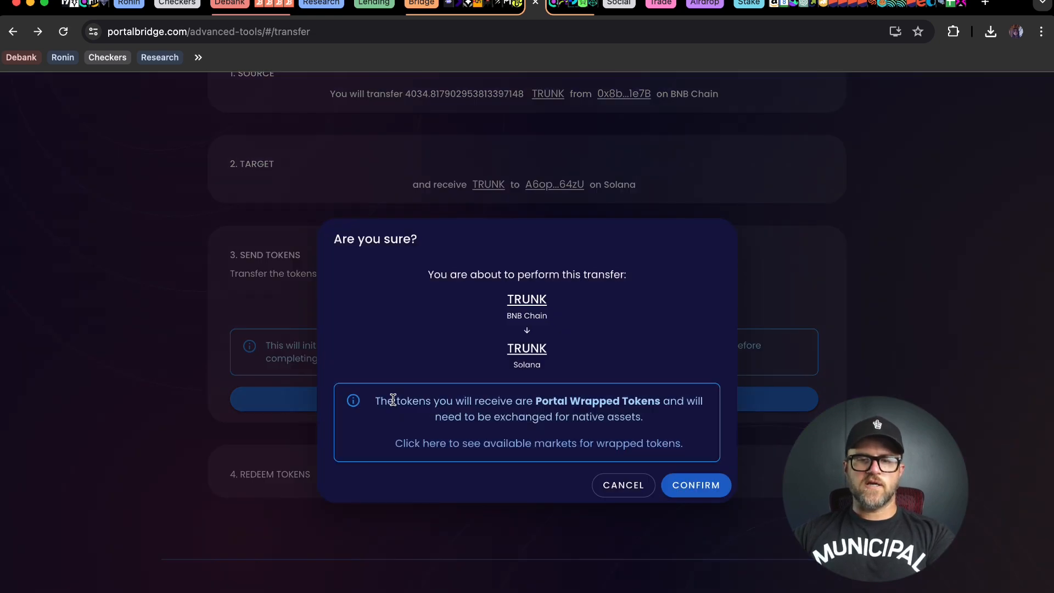
click(696, 485)
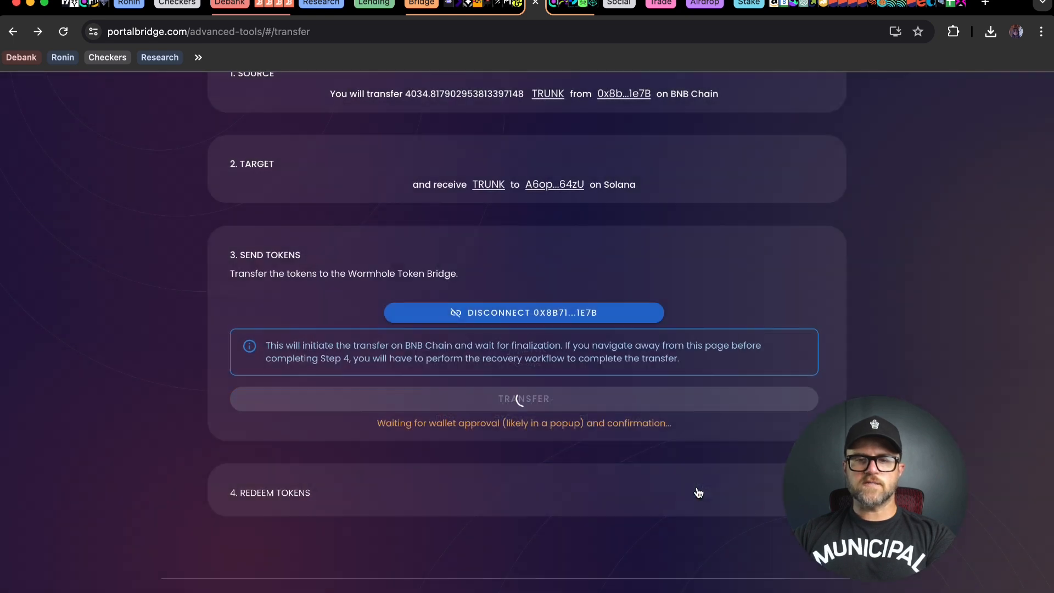
click(524, 399)
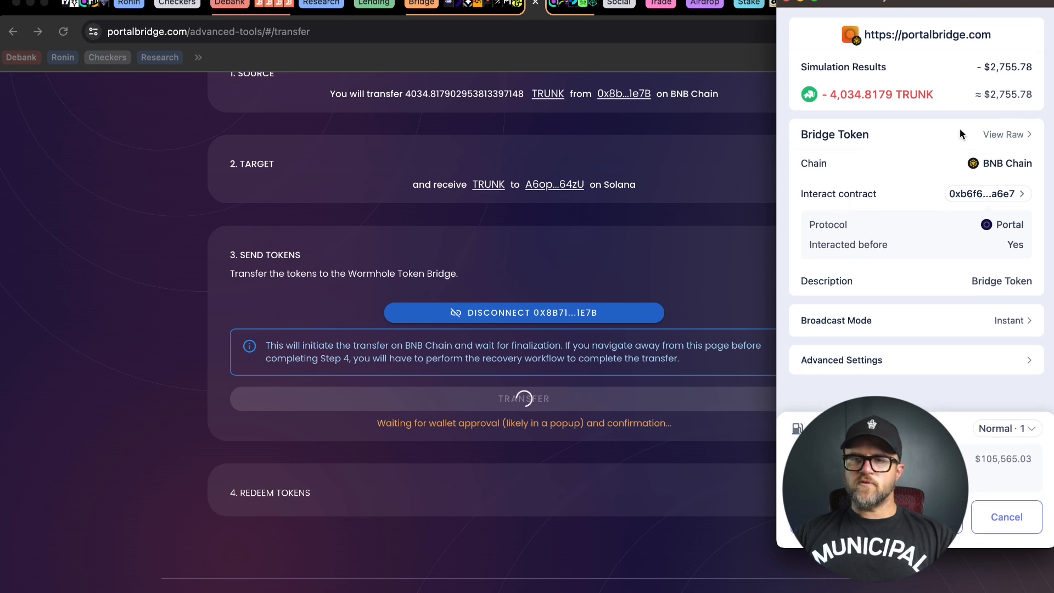
mouse_move(864, 99)
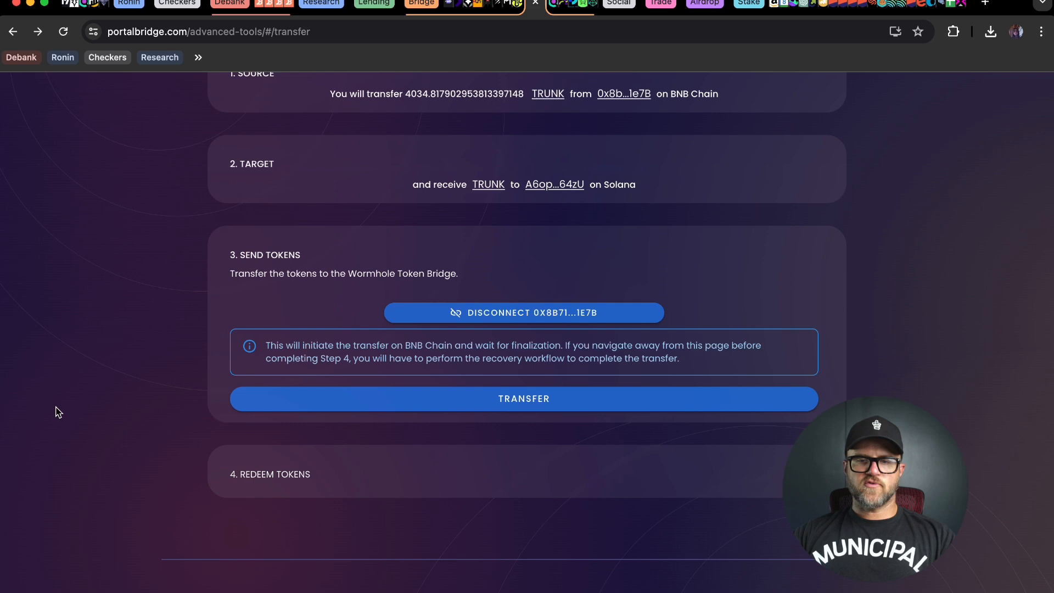
Scroll Portal Bridge back to the source step, where TRUNK's BNB Chain balance reads 0.000000
scroll(up, 3)
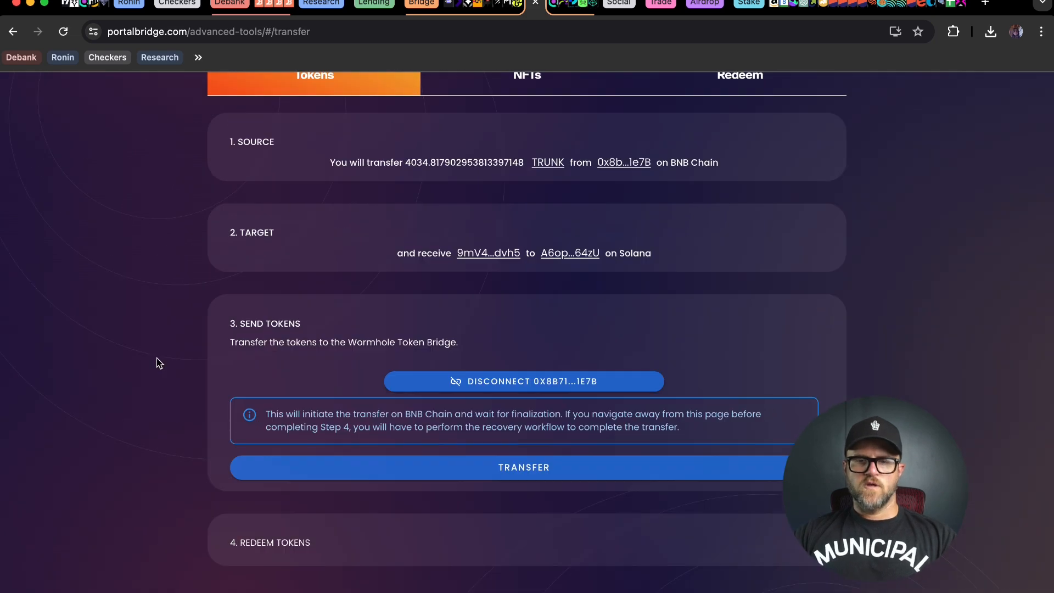
scroll(down, 3)
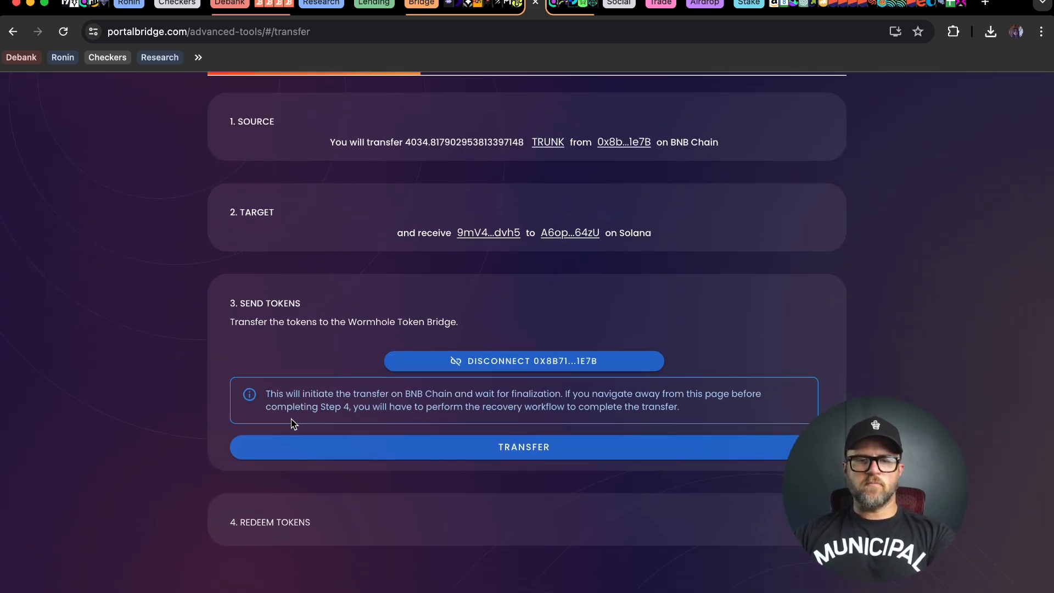
mouse_move(374, 408)
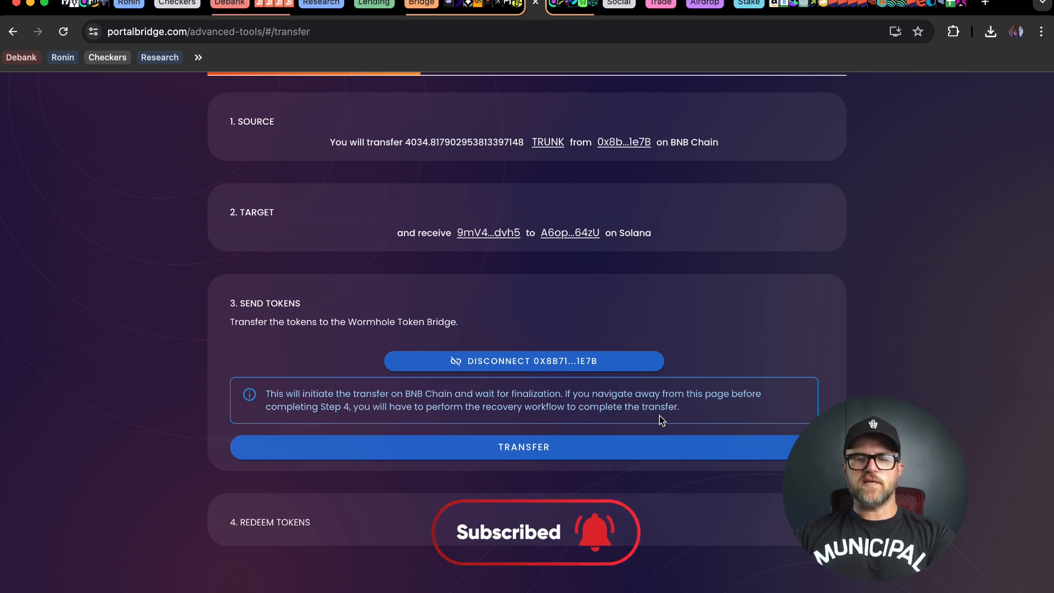
scroll(down, 3)
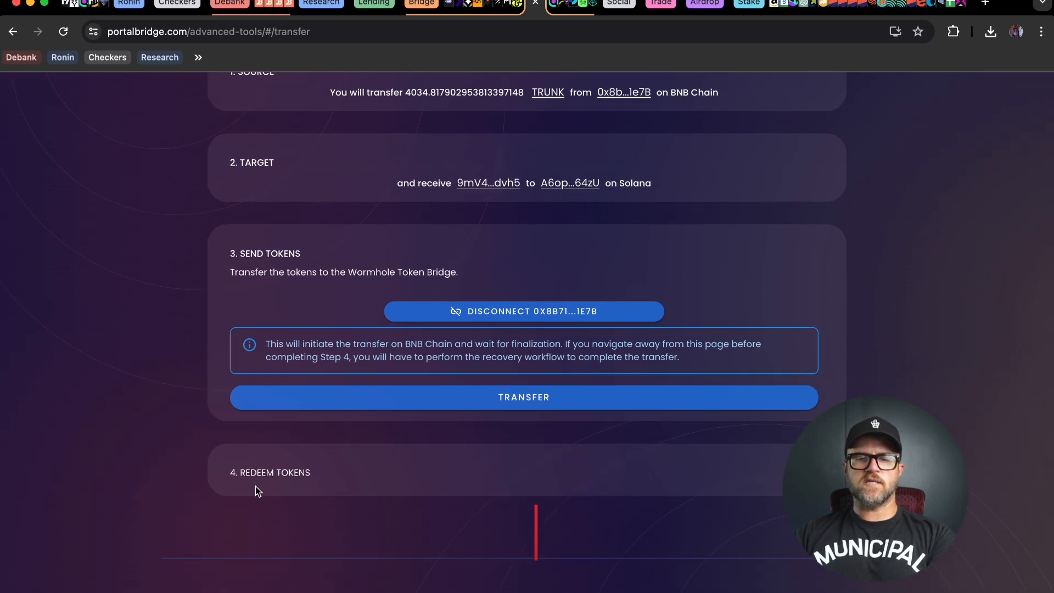
scroll(down, 3)
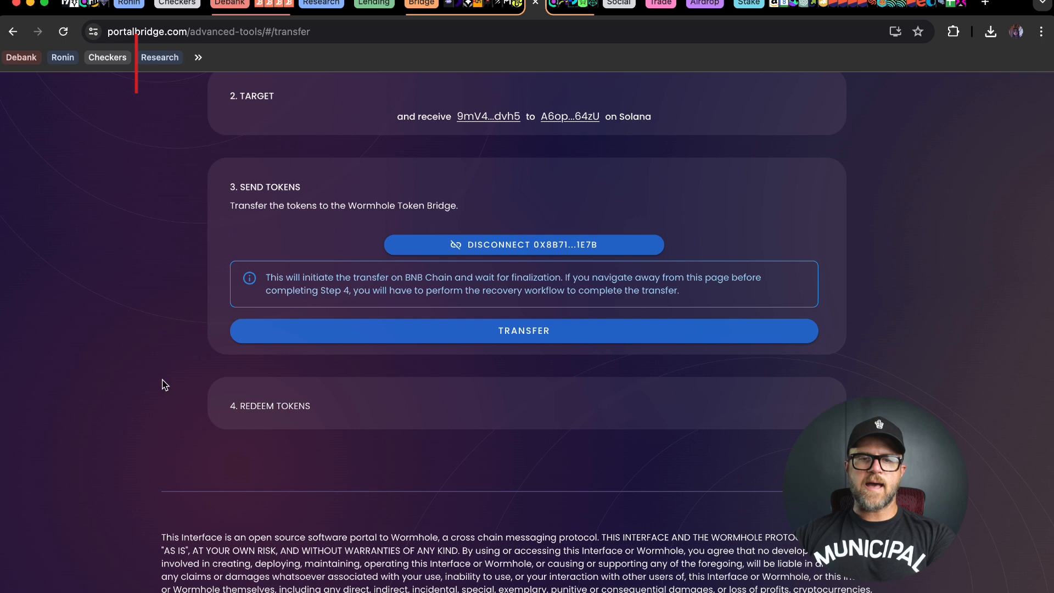
scroll(up, 3)
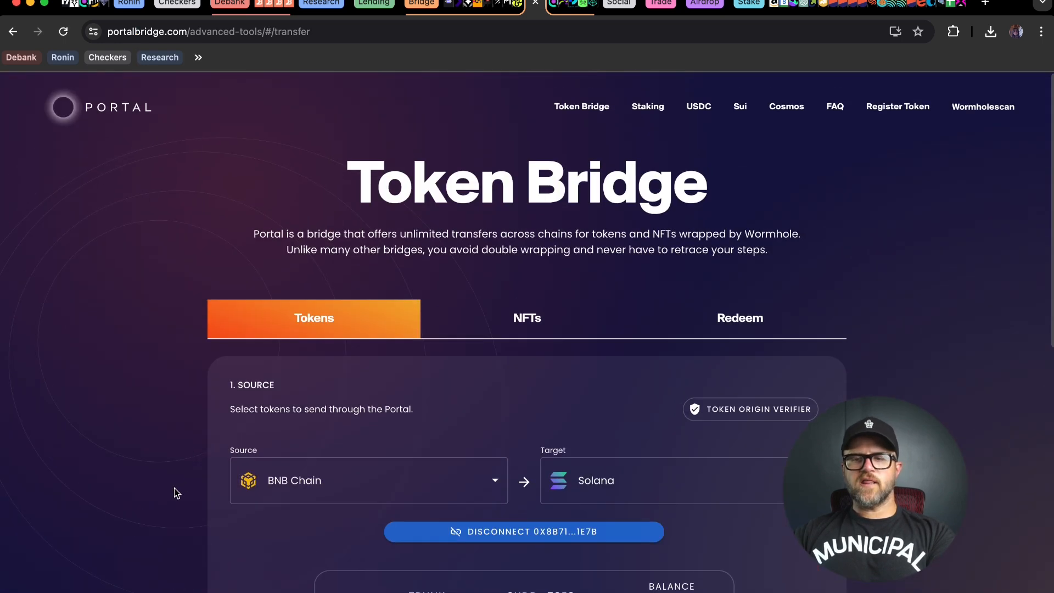
scroll(down, 3)
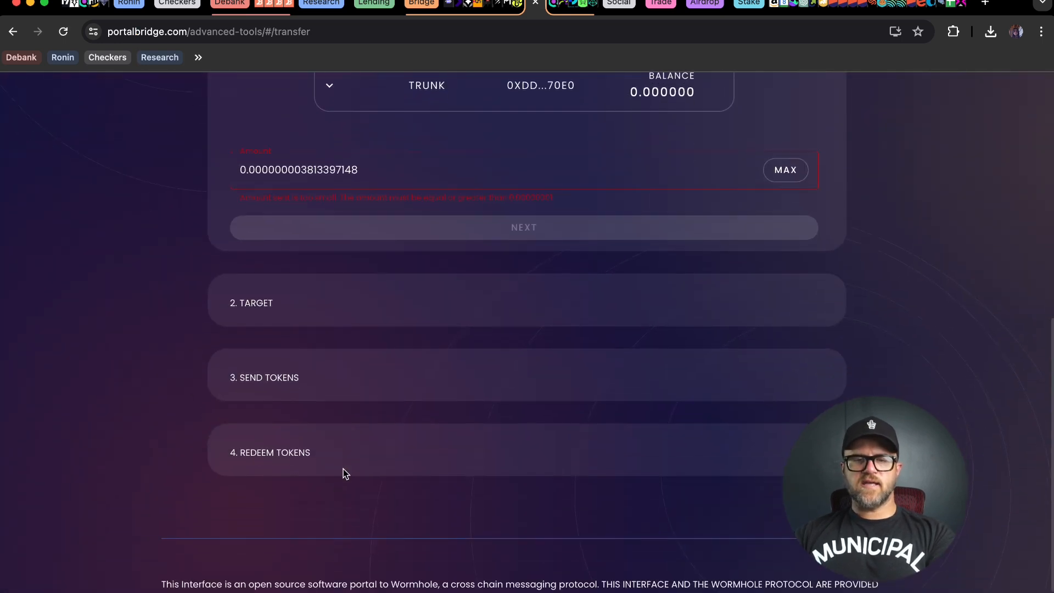
scroll(up, 3)
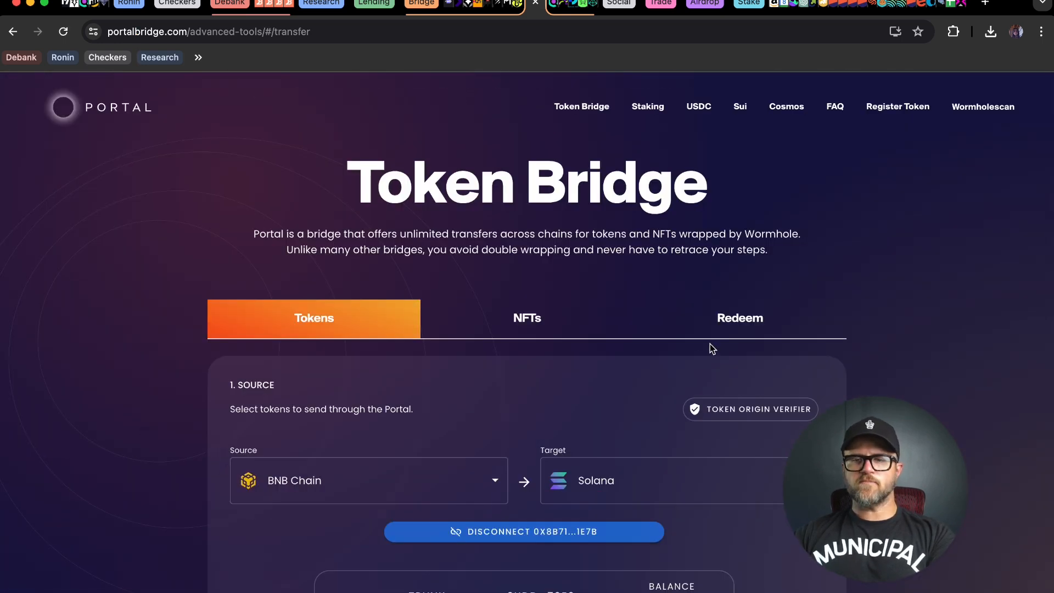
Switch Portal Bridge to the Redeem form with BNB Chain as source, then open Rabby
click(739, 318)
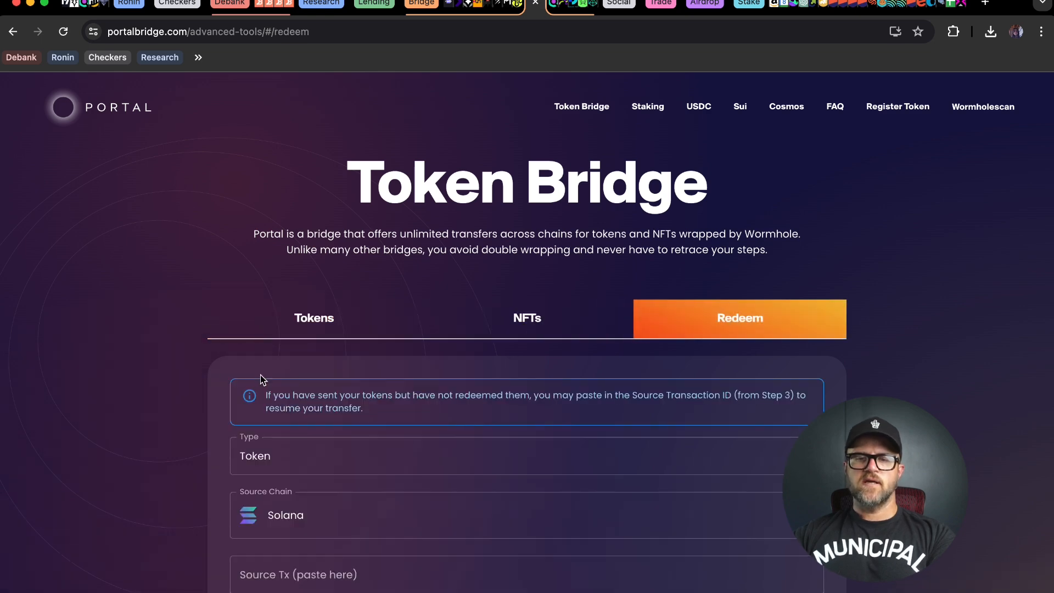
scroll(down, 3)
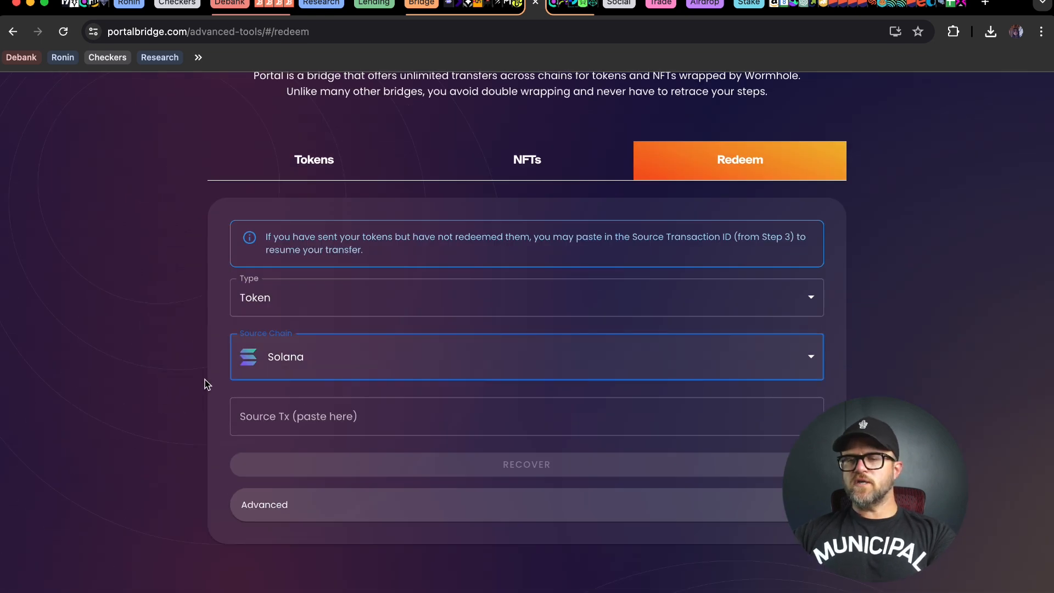
mouse_move(667, 381)
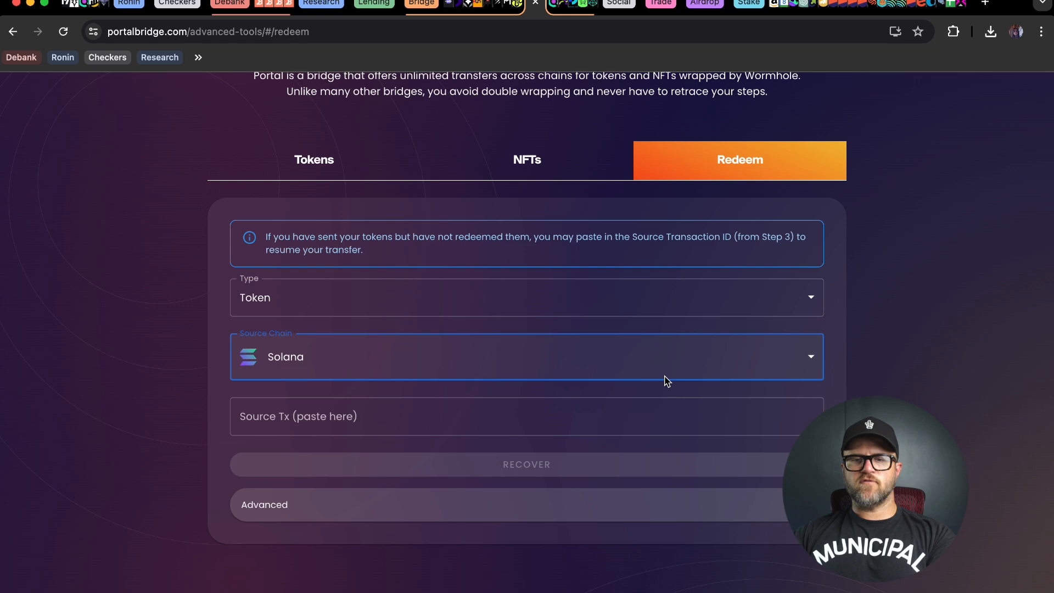
mouse_move(617, 366)
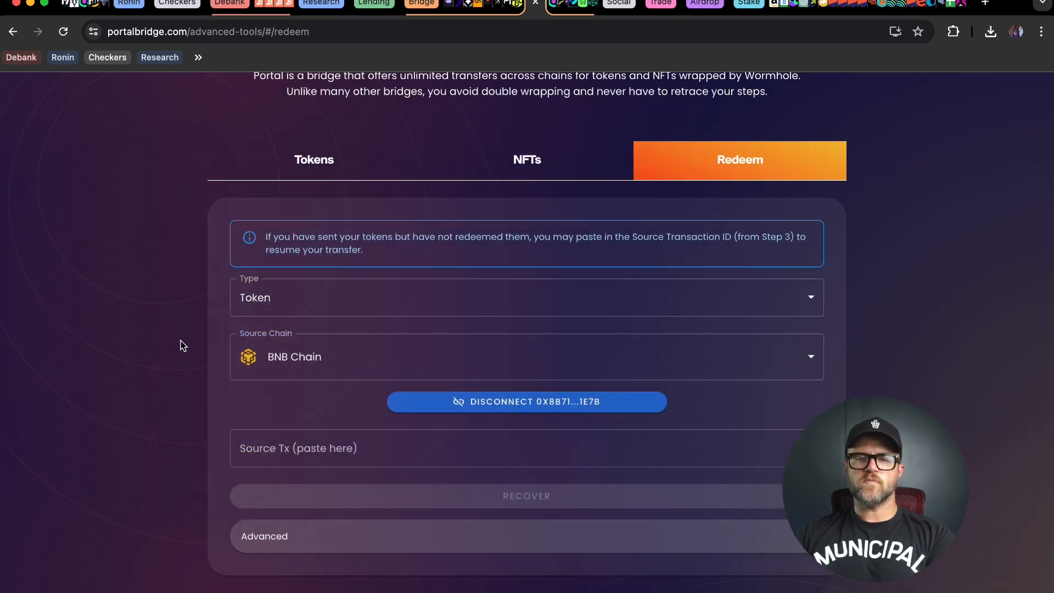
click(953, 32)
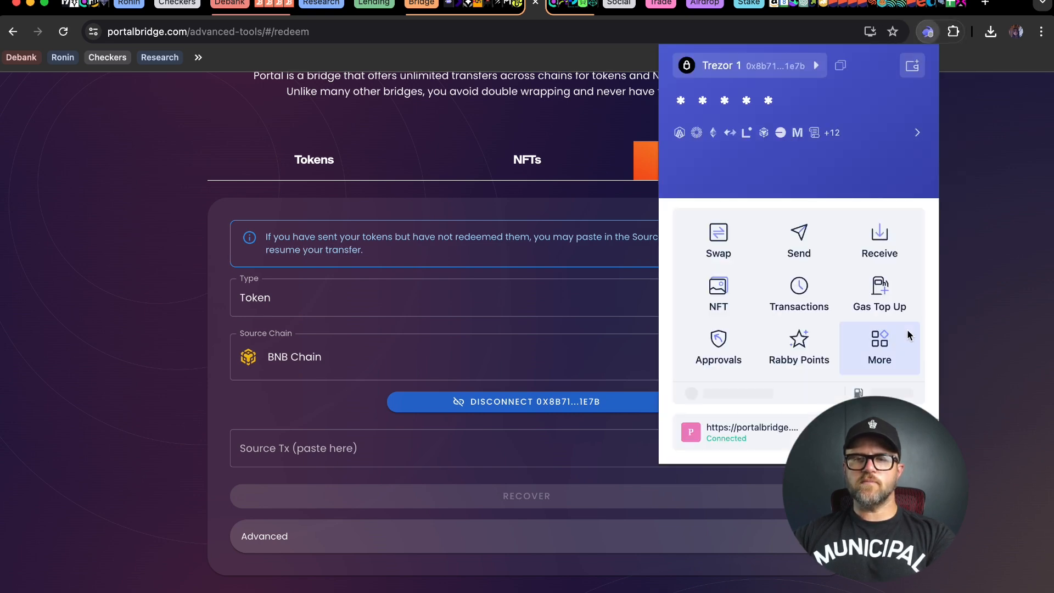
Copy the hash of the 4,034.82 TRUNK transferTokens transaction from Rabby's history
click(799, 294)
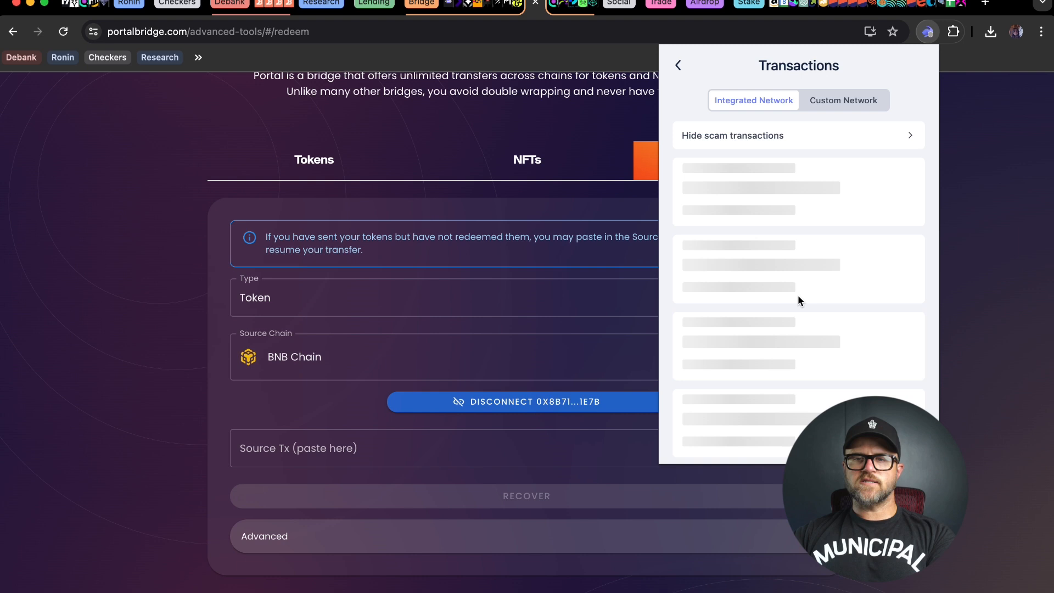
mouse_move(889, 272)
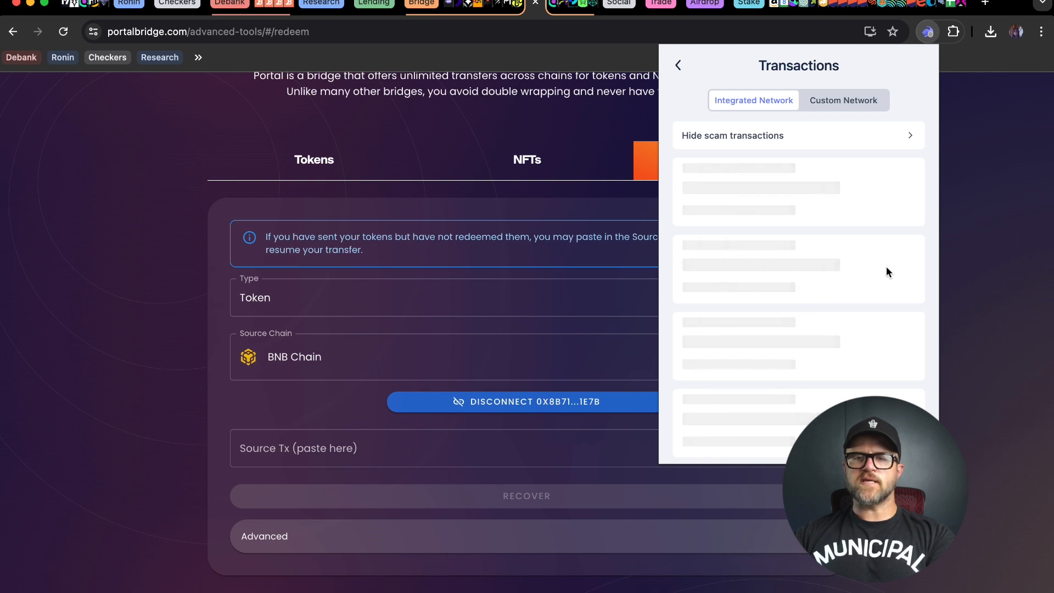
mouse_move(870, 287)
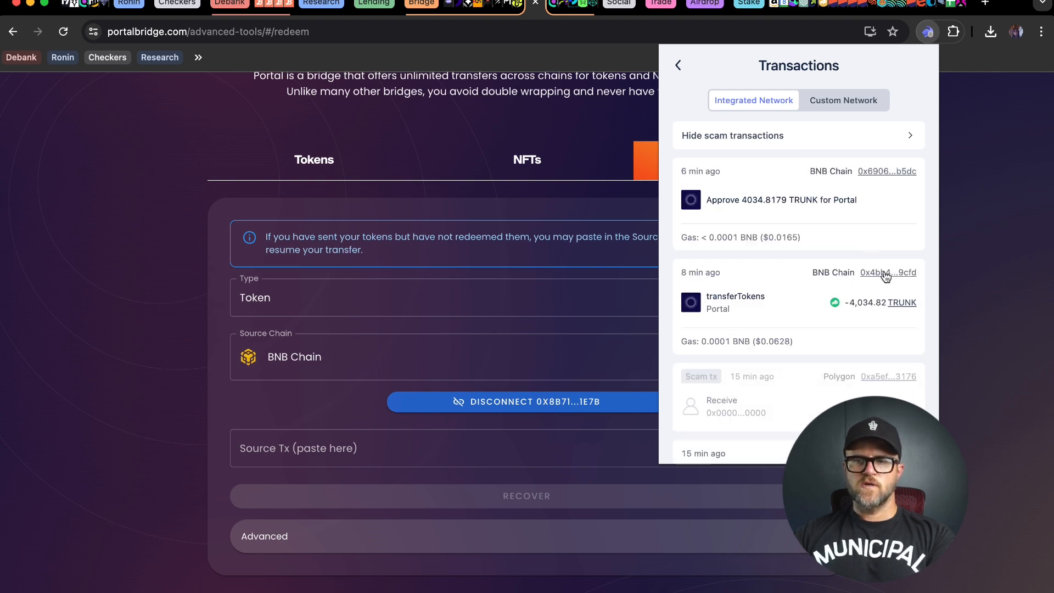
click(889, 272)
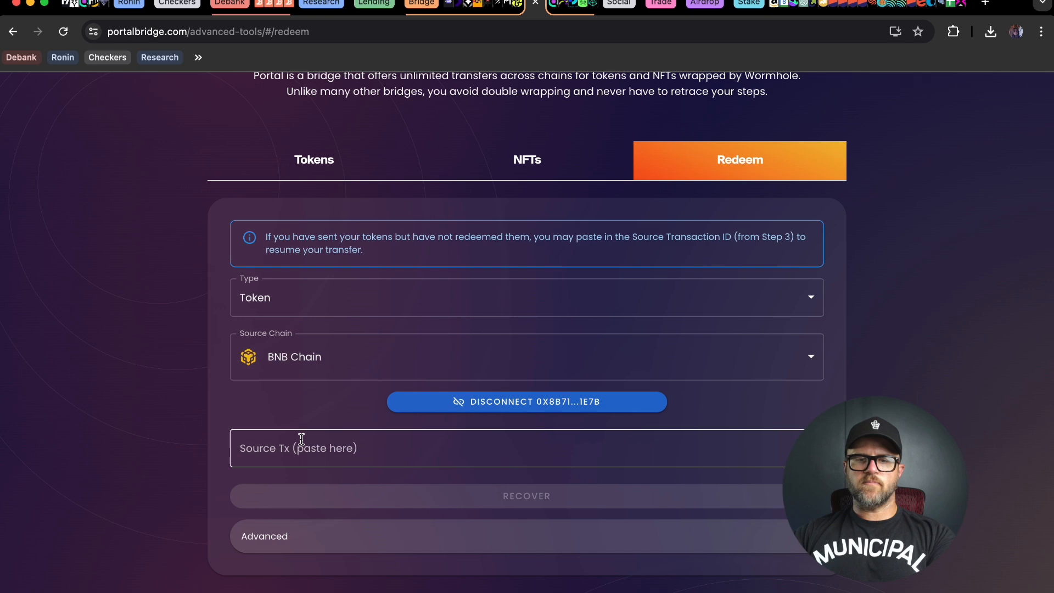
Paste source transaction hash 0x4bb4055998…e9cfd and connect the Phantom wallet
text(0x4bb4055998d580c57a3941811c5864a691299df172e29644e446748d71fe9cfd)
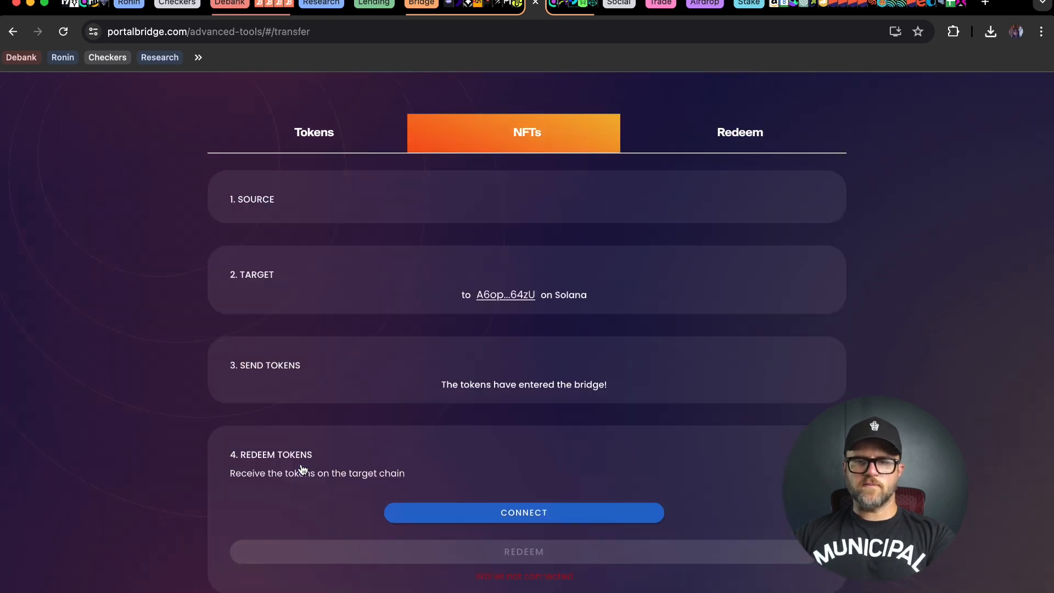
click(523, 512)
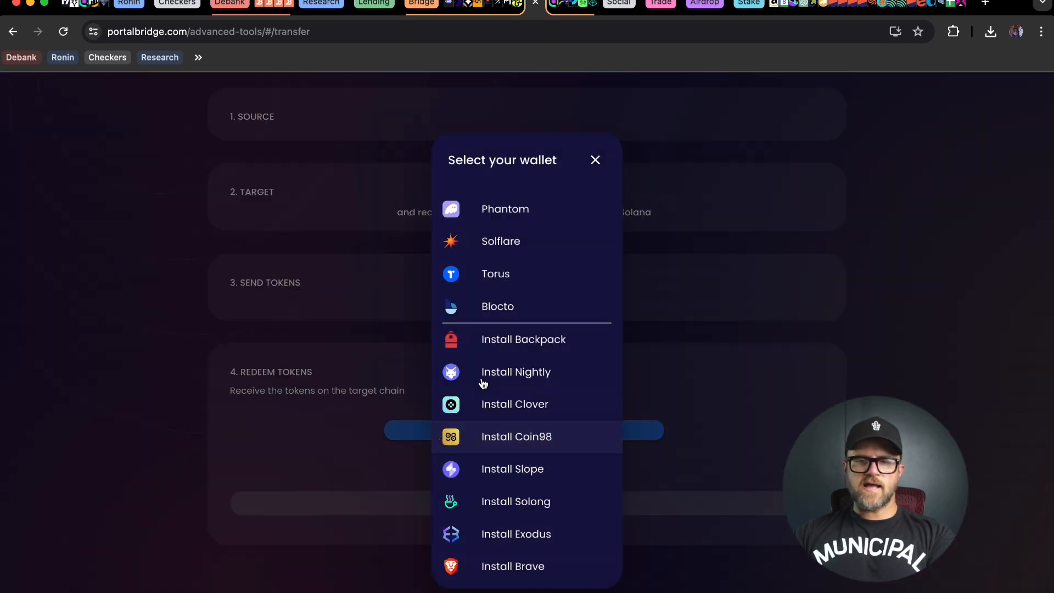
click(505, 208)
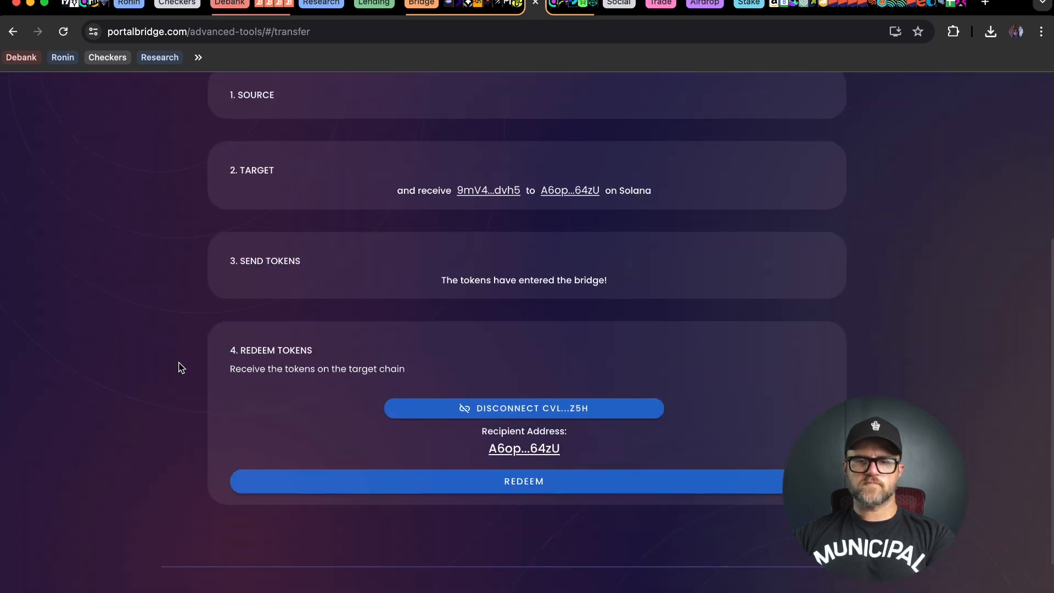
Redeem the 4,034.8179 TRUNK on Solana, approving all three Phantom transactions
click(524, 482)
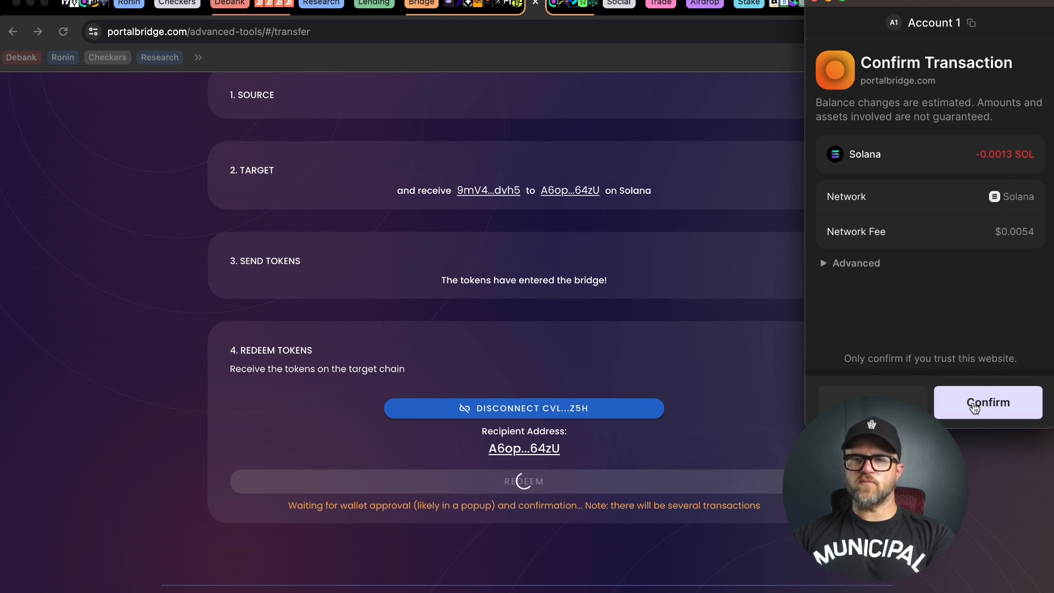
click(987, 402)
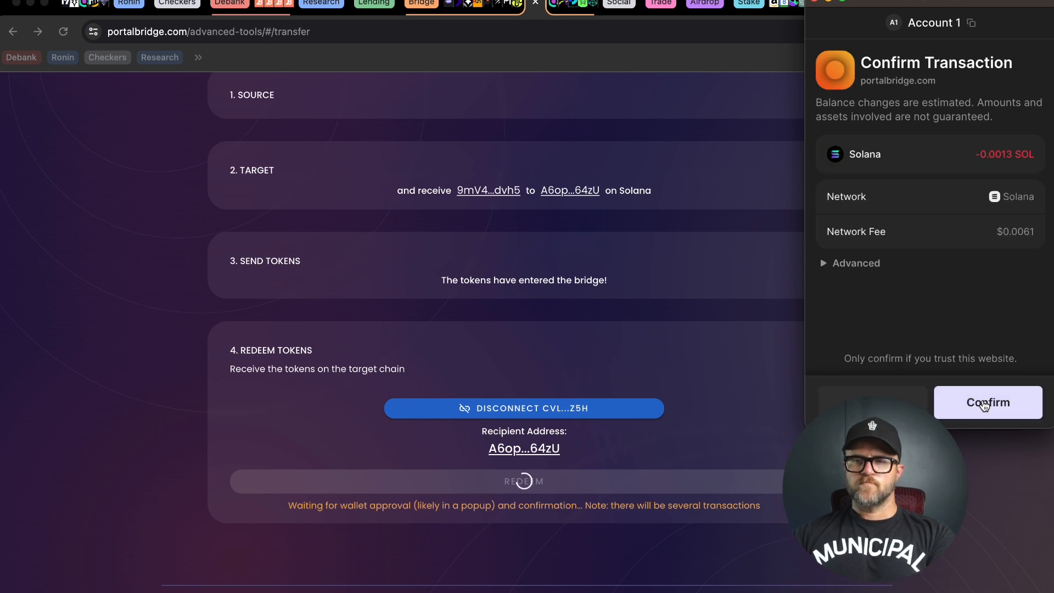
click(988, 402)
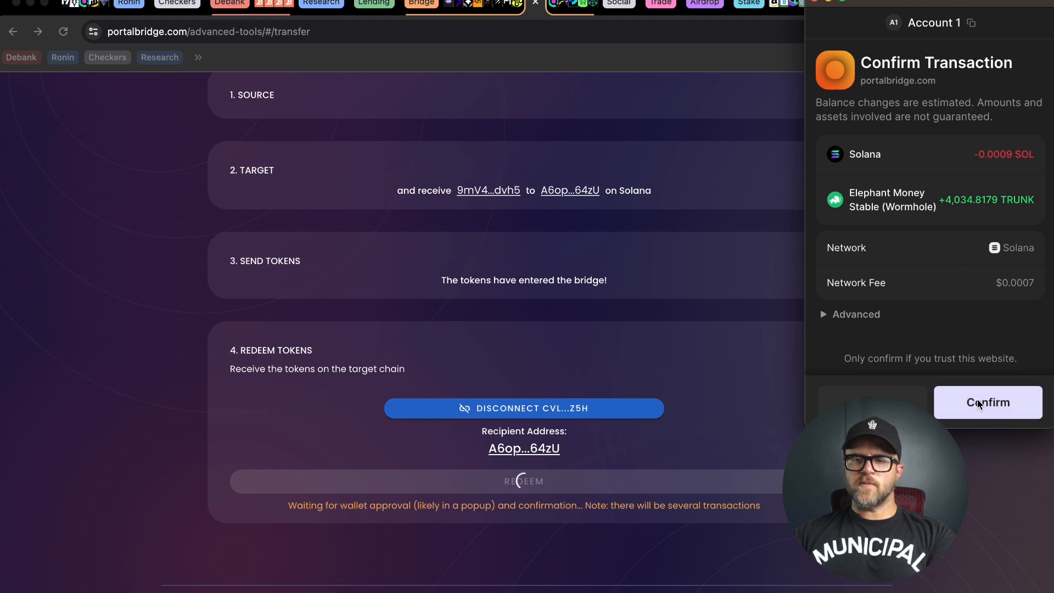
click(988, 402)
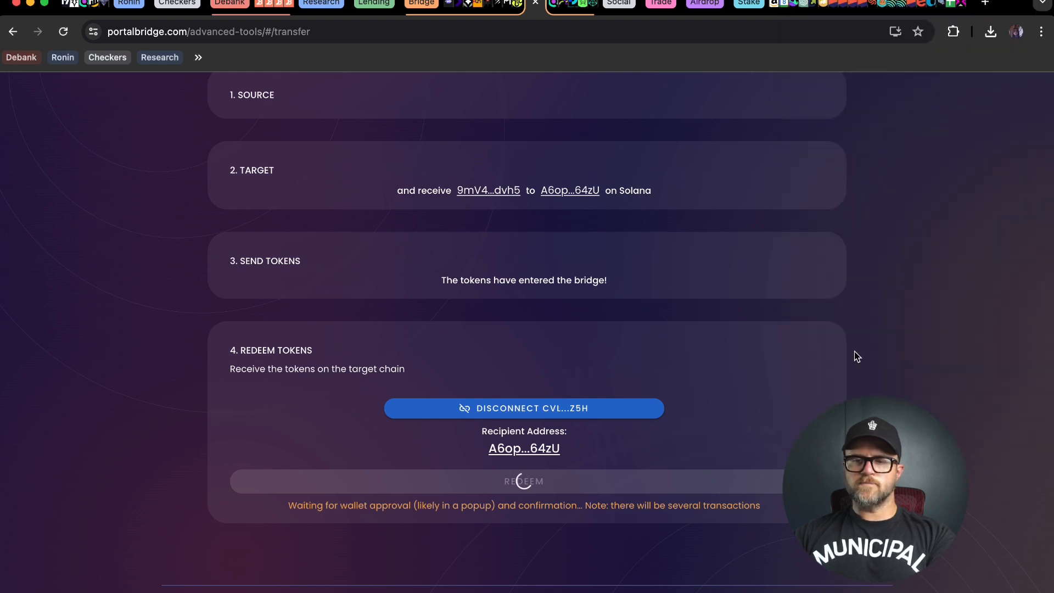
click(524, 481)
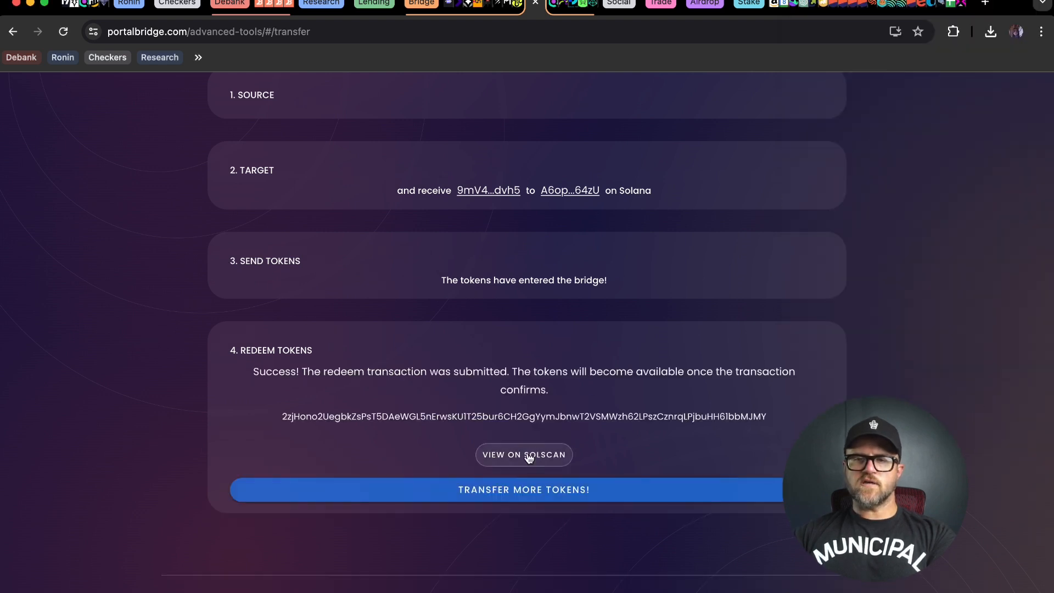
Open Phantom to check the 4,034.8179 TRUNK balance on Solana
click(953, 32)
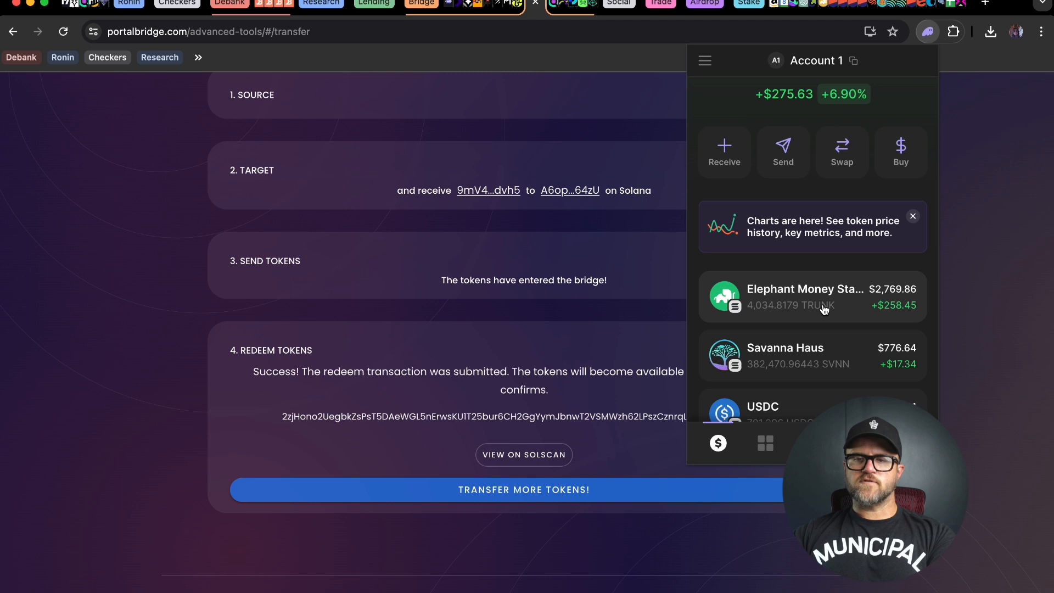
mouse_move(769, 317)
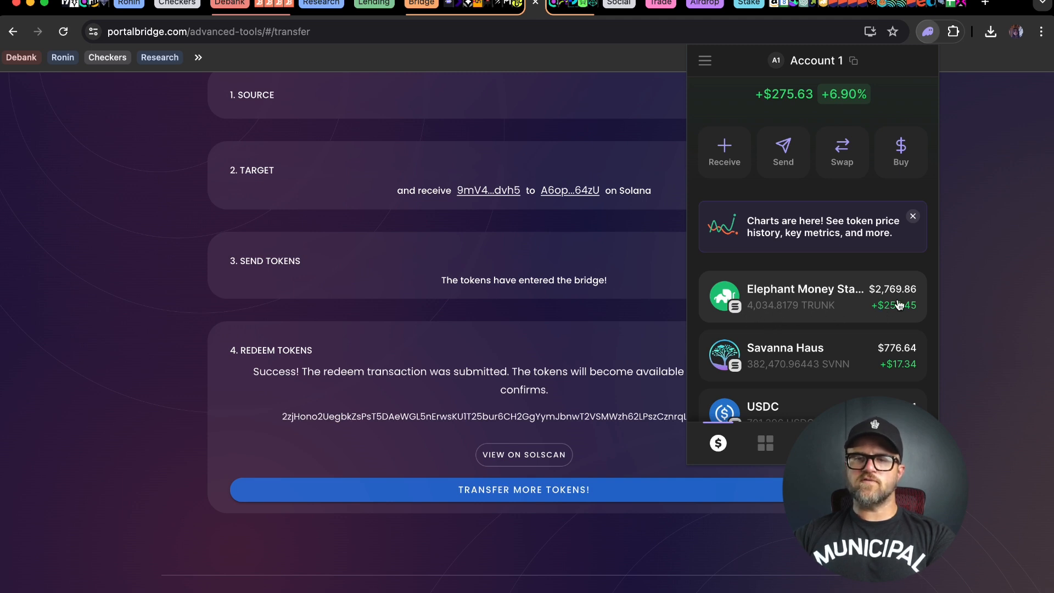
mouse_move(804, 305)
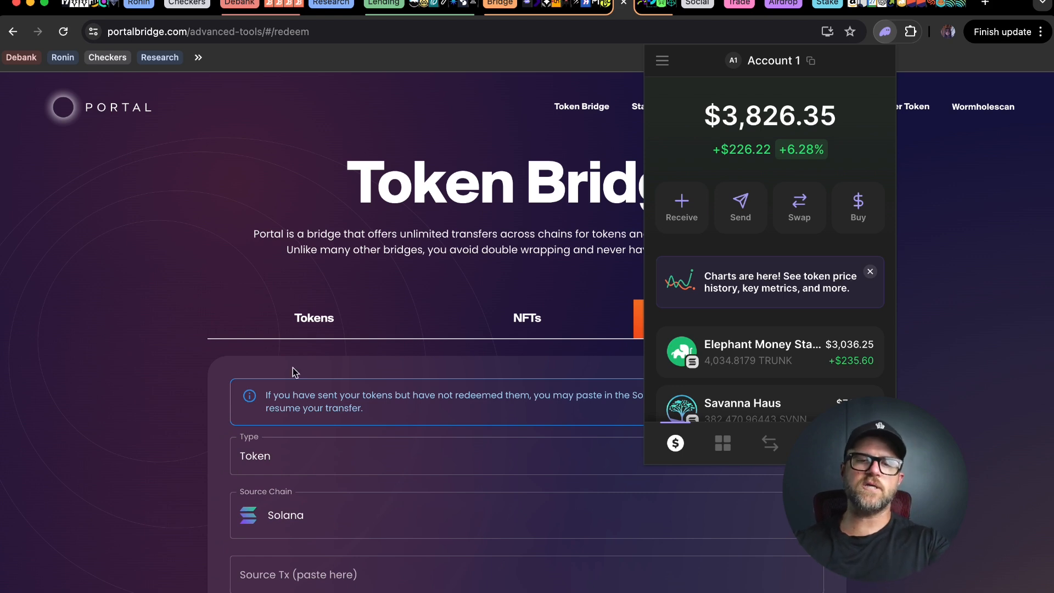
Connect Phantom as the Solana source wallet and set BNB Chain as the target chain
click(171, 336)
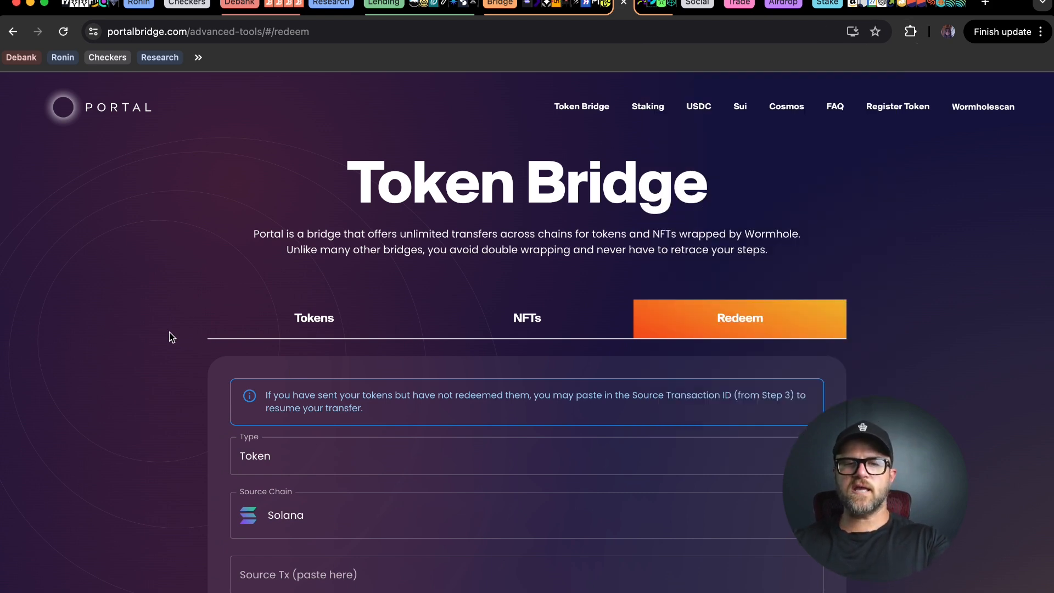
click(314, 318)
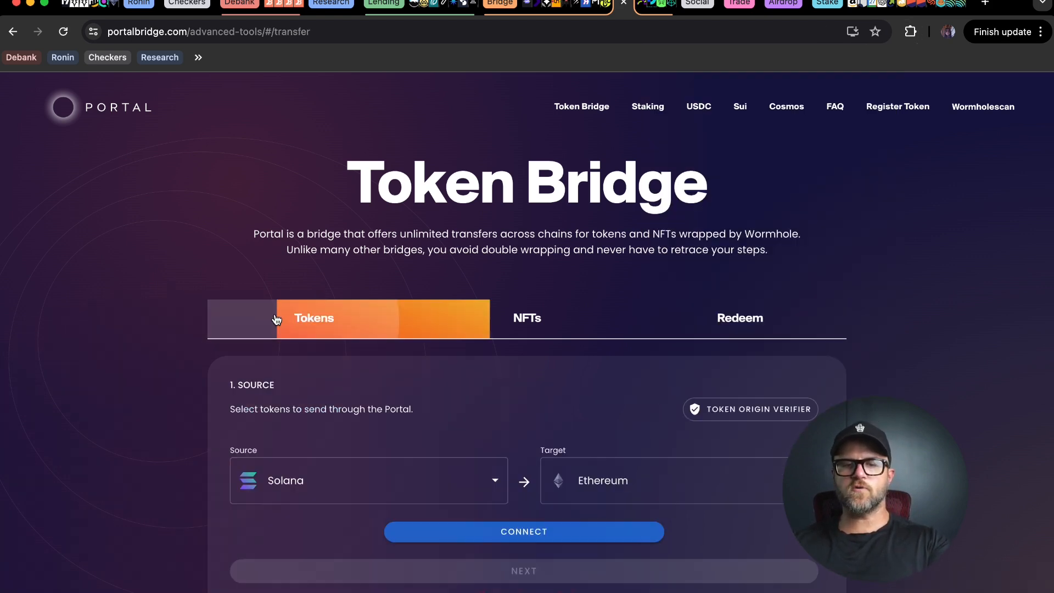
scroll(down, 3)
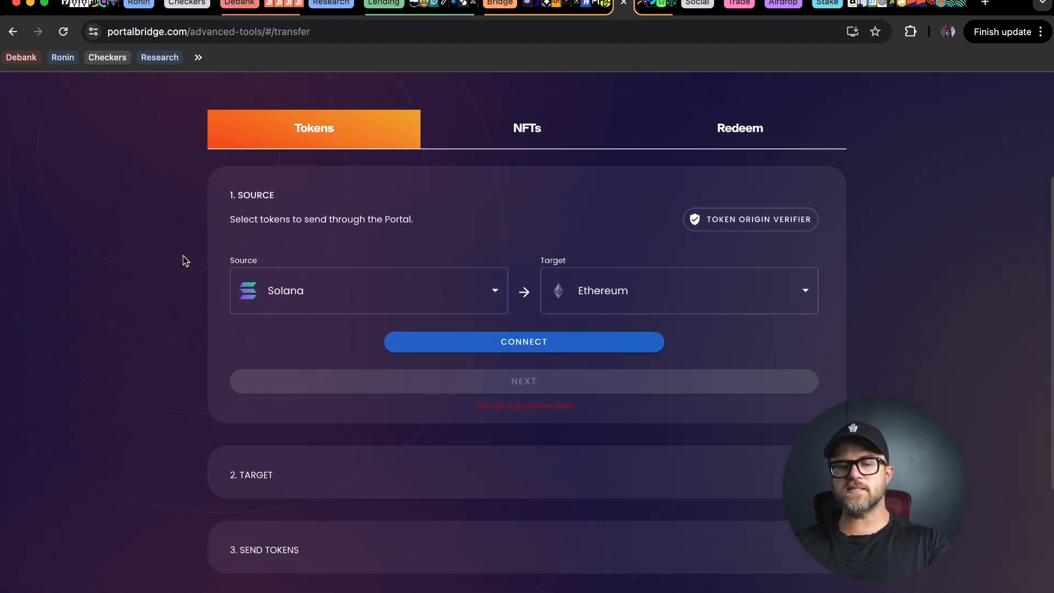
scroll(up, 3)
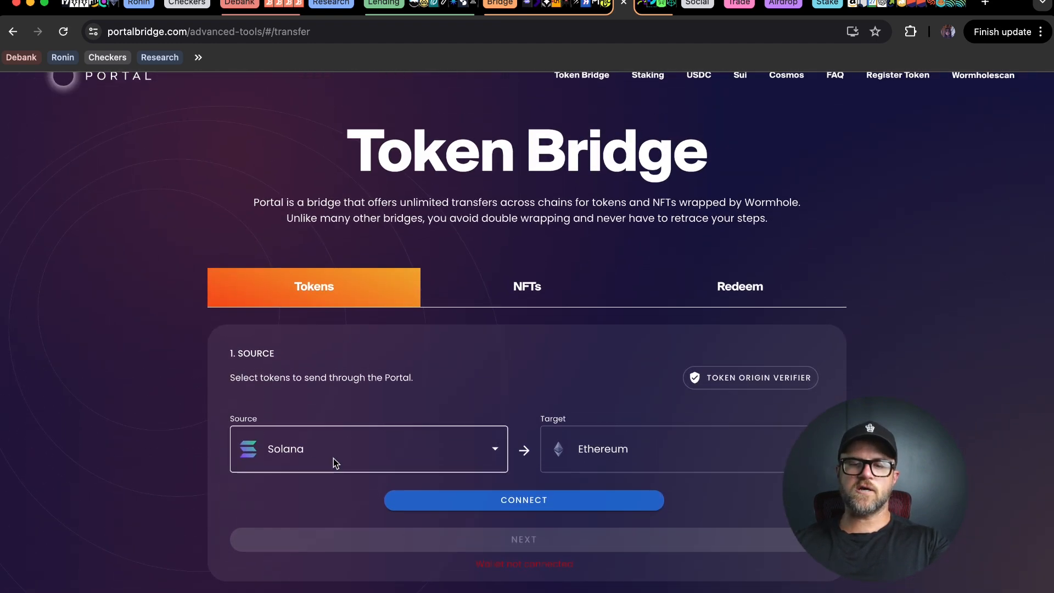
click(523, 500)
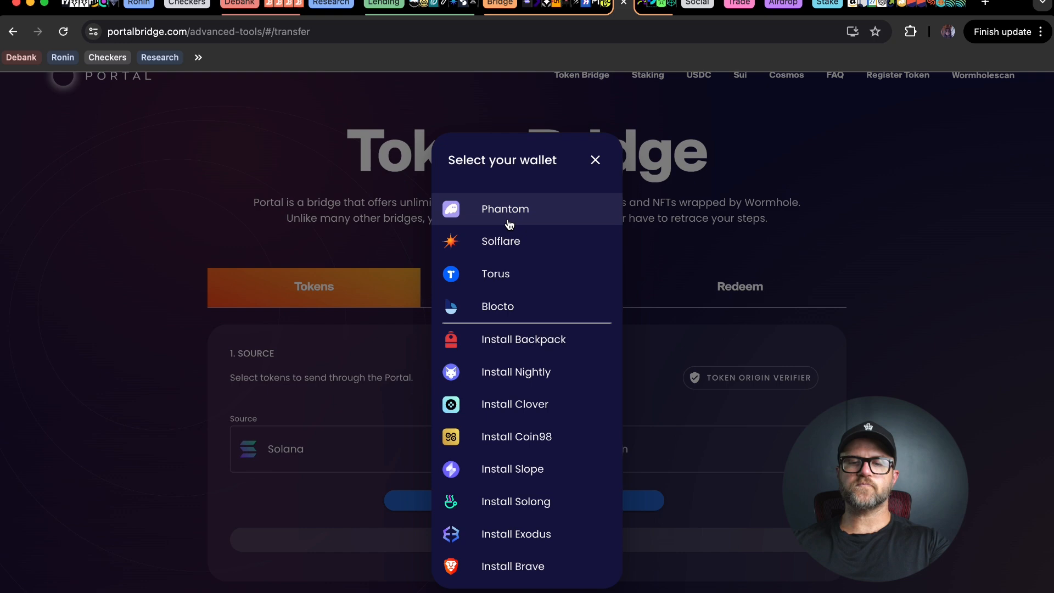
click(505, 209)
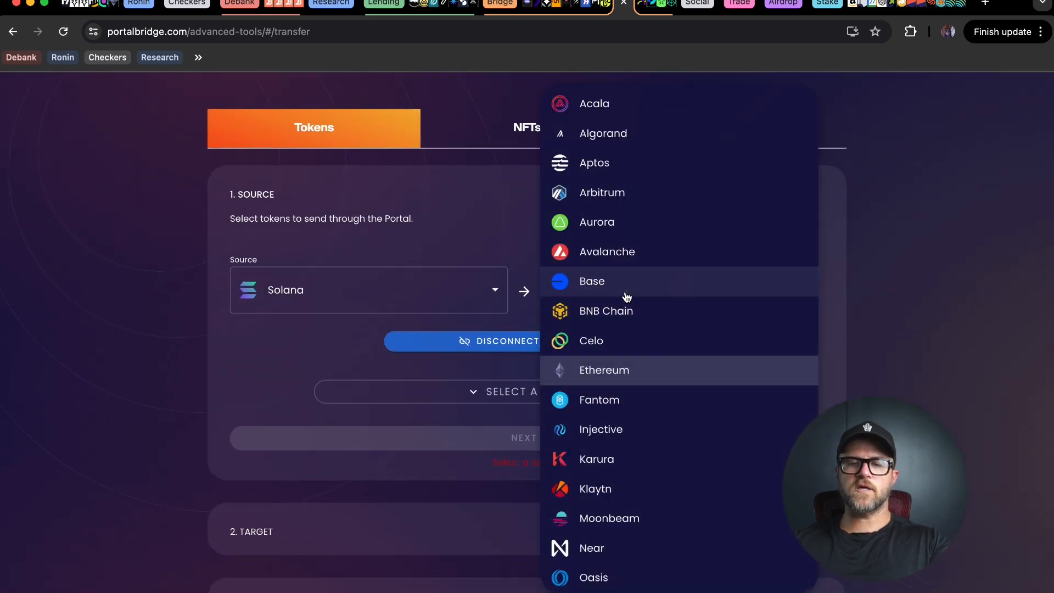
click(606, 310)
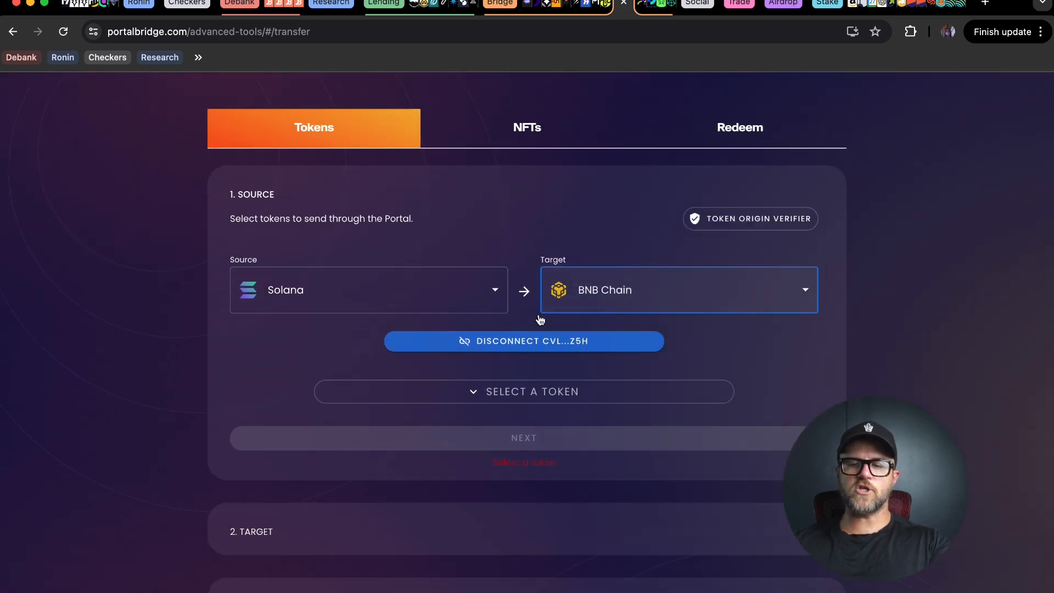
click(524, 392)
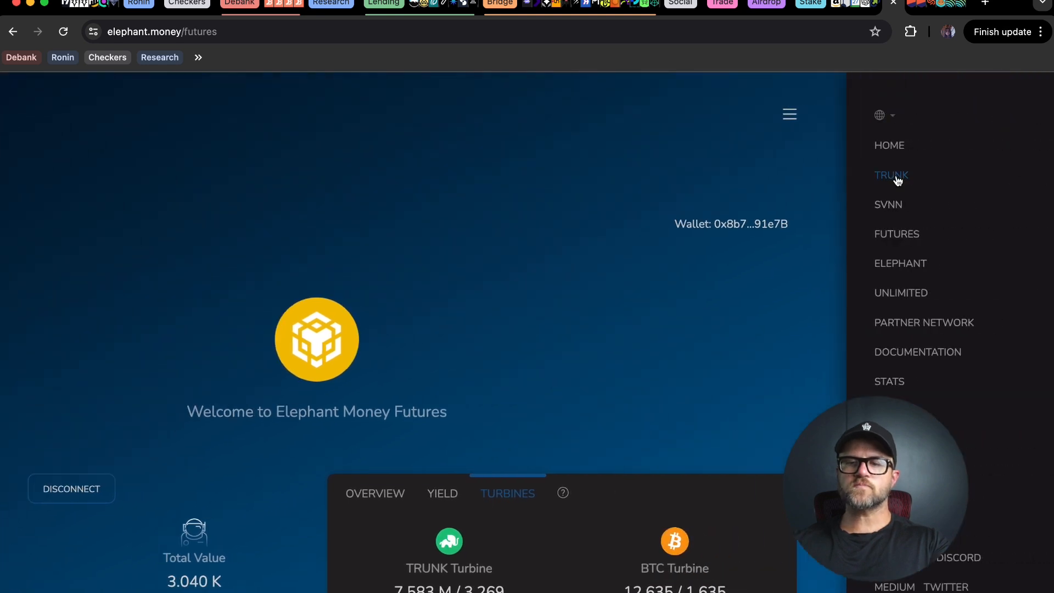
Open Elephant Money's TRUNK page and copy its Solana token address
click(892, 175)
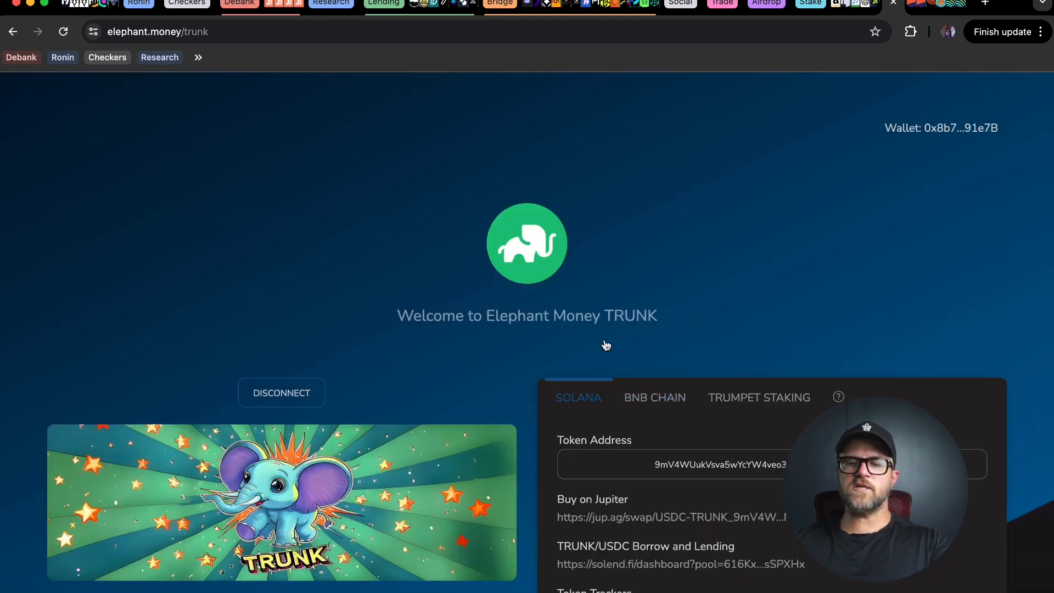
scroll(down, 3)
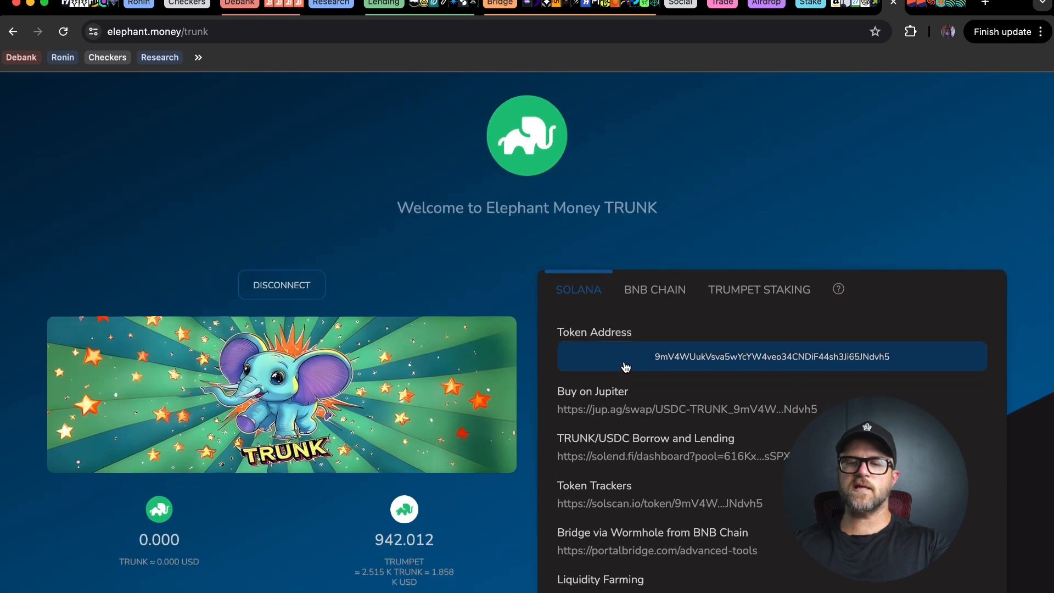
click(771, 356)
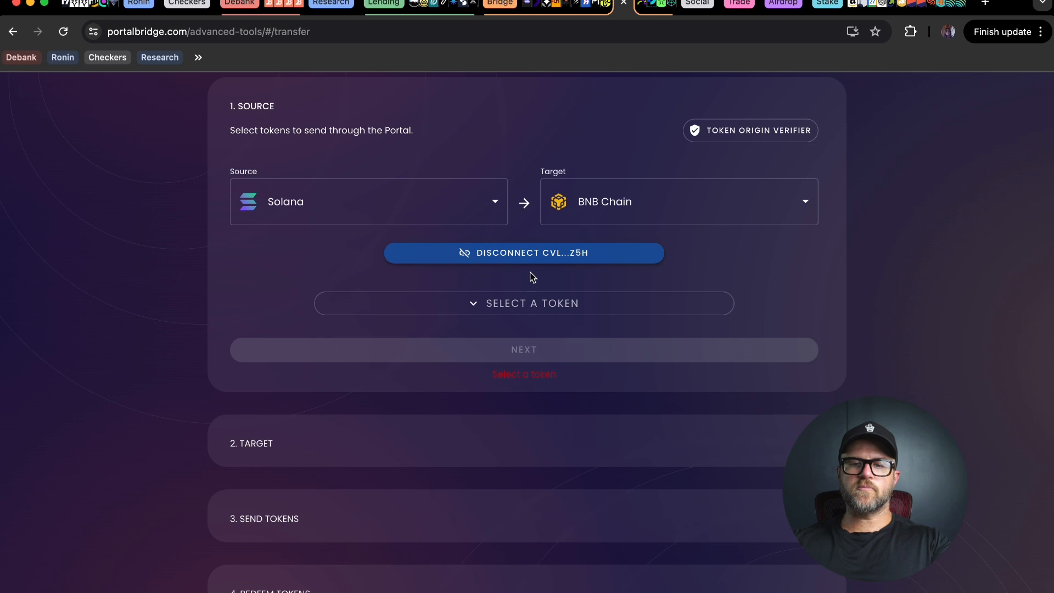
Select TRUNK as the source token with the MAX amount, 4034.81790295
click(523, 303)
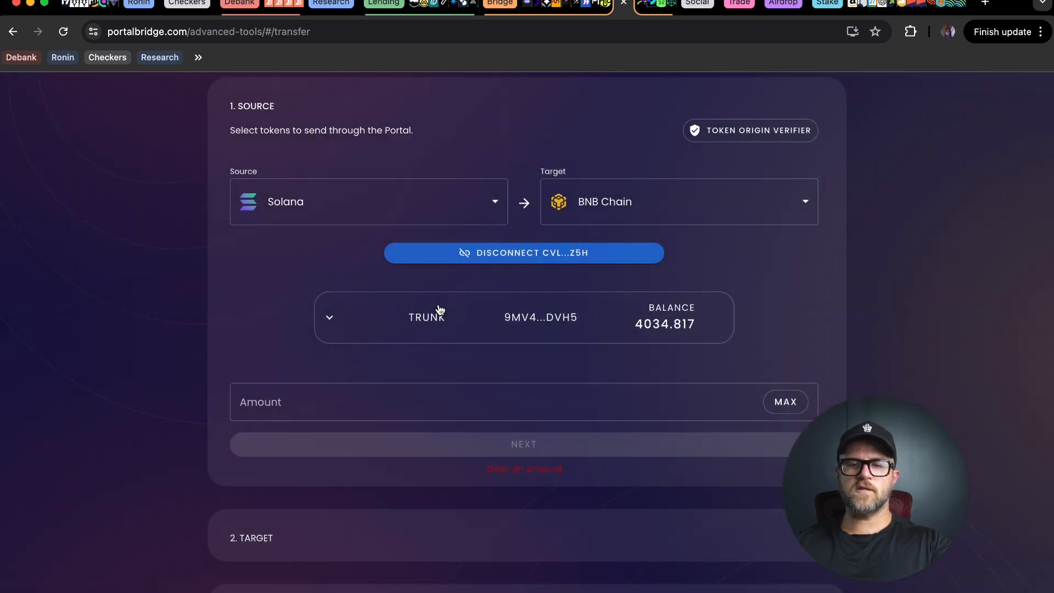
scroll(down, 3)
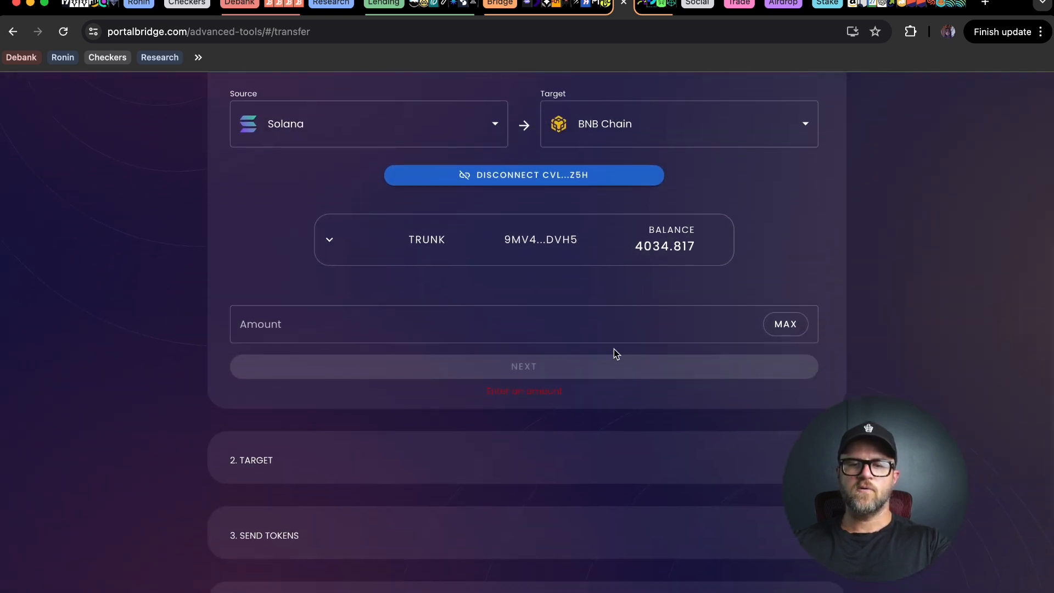
click(784, 324)
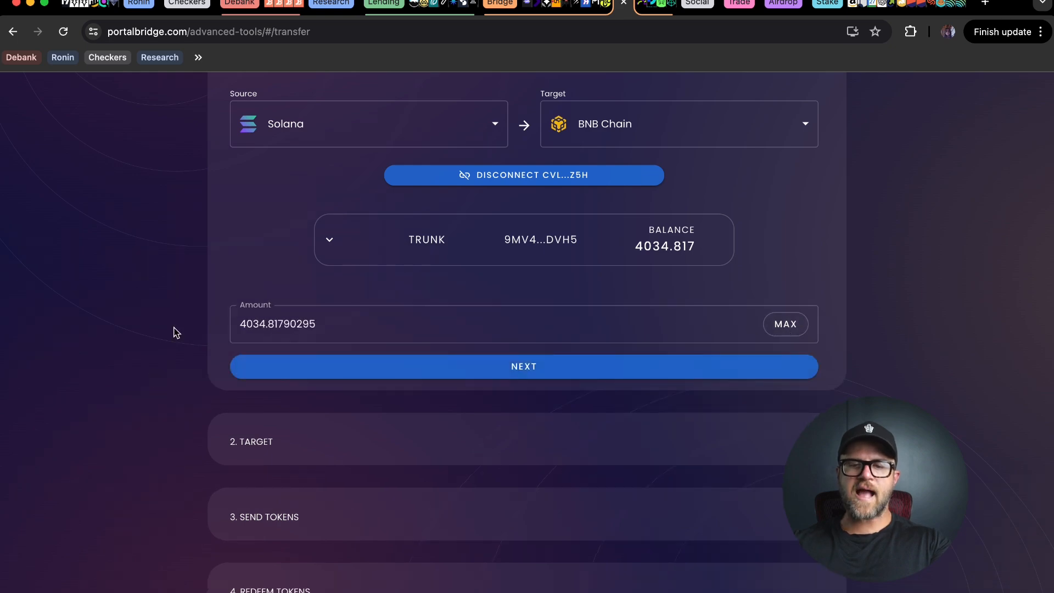
scroll(down, 3)
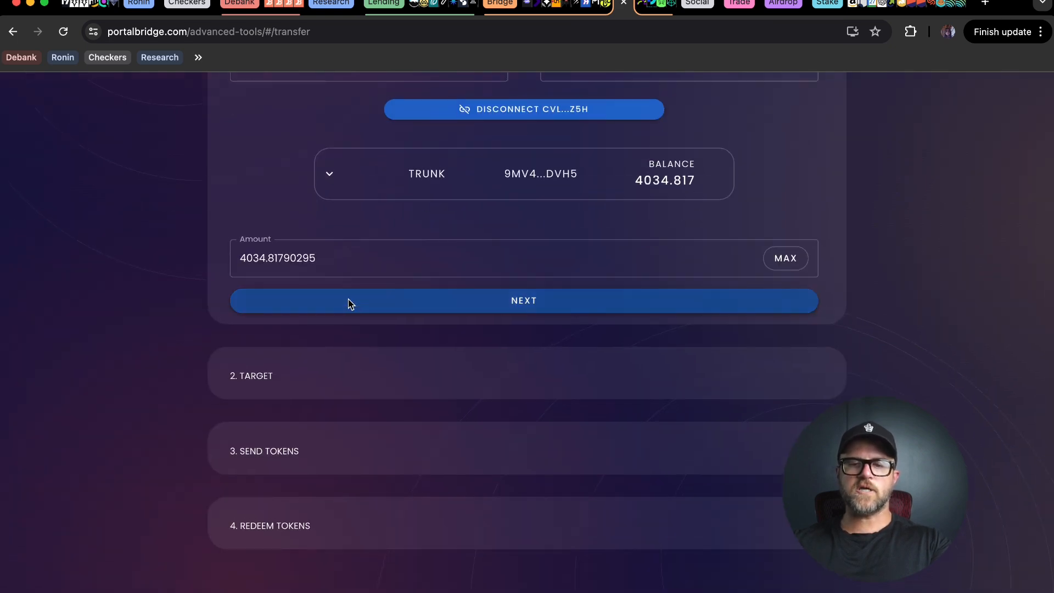
click(524, 300)
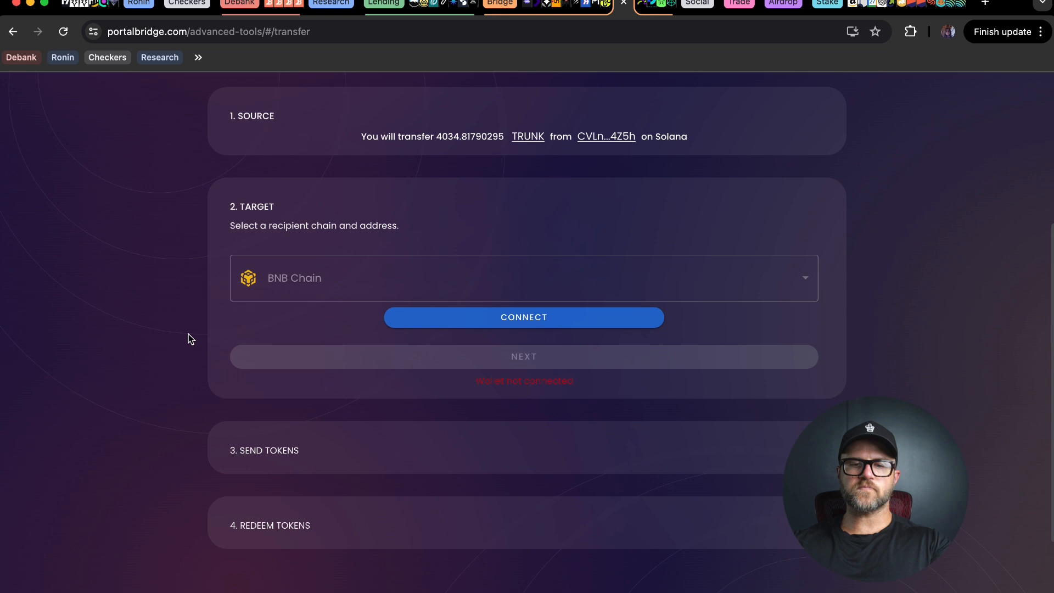
mouse_move(416, 279)
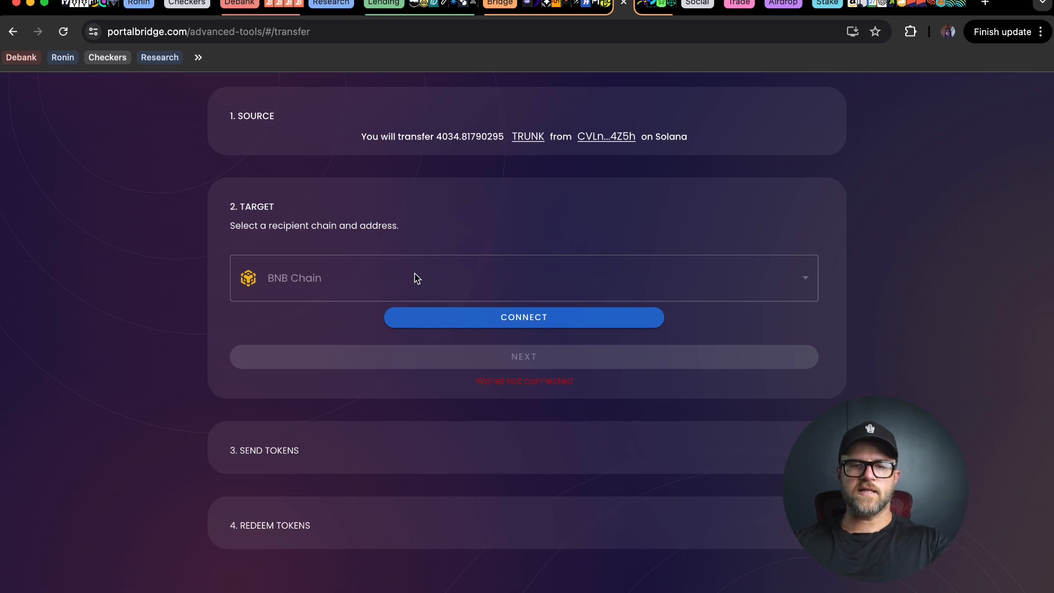
mouse_move(582, 316)
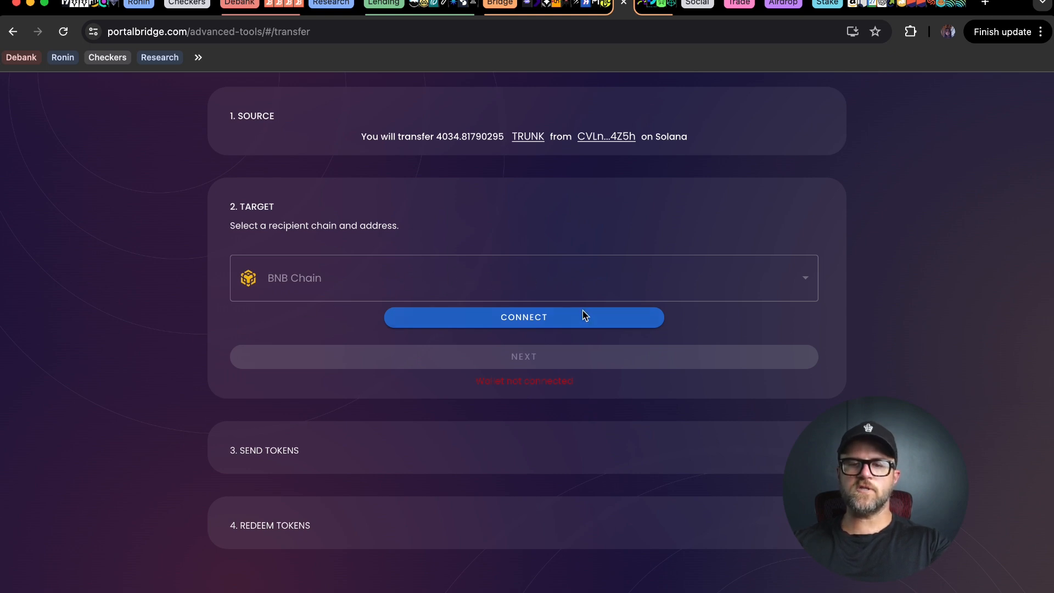
Connect MetaMask as the BNB Chain target wallet and continue to the transfer
click(524, 317)
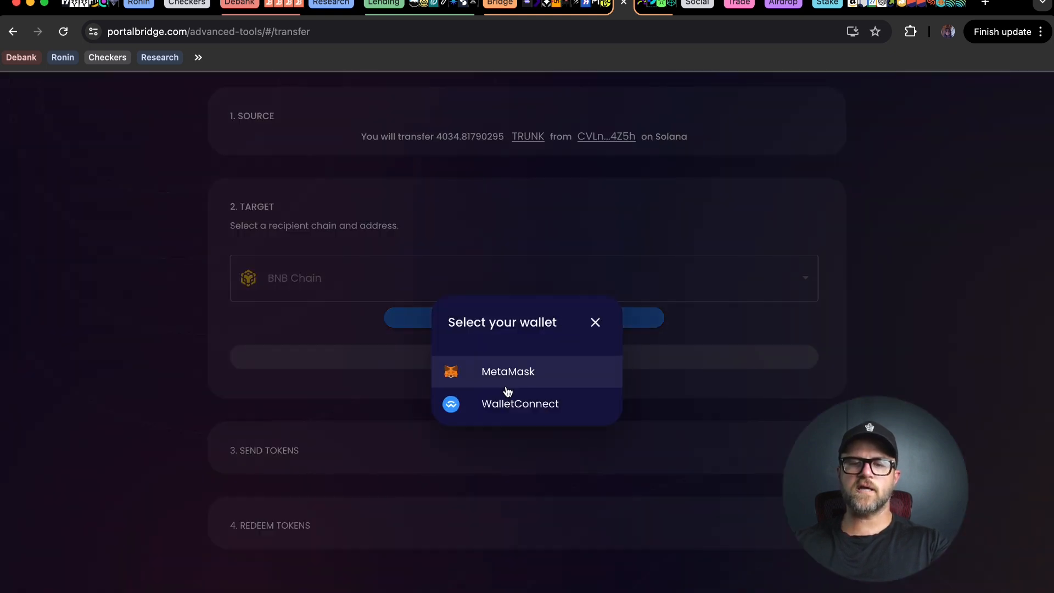
click(507, 371)
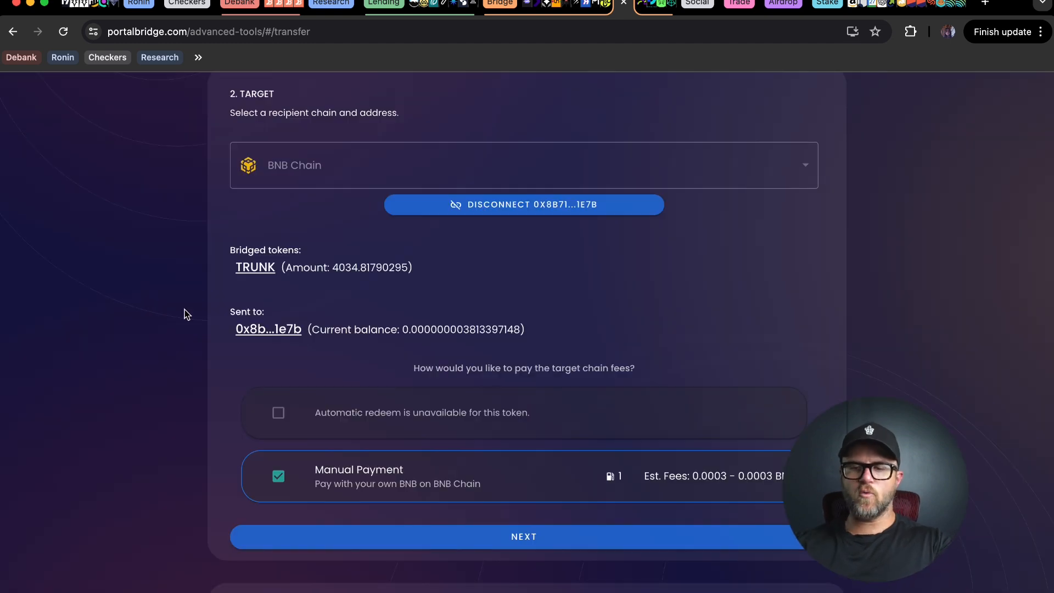
click(524, 536)
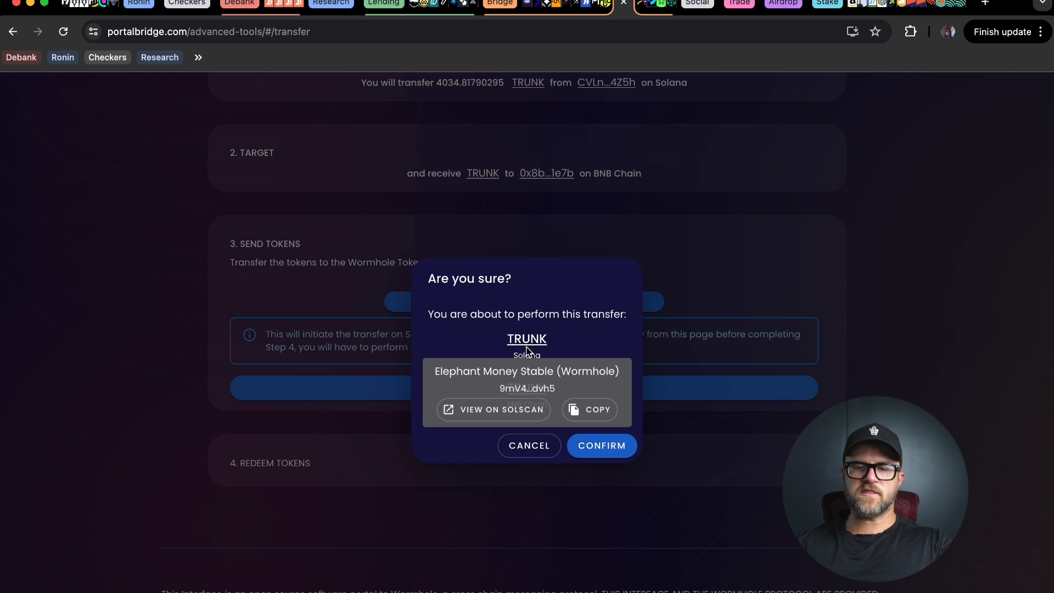
mouse_move(527, 396)
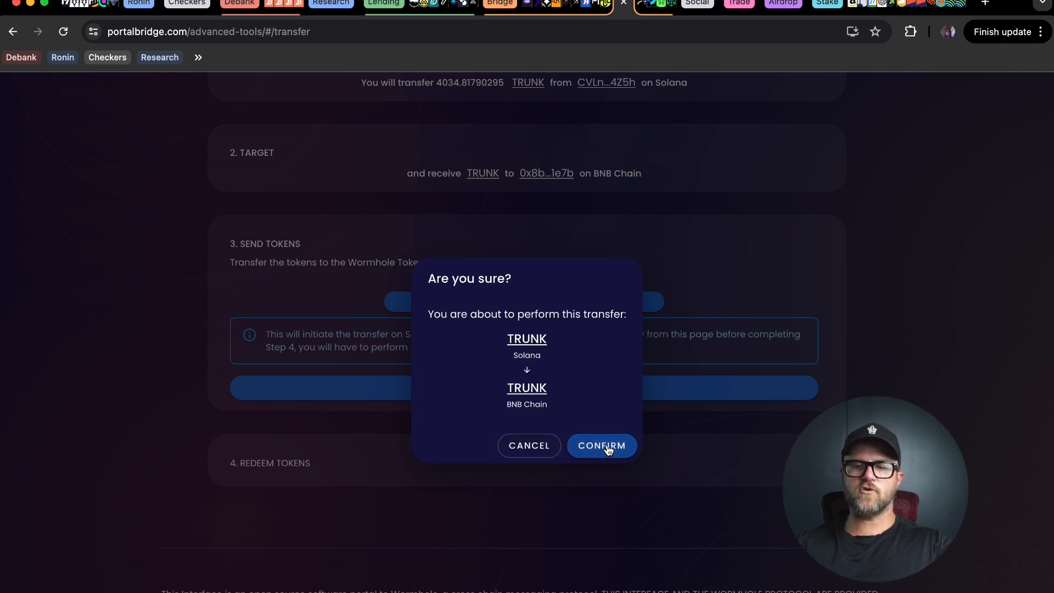
Send the TRUNK from Solana, approve in Phantom, then redeem it on BNB Chain
click(601, 445)
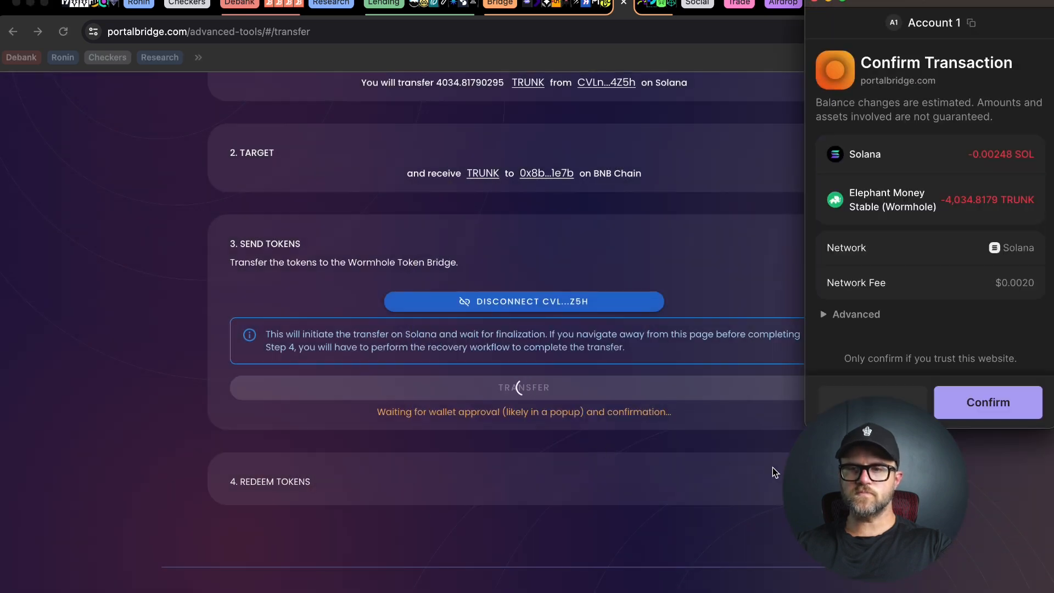
click(988, 402)
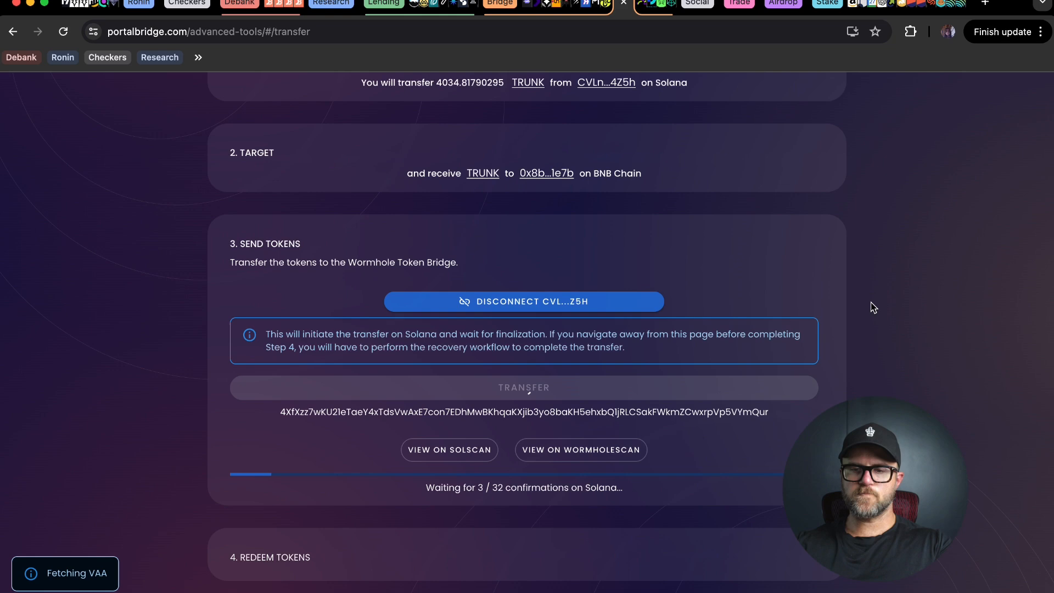
scroll(up, 3)
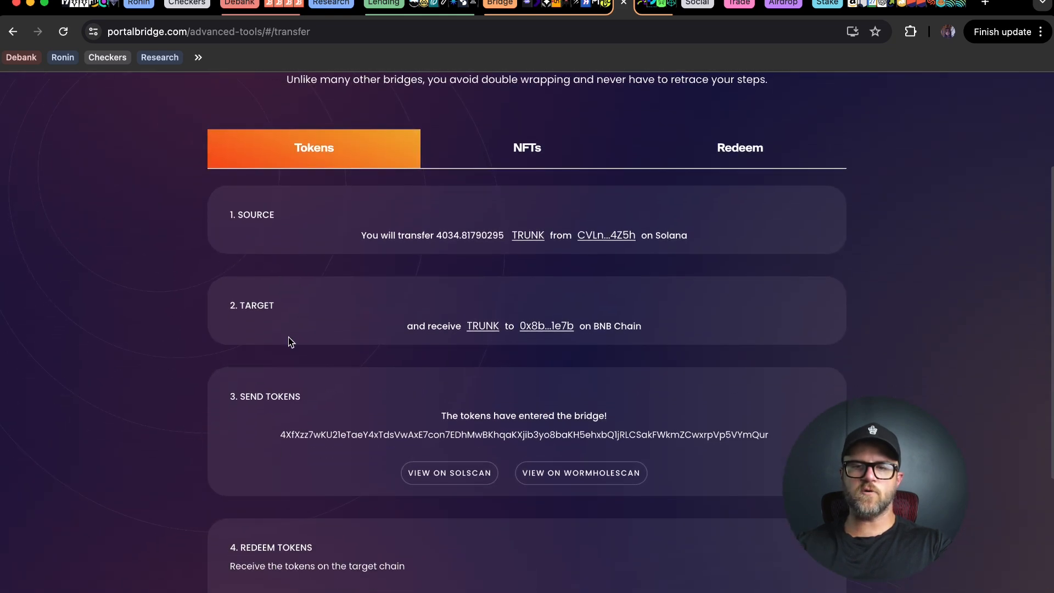
scroll(down, 3)
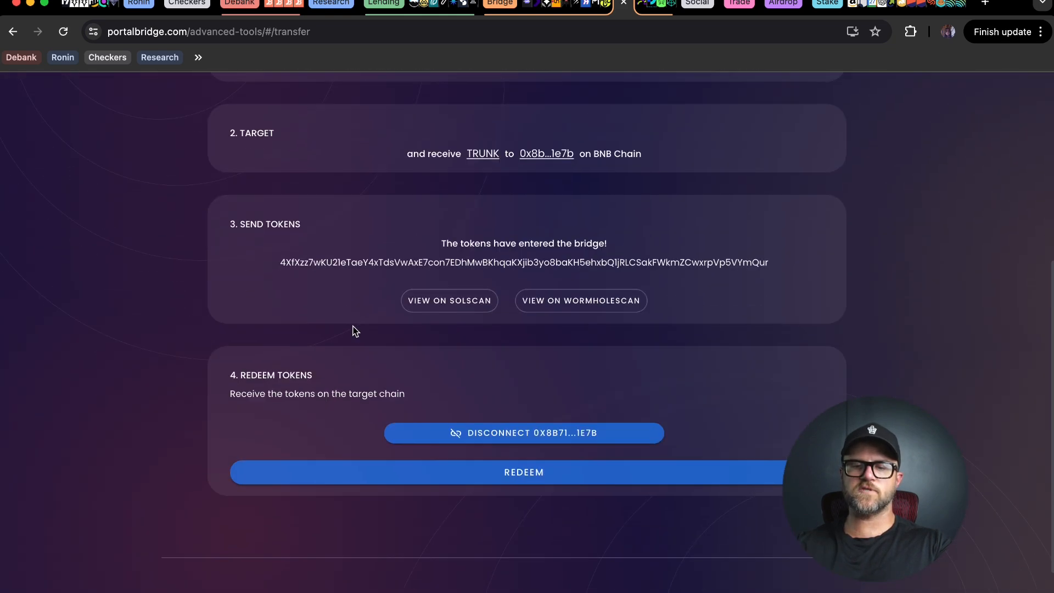
click(523, 472)
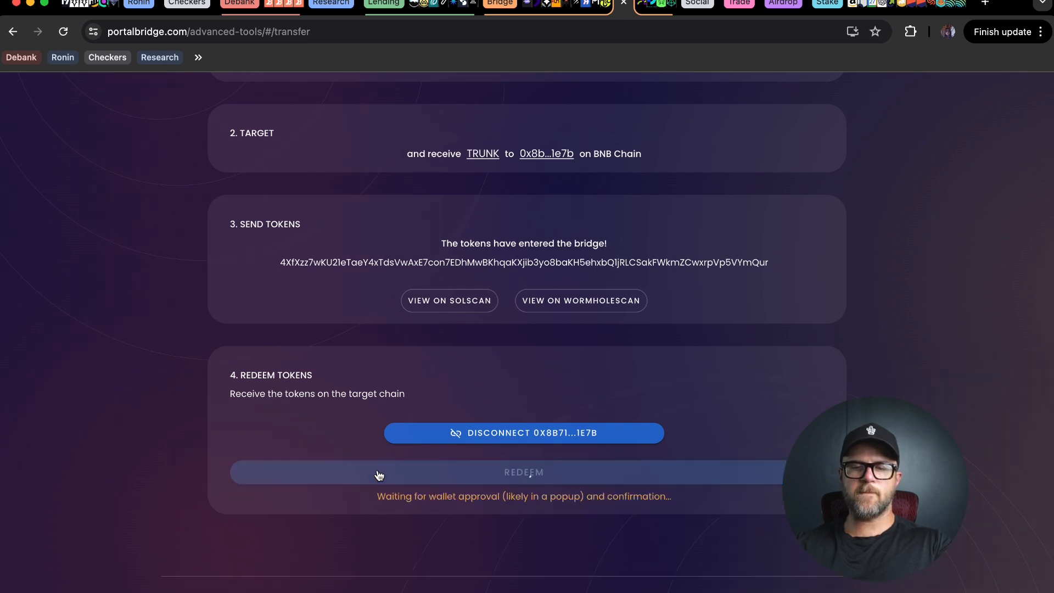
click(523, 472)
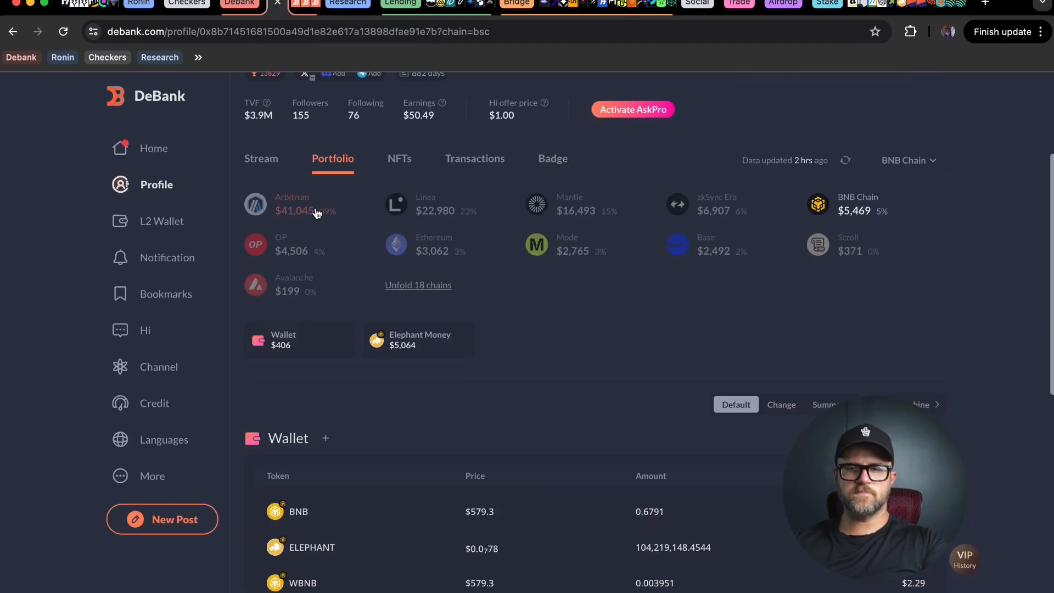
Scroll DeBank's Portfolio to the Wallet table showing 4,034.8179 TRUNK worth $2,984.85
scroll(down, 3)
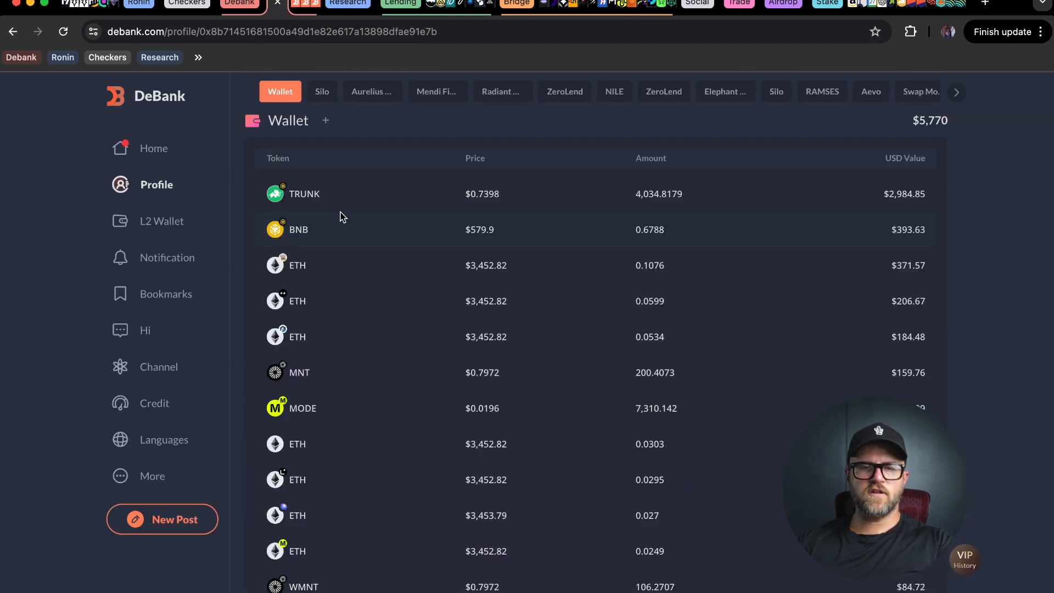
mouse_move(339, 199)
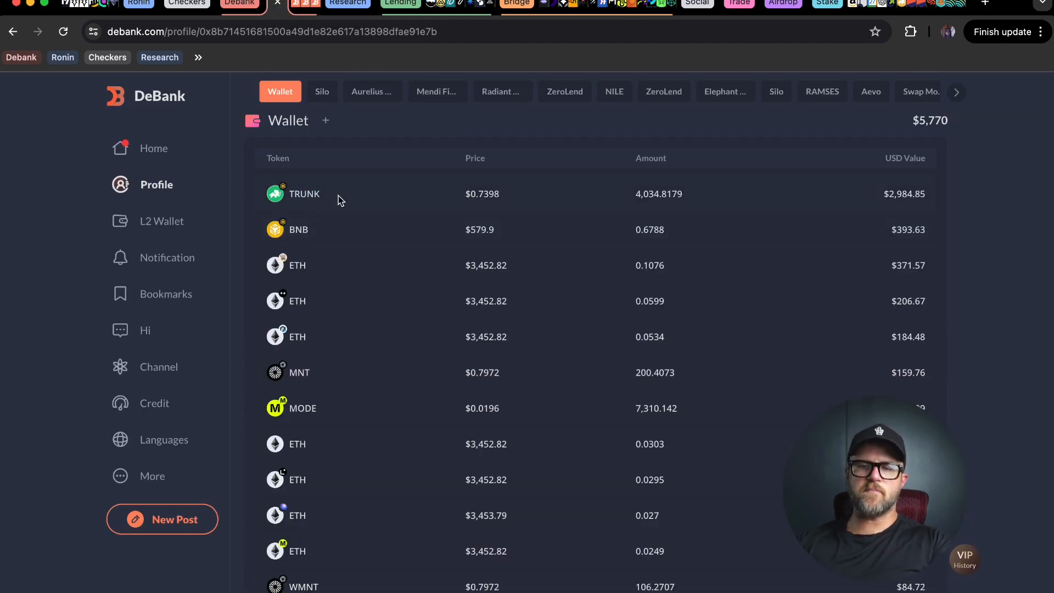